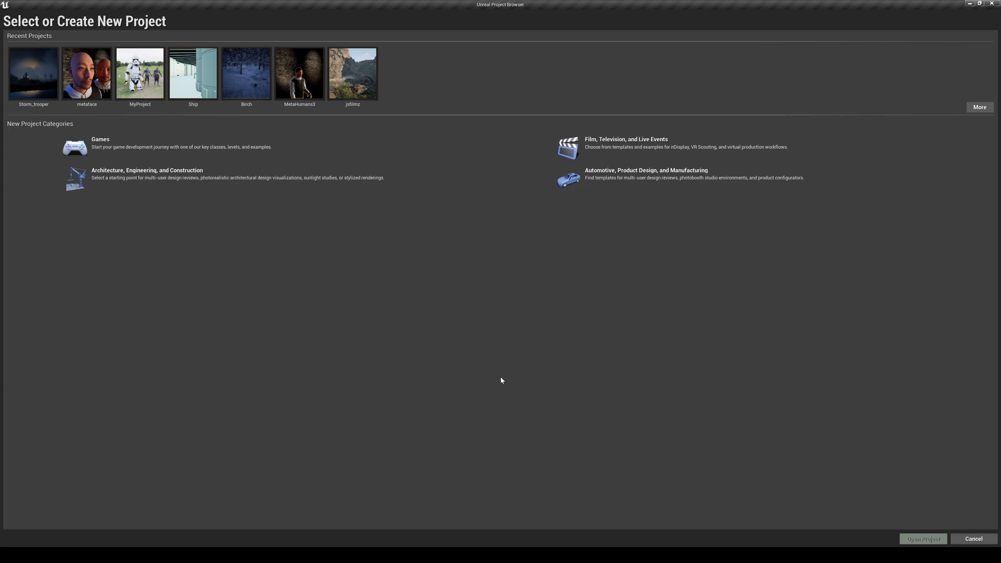
mouse_move(452, 357)
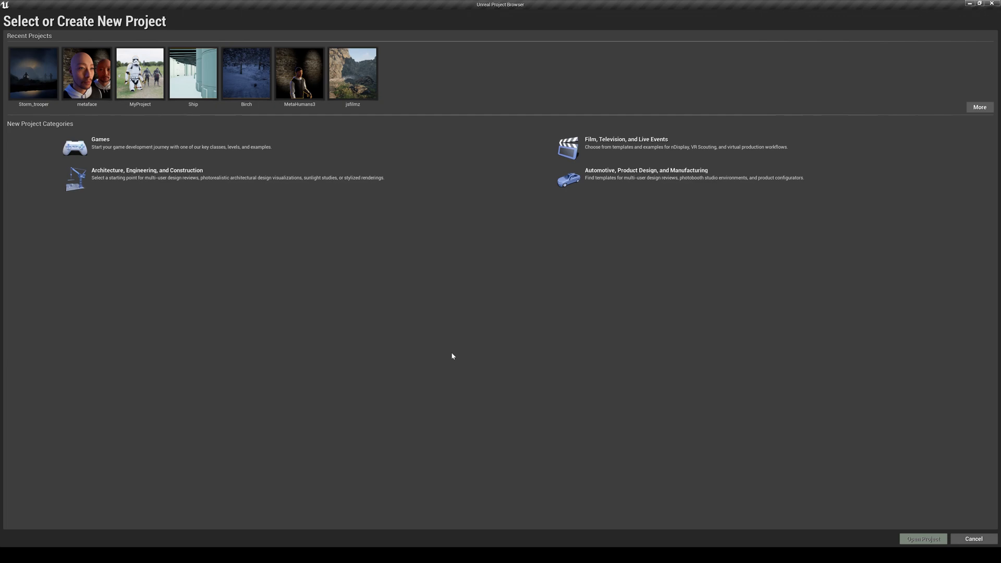
mouse_move(399, 346)
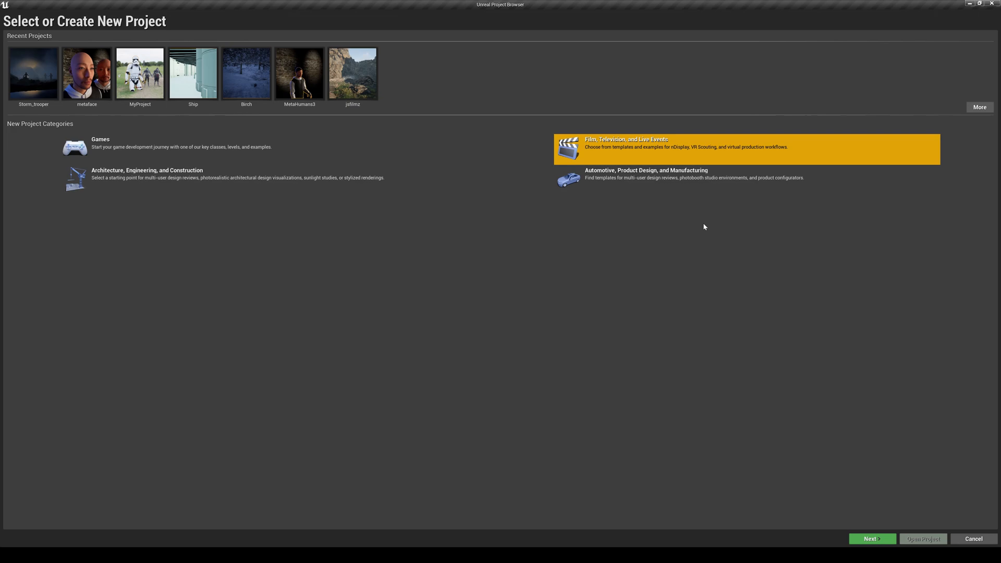
mouse_move(308, 159)
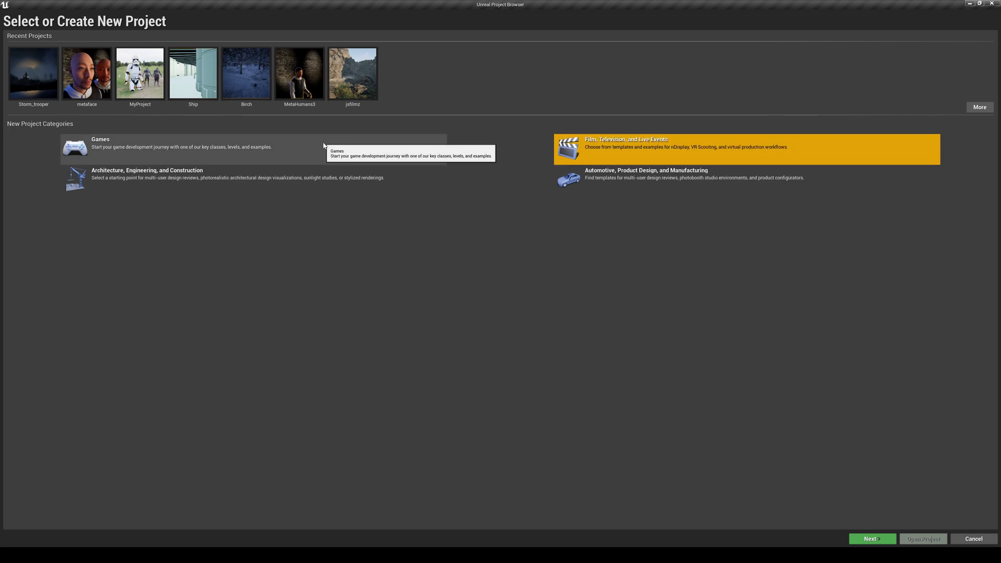
mouse_move(607, 153)
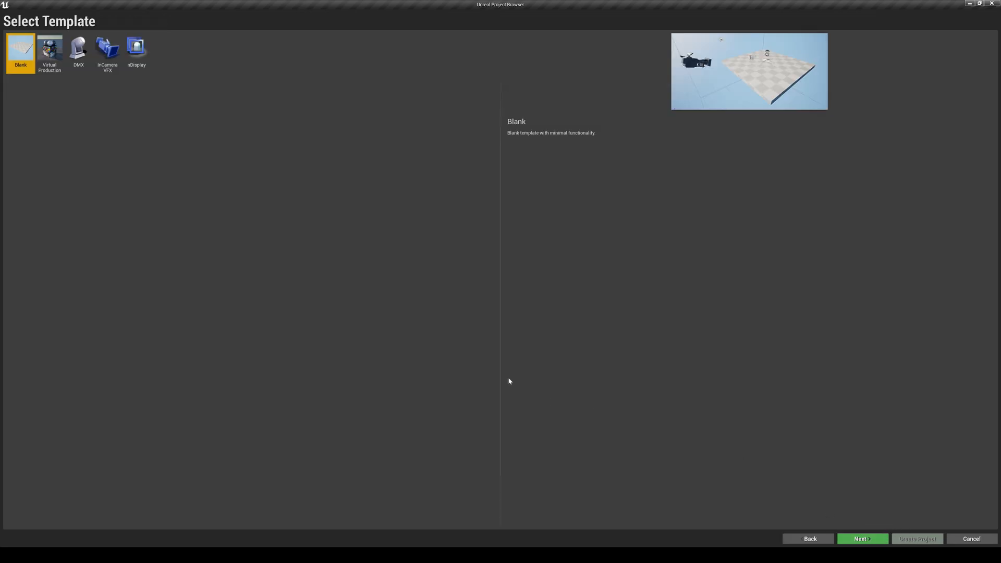
- Create the blank film project, then go to the launcher's Library
left_click(862, 539)
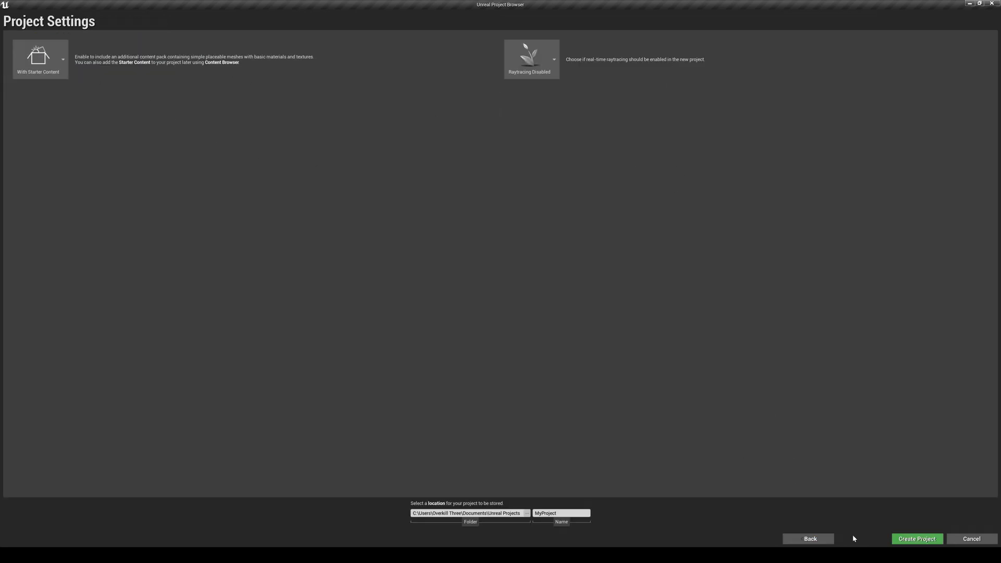
mouse_move(499, 513)
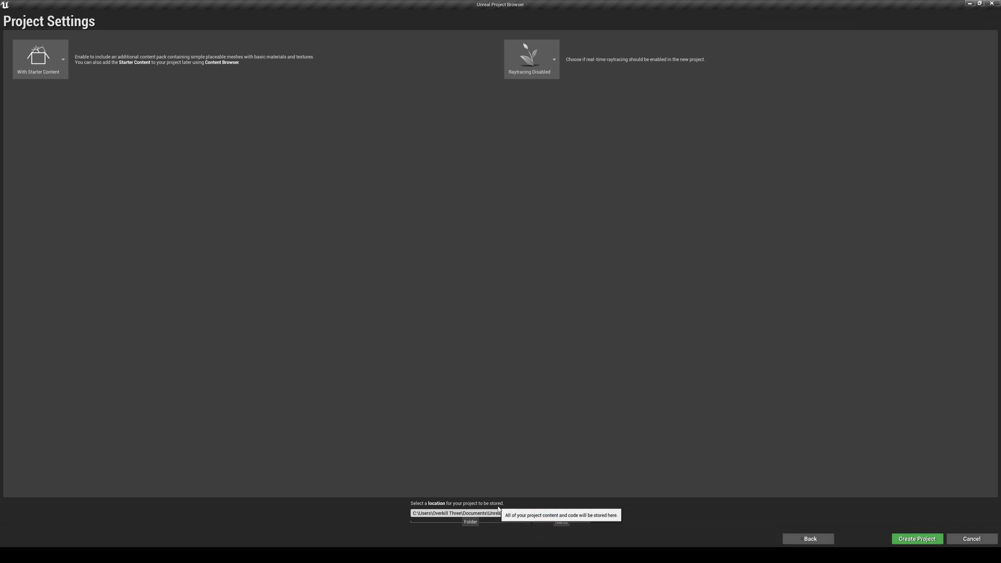
left_click(518, 513)
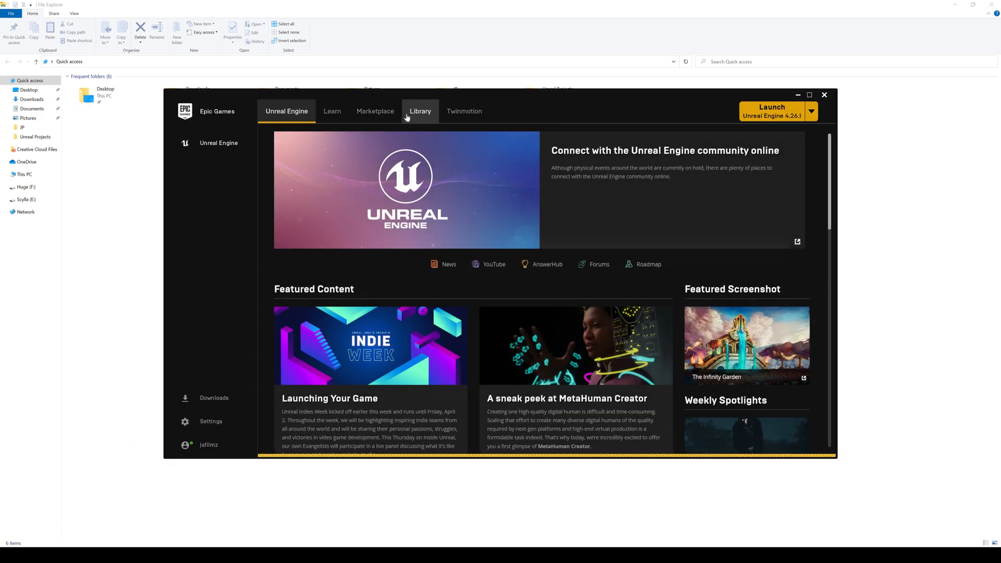
left_click(375, 111)
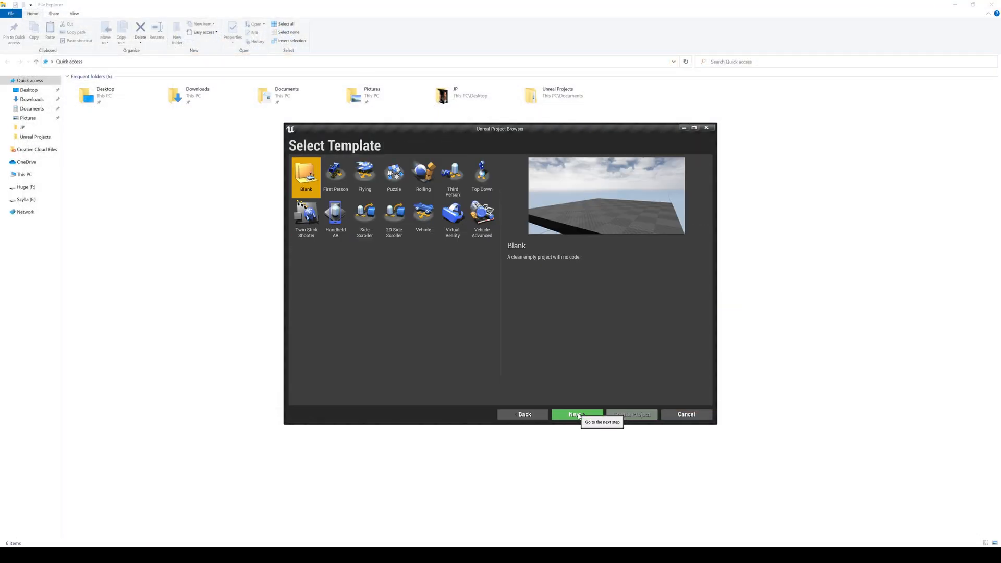
- Create a new project from the First Person template
left_click(334, 175)
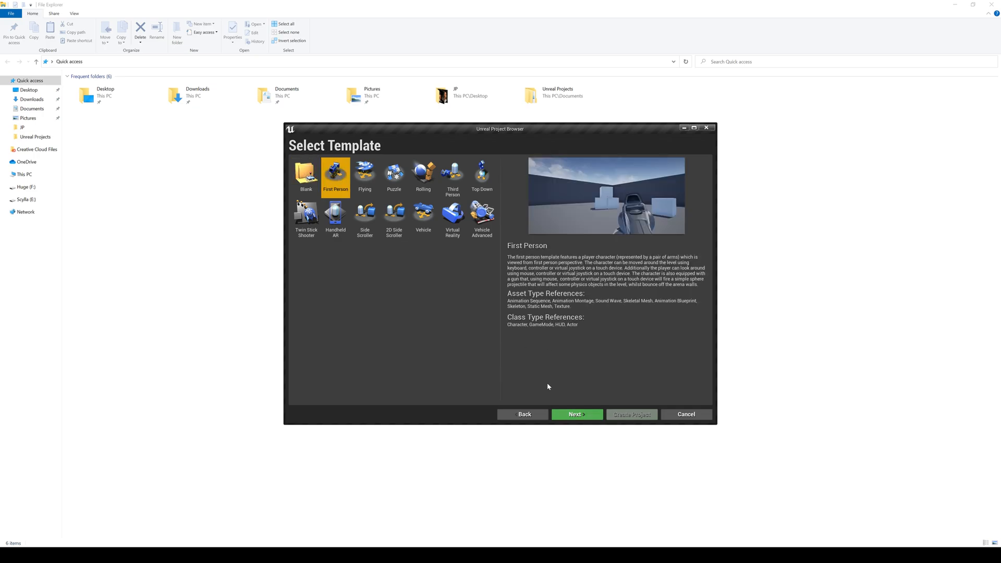
left_click(576, 414)
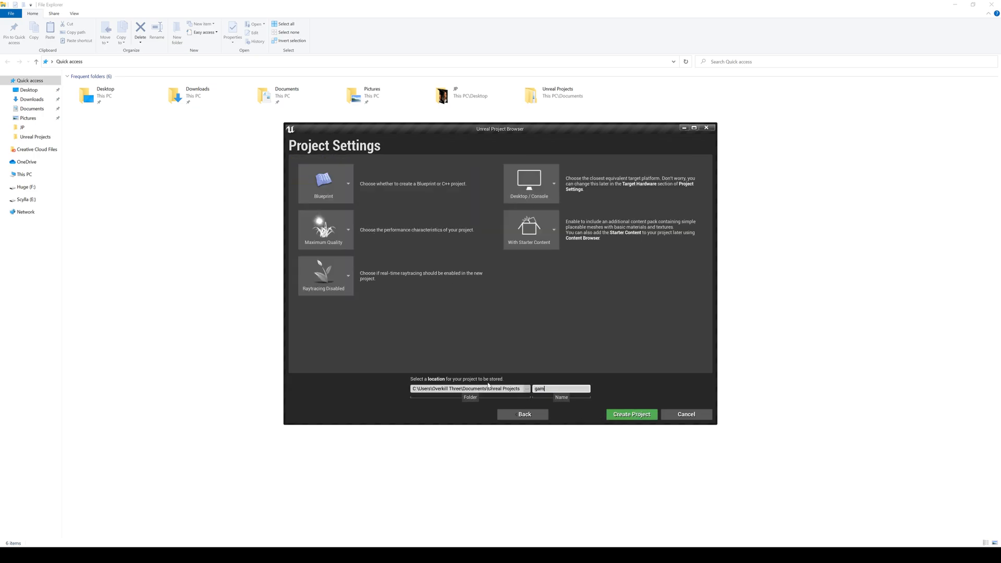
left_click(631, 414)
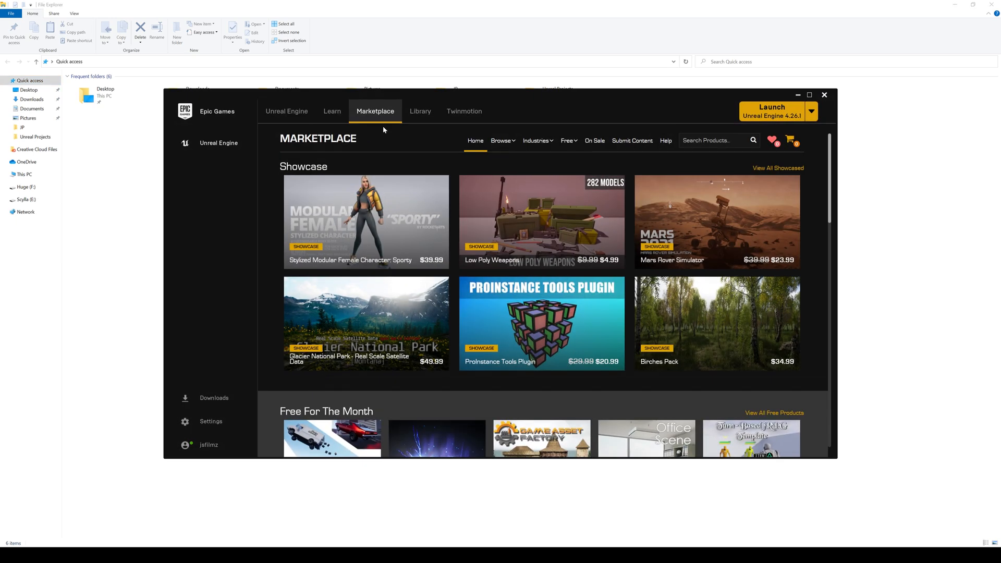
- Browse the Marketplace and Library, cancelling Add to Project for the asset
left_click(420, 111)
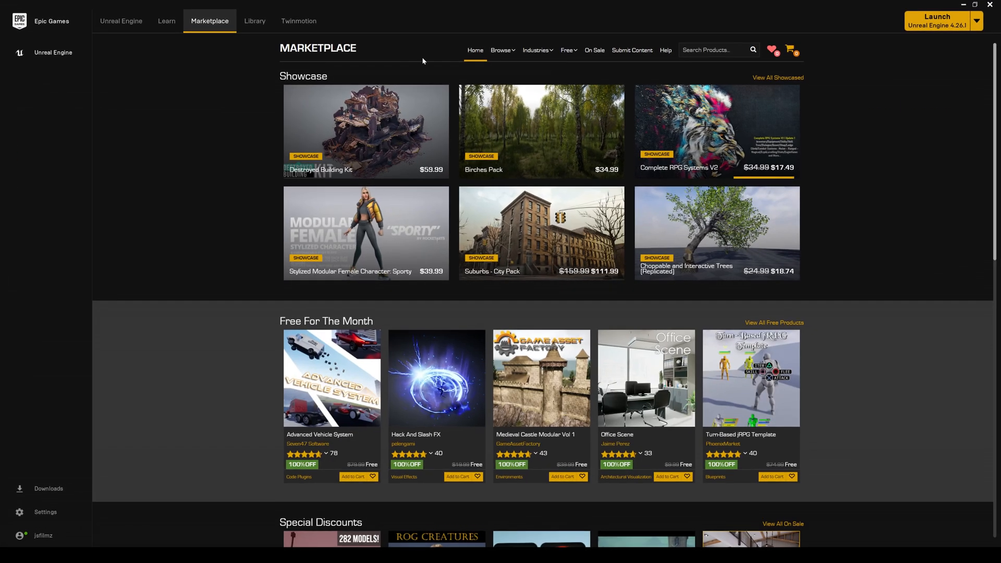
left_click(254, 21)
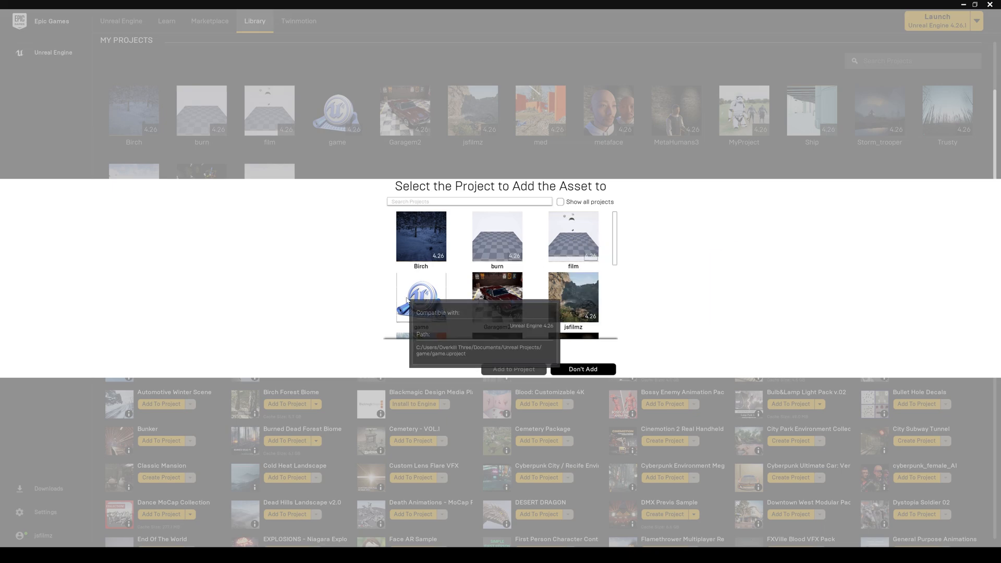
left_click(582, 369)
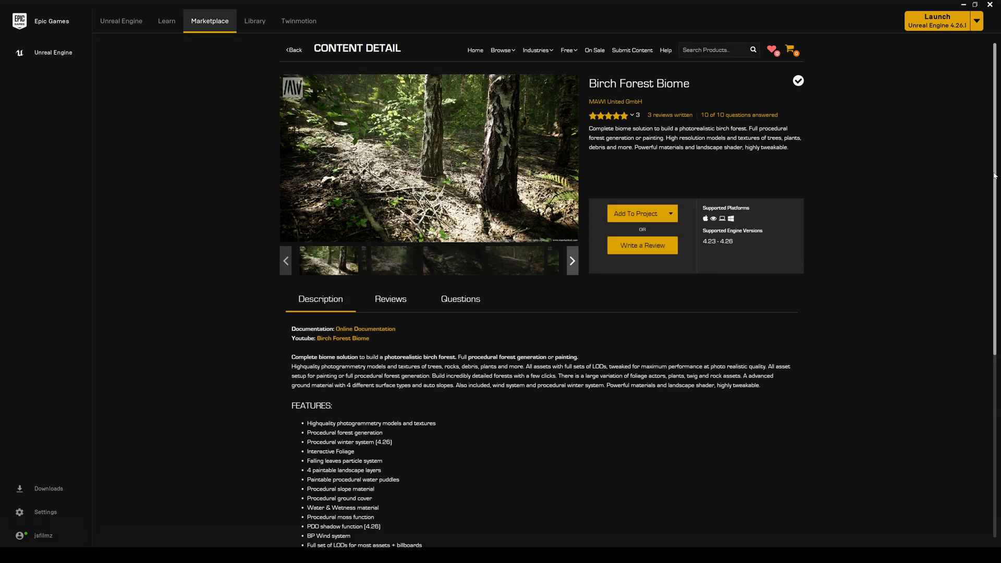
- Reach Birch Forest Biome's Technical Details and follow the DefaultEngine.INI BHF Default Settings link
scroll("down", 3)
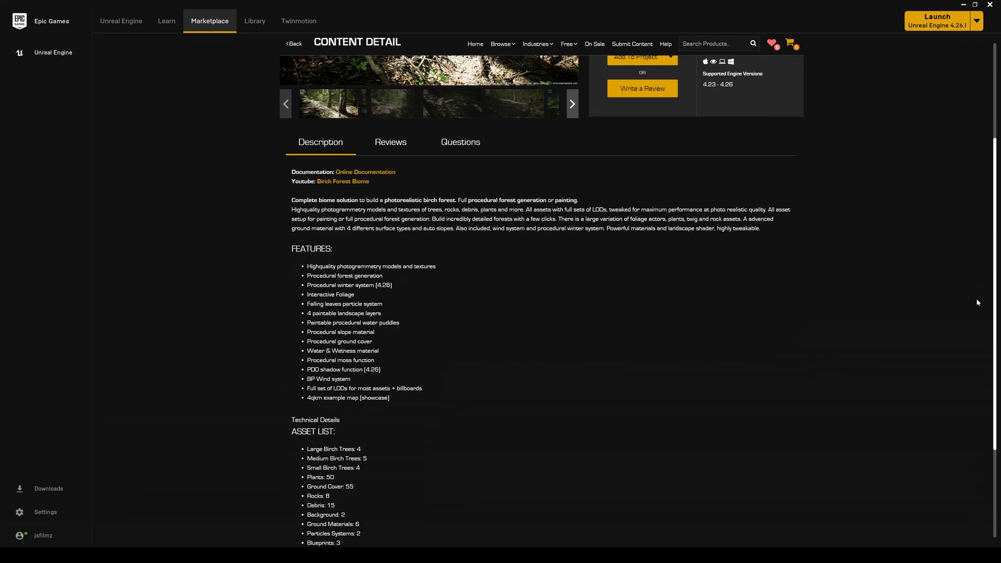
scroll("down", 3)
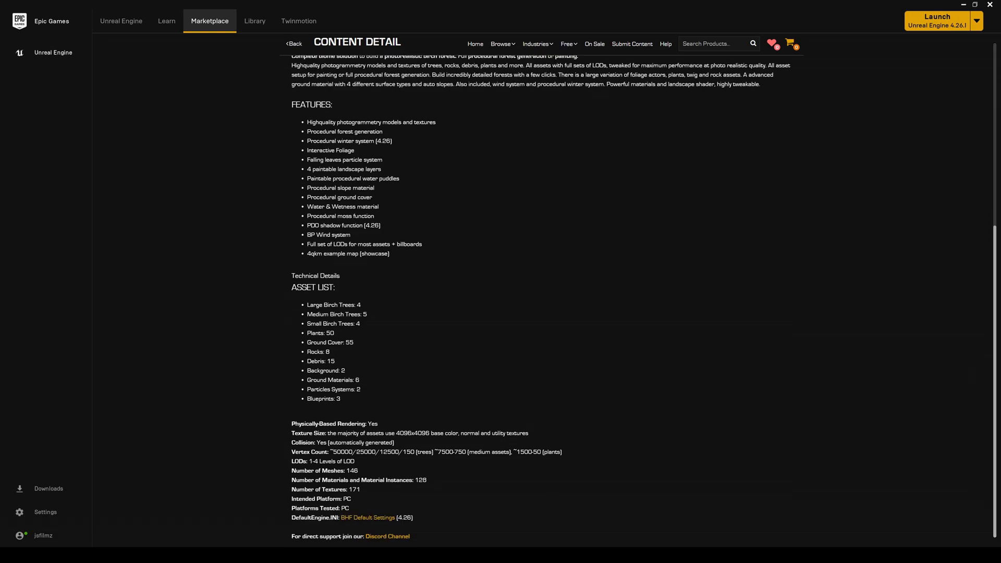
double_click(312, 517)
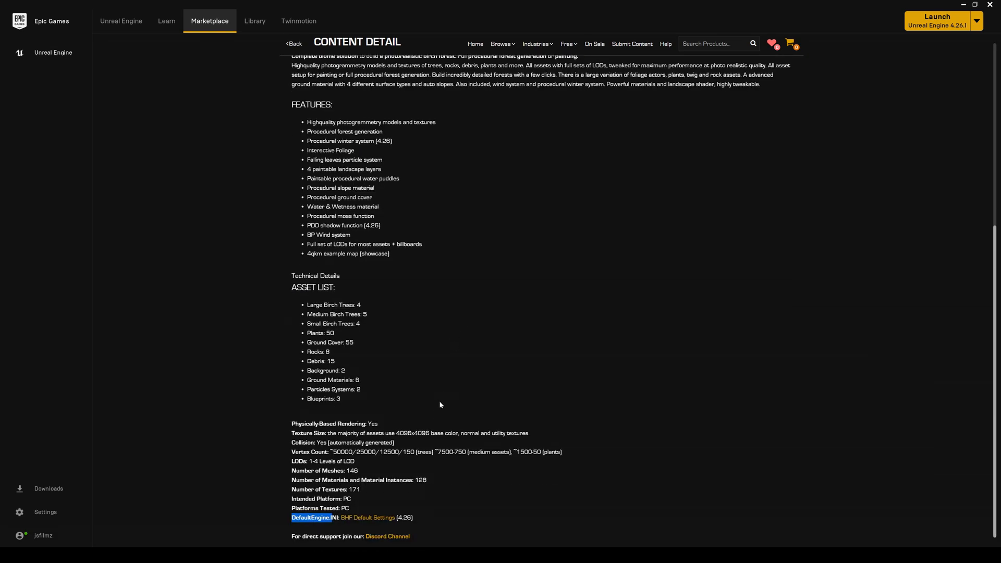
left_click(314, 517)
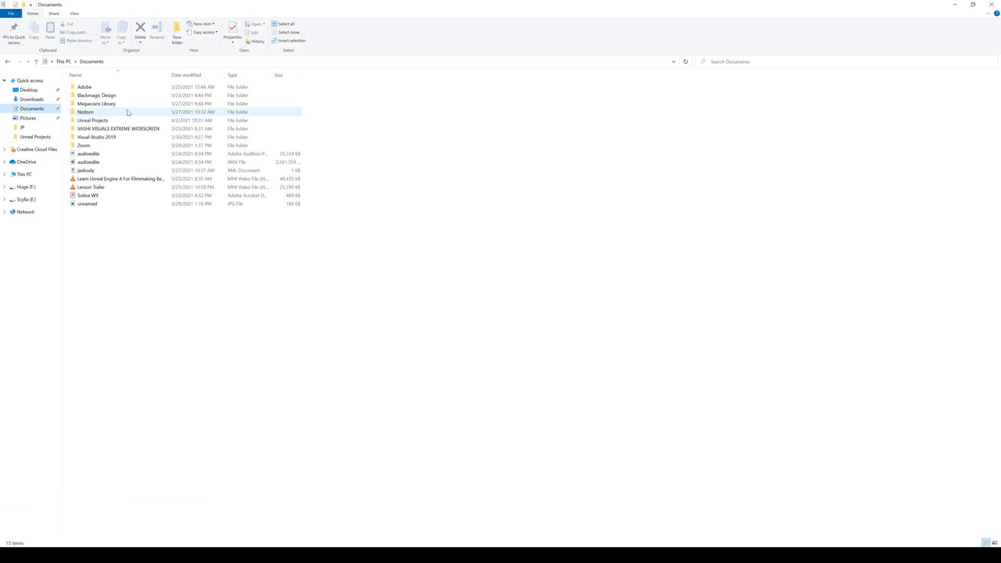
- Navigate Documents > Unreal Projects > Birch > Config and view the DefaultEngine file
double_click(92, 120)
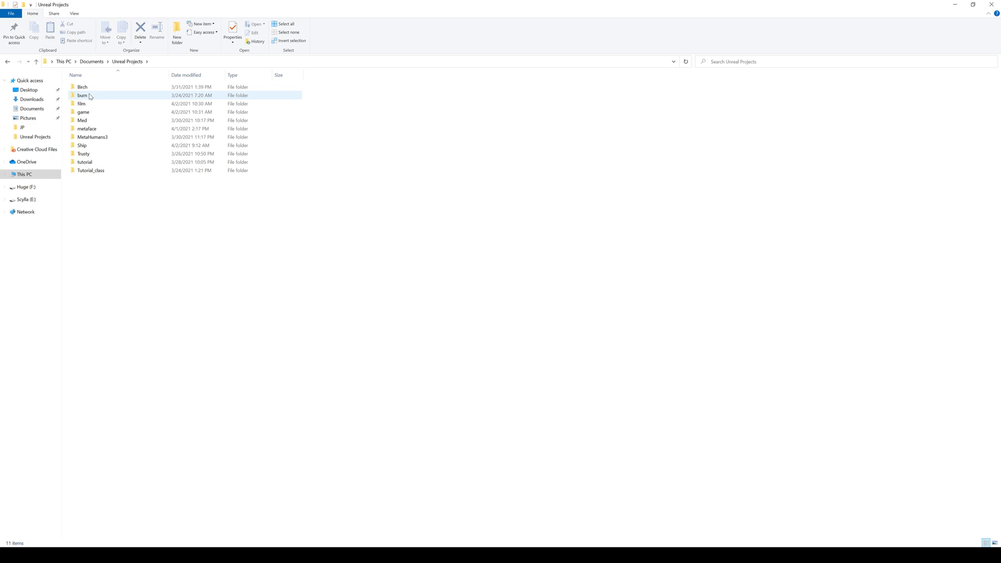
double_click(81, 86)
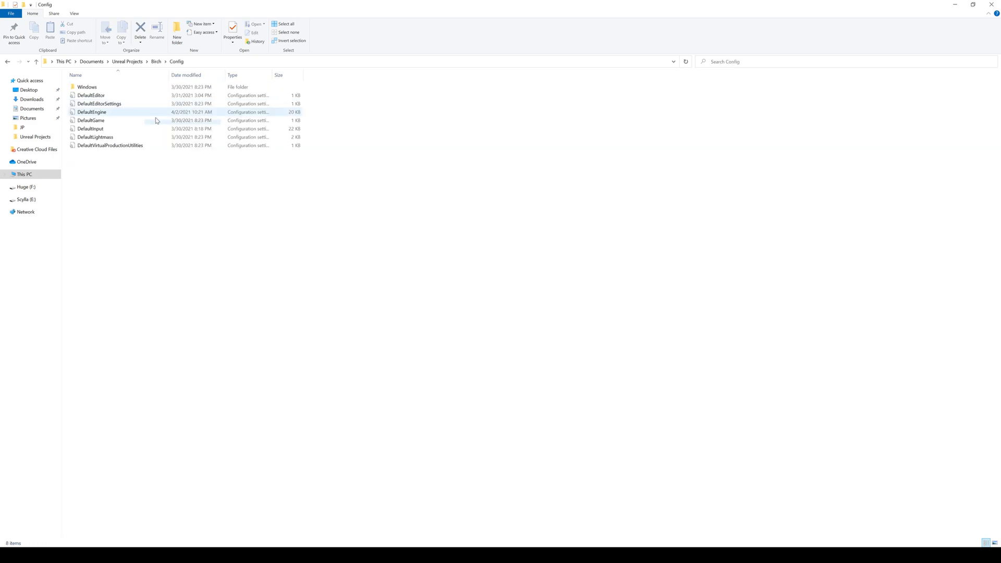
double_click(92, 112)
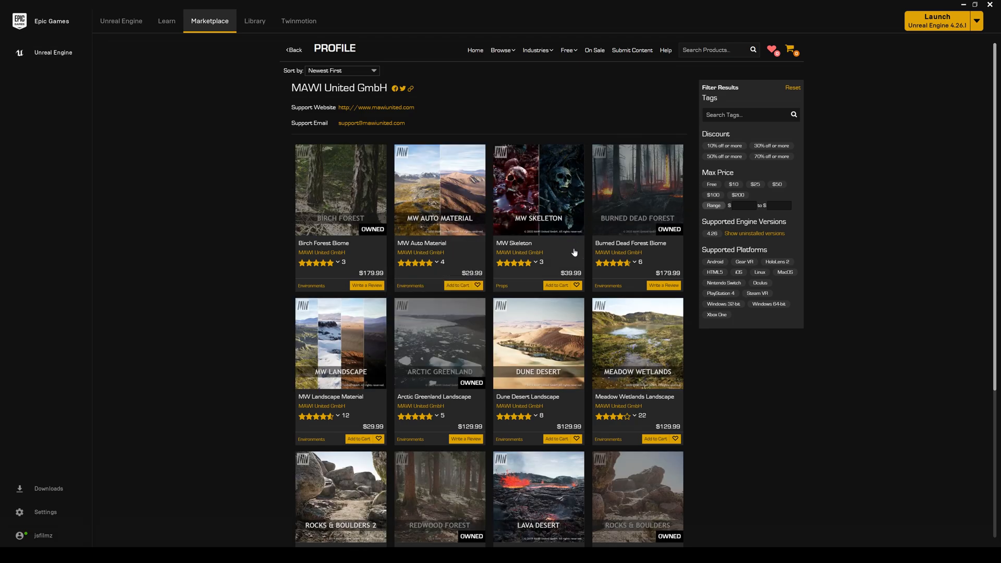
- View Burned Dead Forest Biome's Technical Details with the DefaultEngine.INI BDF settings note
left_click(636, 190)
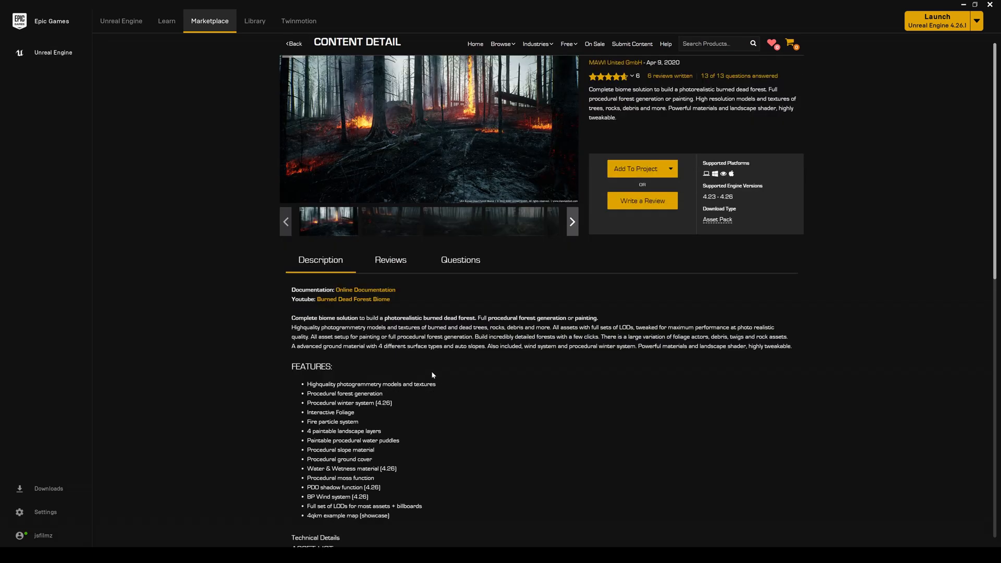
scroll("down", 3)
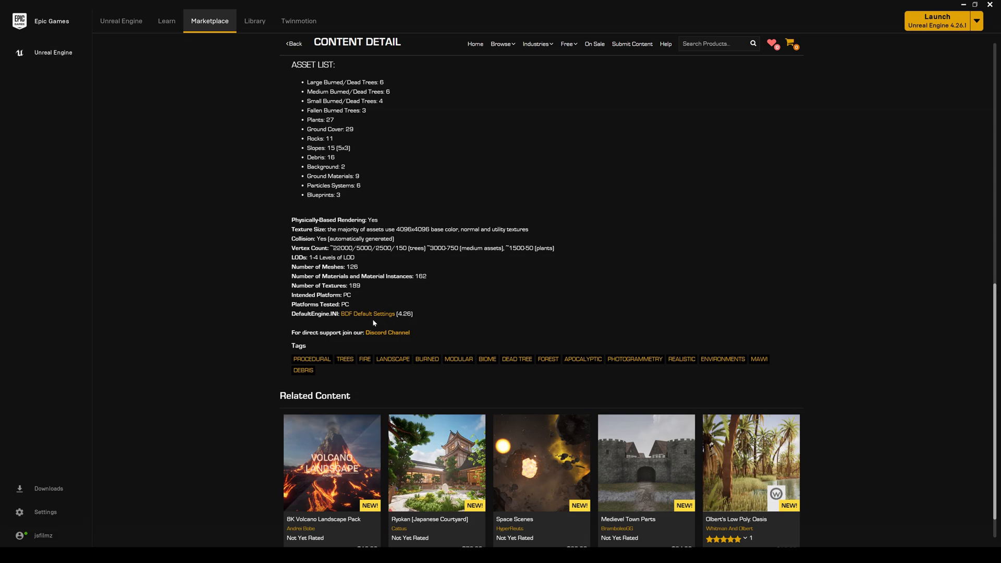
scroll("up", 3)
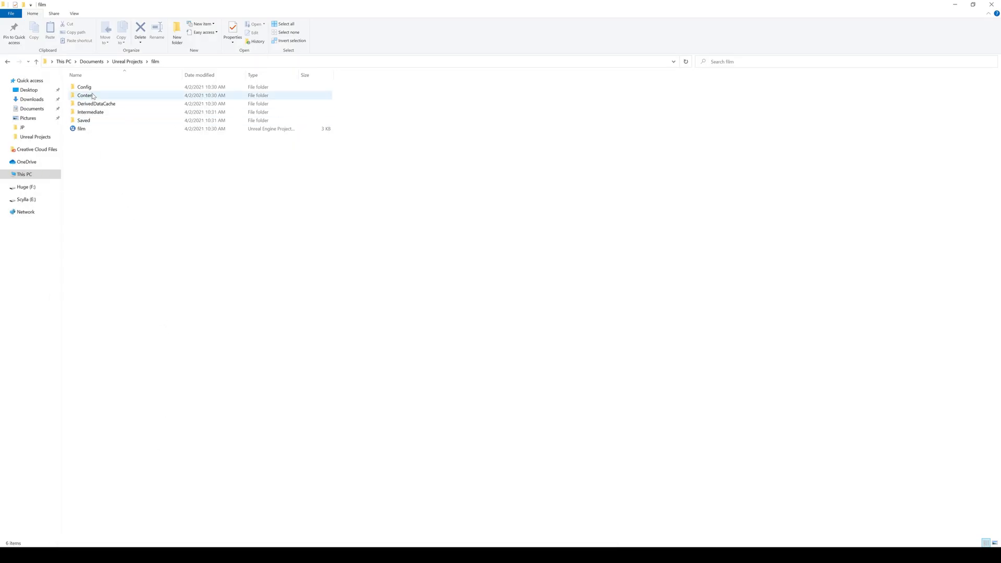
- Inspect r.ReflectionCaptureResolution in the film project's DefaultEngine, then check and close the game project's
double_click(85, 87)
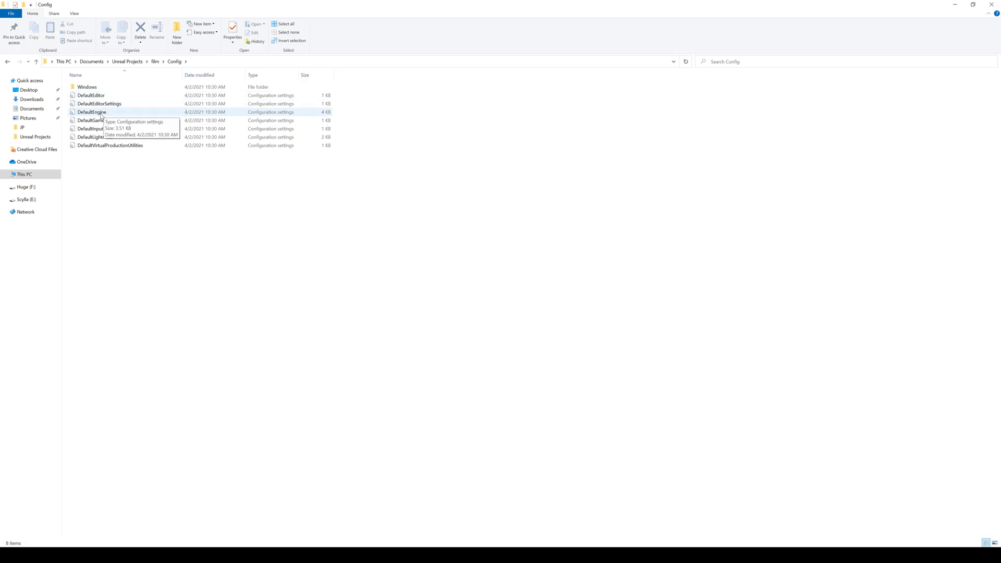
double_click(92, 111)
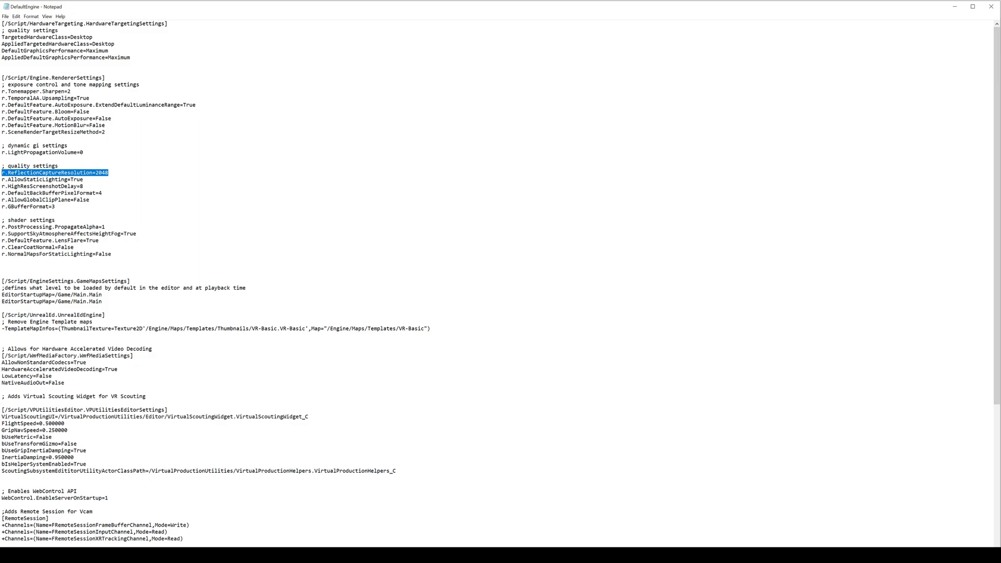
double_click(100, 172)
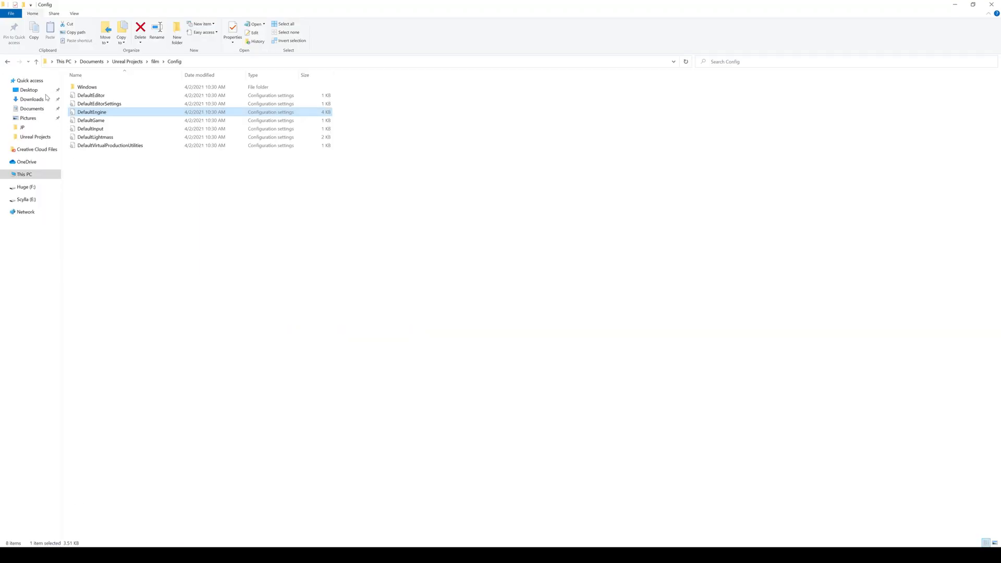
left_click(8, 62)
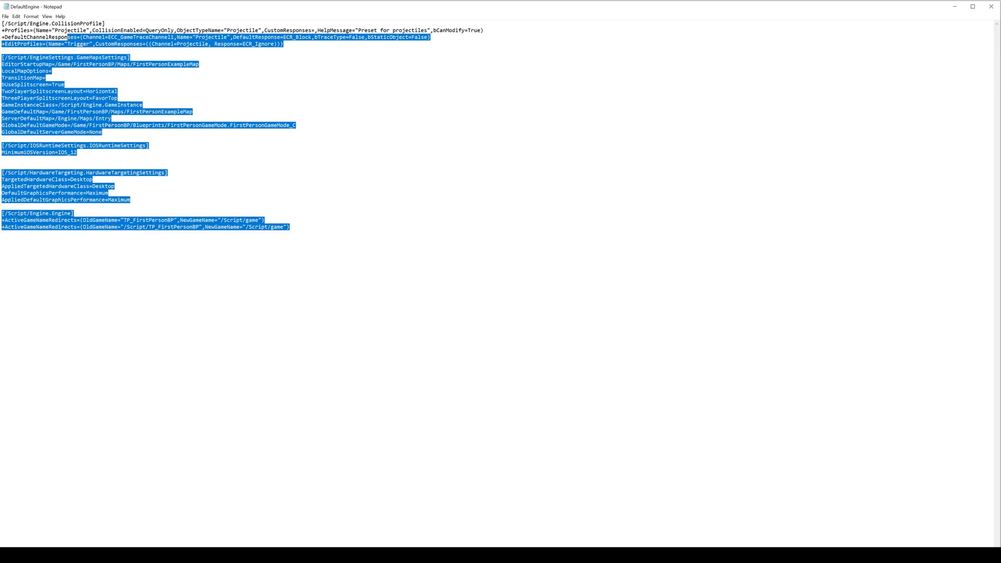
left_click(112, 118)
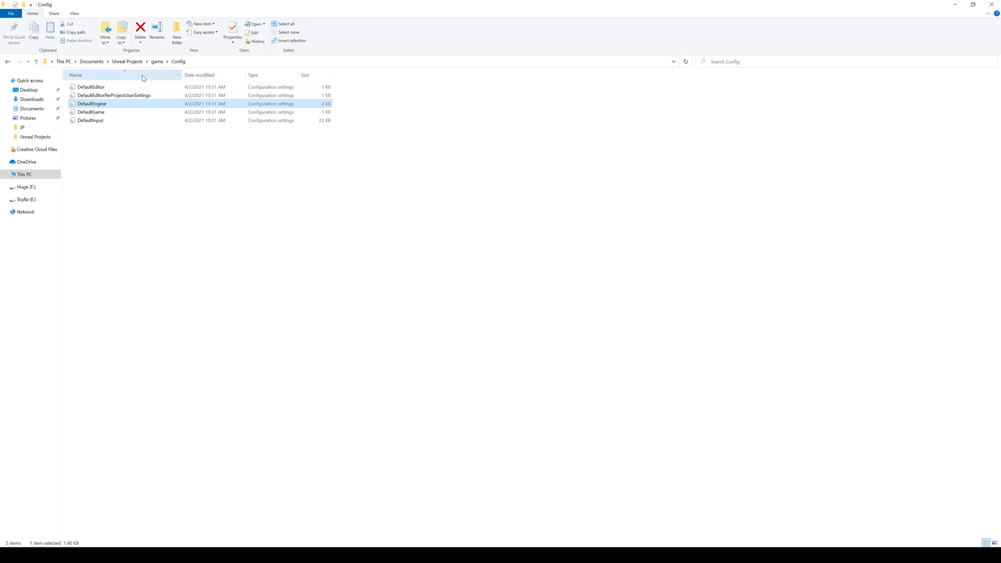
- Edit the film project's DefaultEngine.ini so r.ReflectionCaptureResolution=2048 and save it
left_click(126, 61)
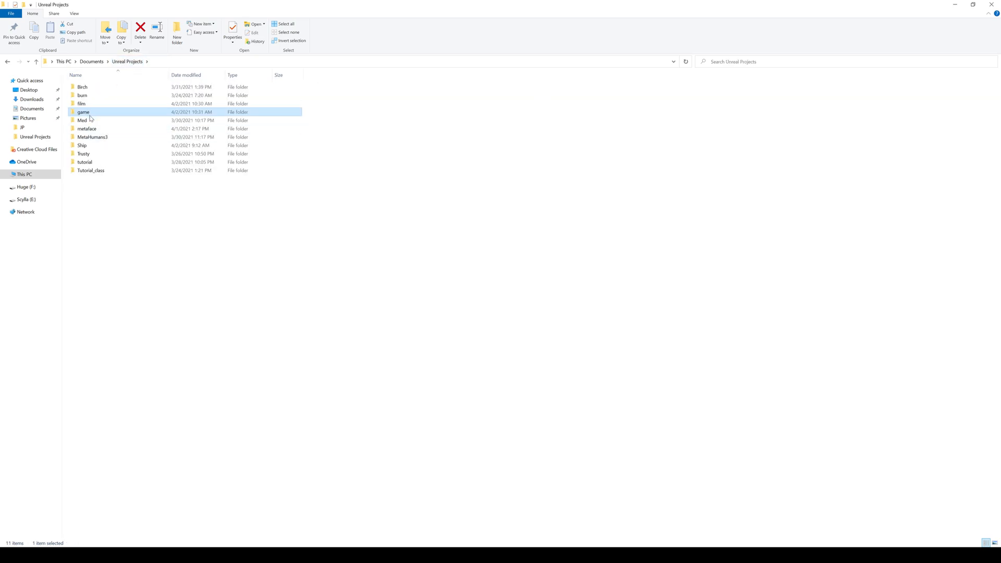
double_click(81, 103)
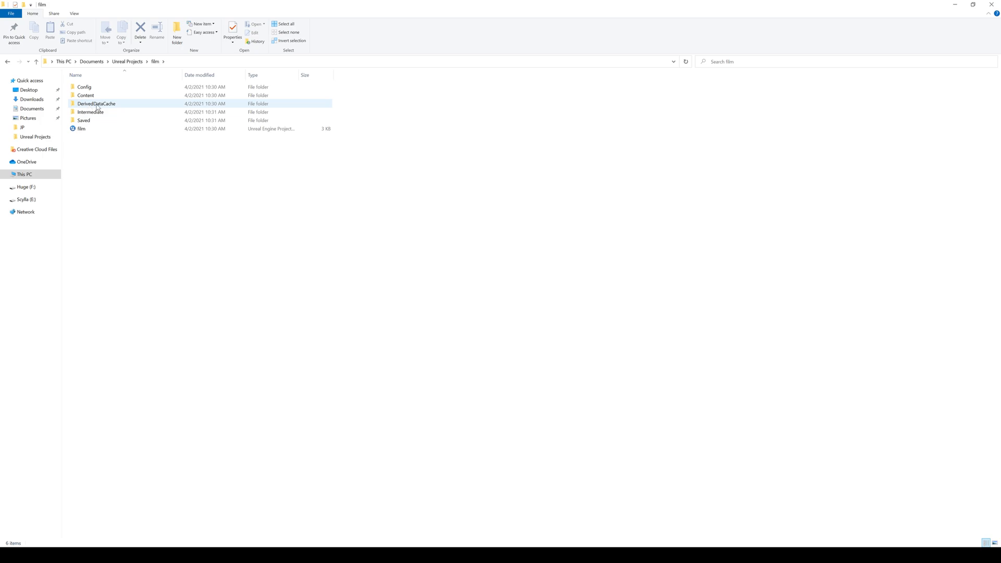
double_click(83, 87)
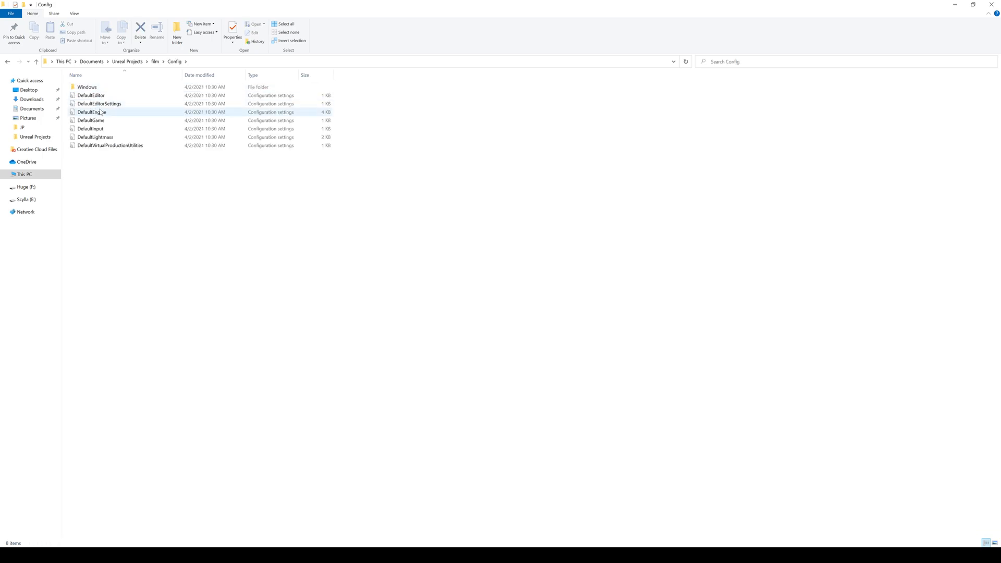
double_click(90, 111)
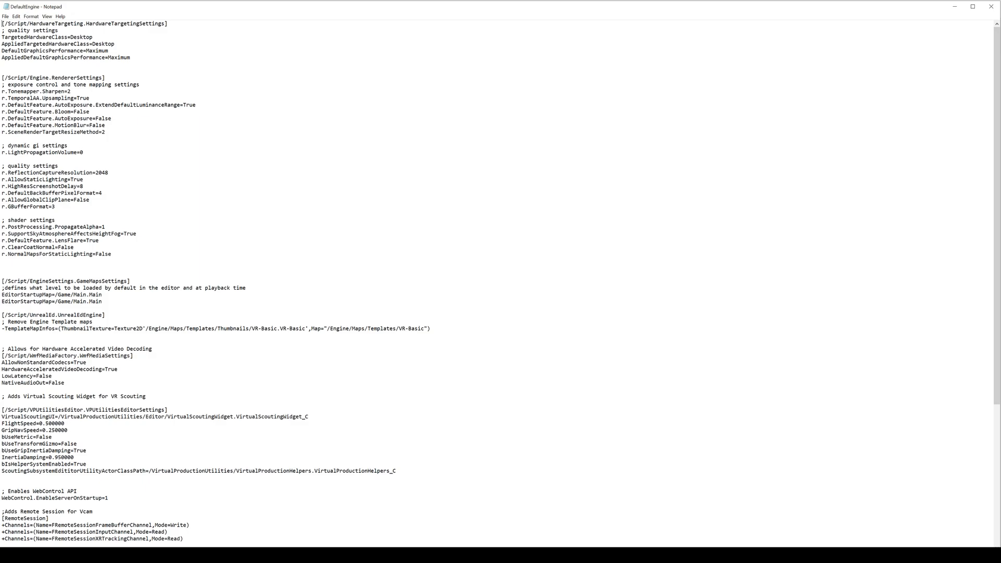
double_click(101, 172)
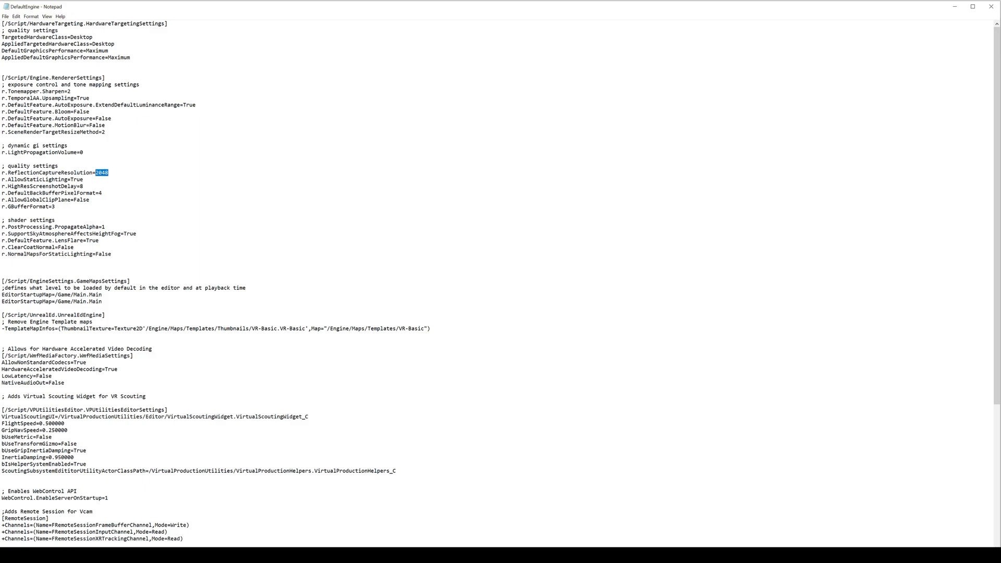
type("512")
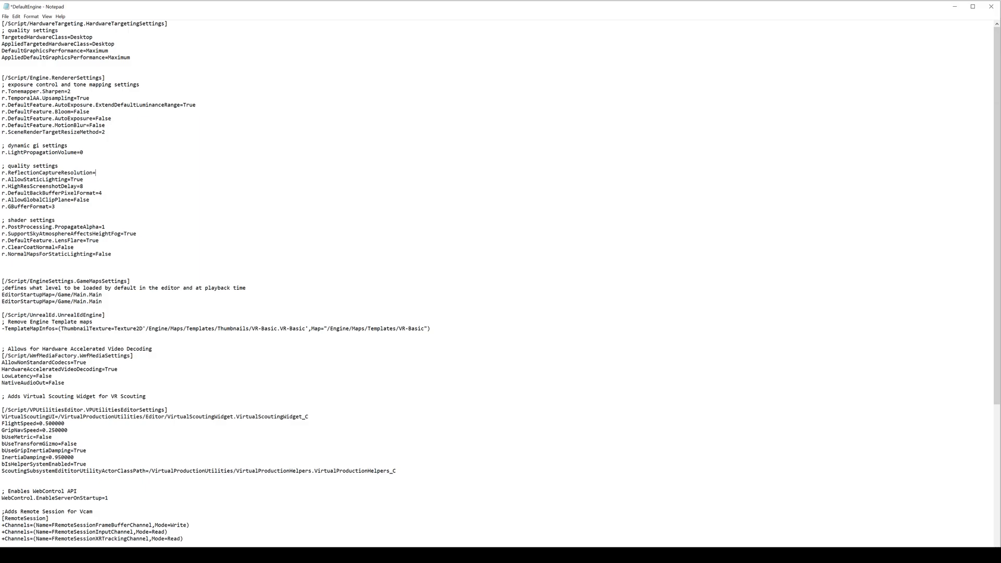
type("2048")
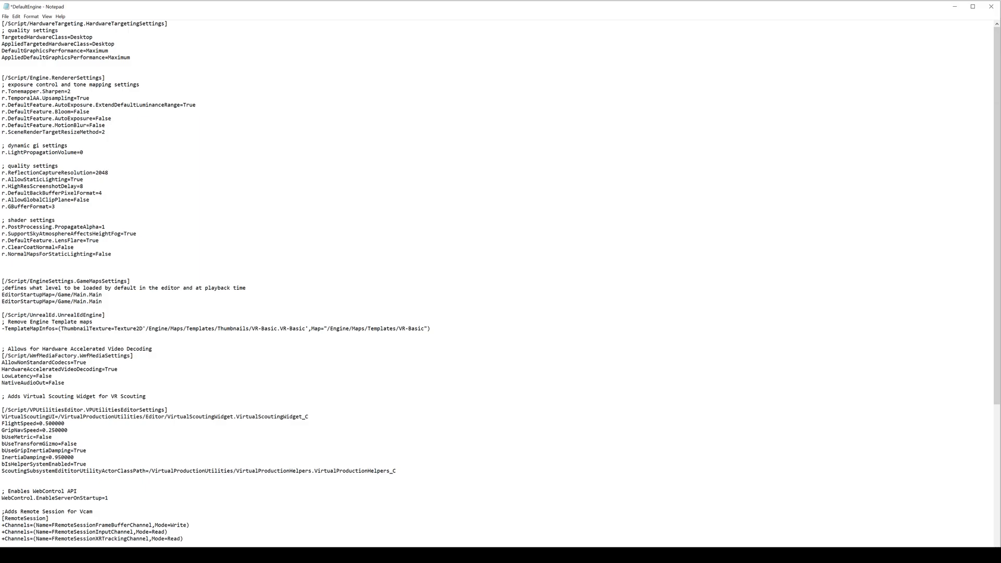
left_click(7, 16)
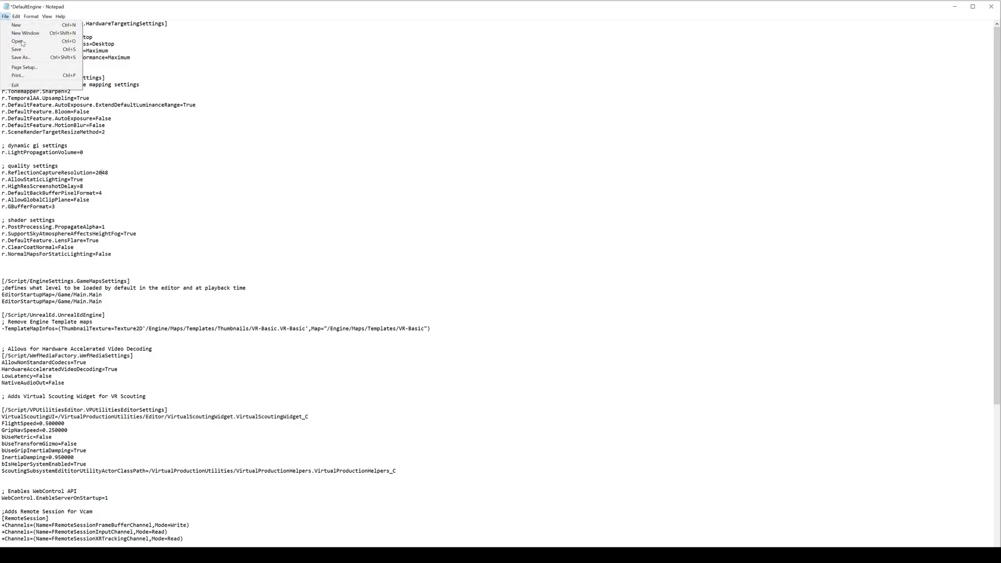
left_click(16, 49)
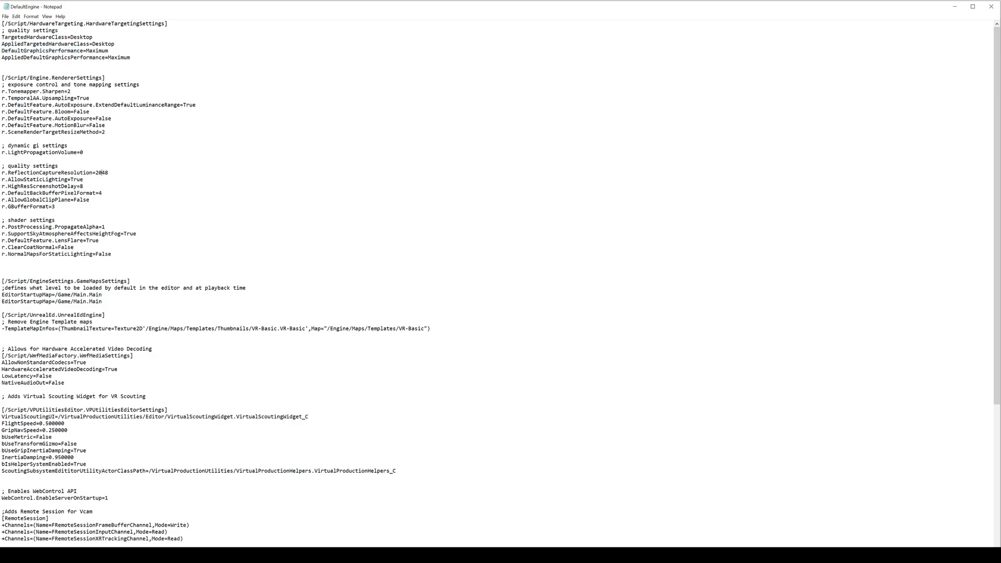
mouse_move(909, 6)
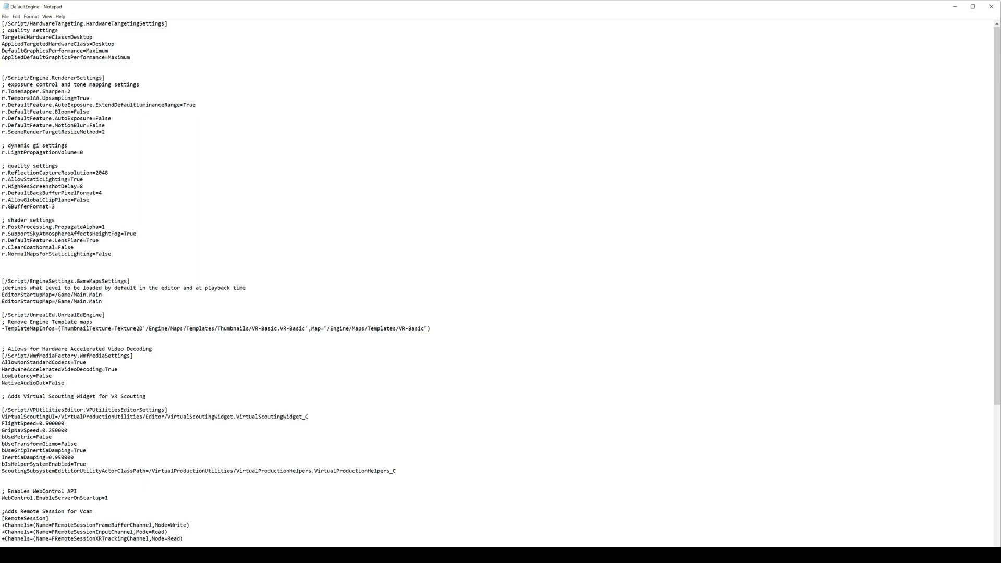
- Reopen DefaultEngine to verify the saved value, then return to the film folder
double_click(101, 172)
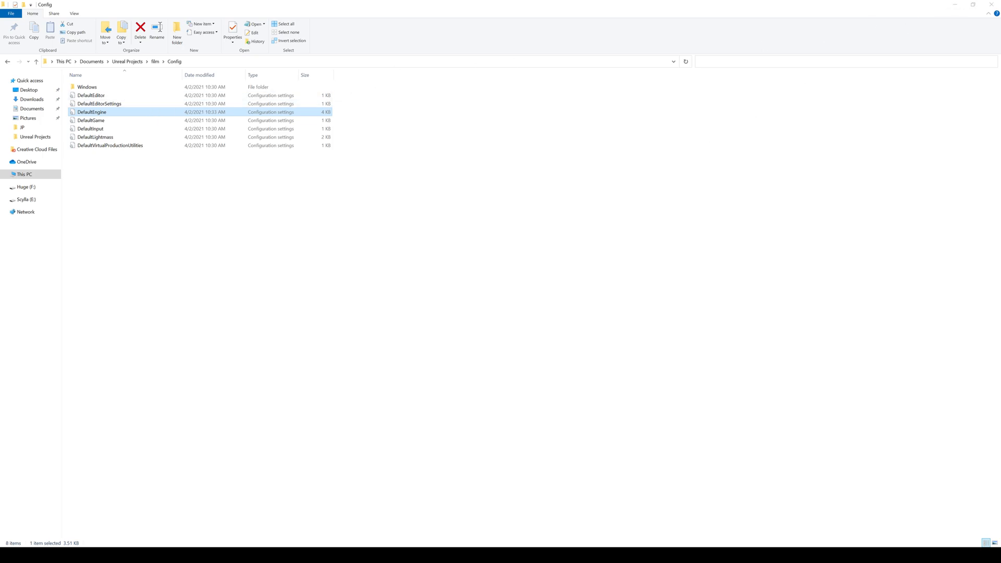
double_click(92, 112)
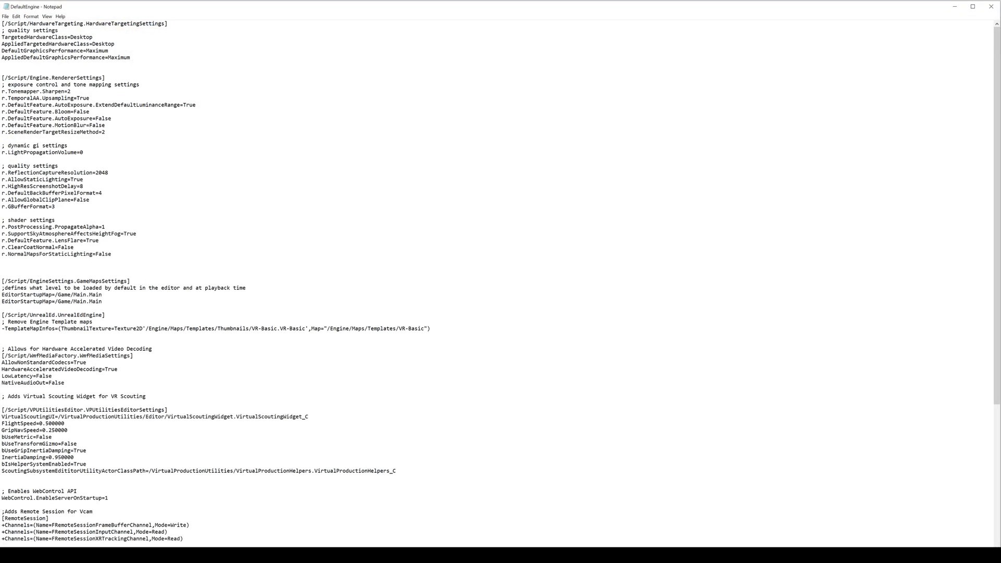
double_click(101, 173)
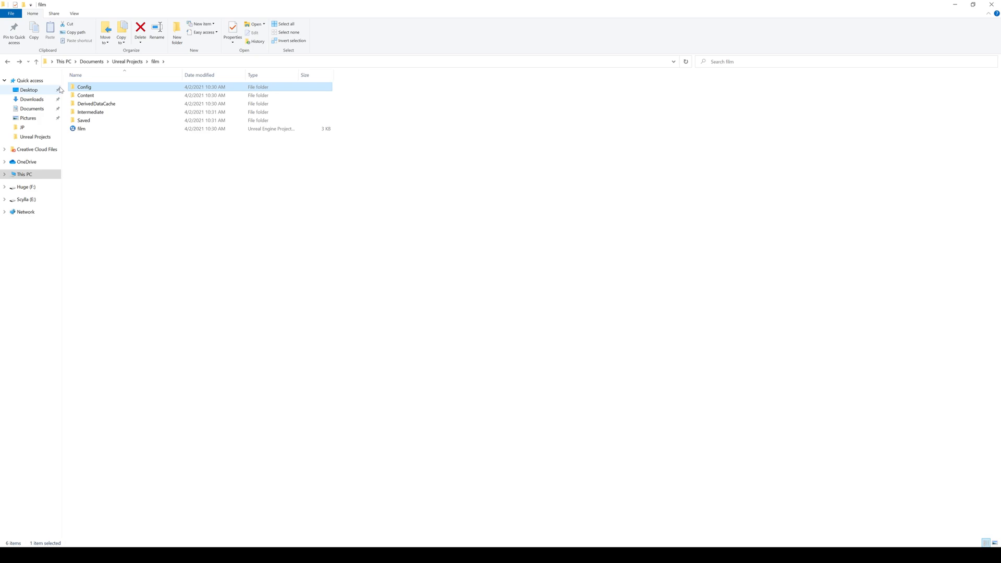
left_click(127, 61)
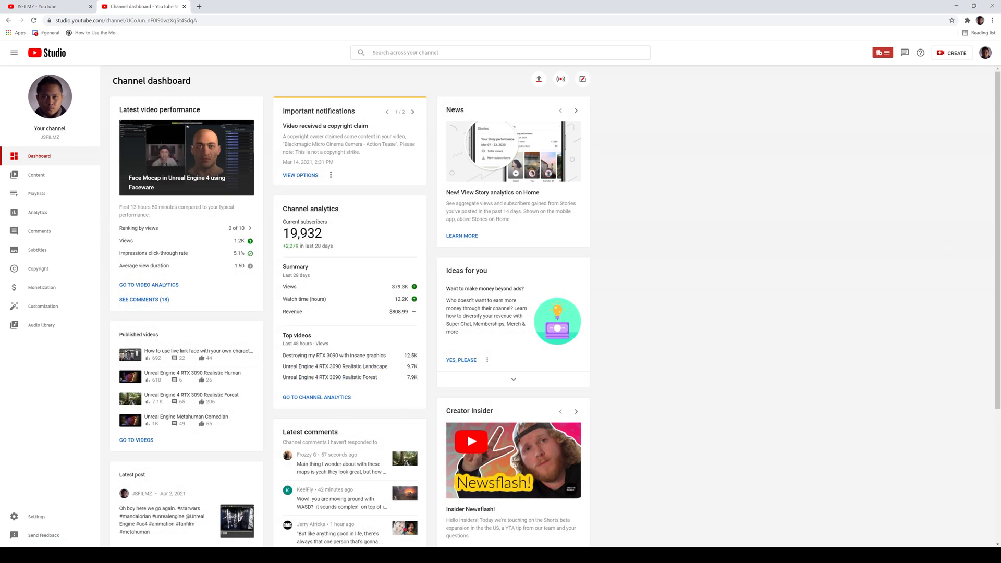
- Scroll the YouTube Studio dashboard toward the Comments page
scroll("down", 3)
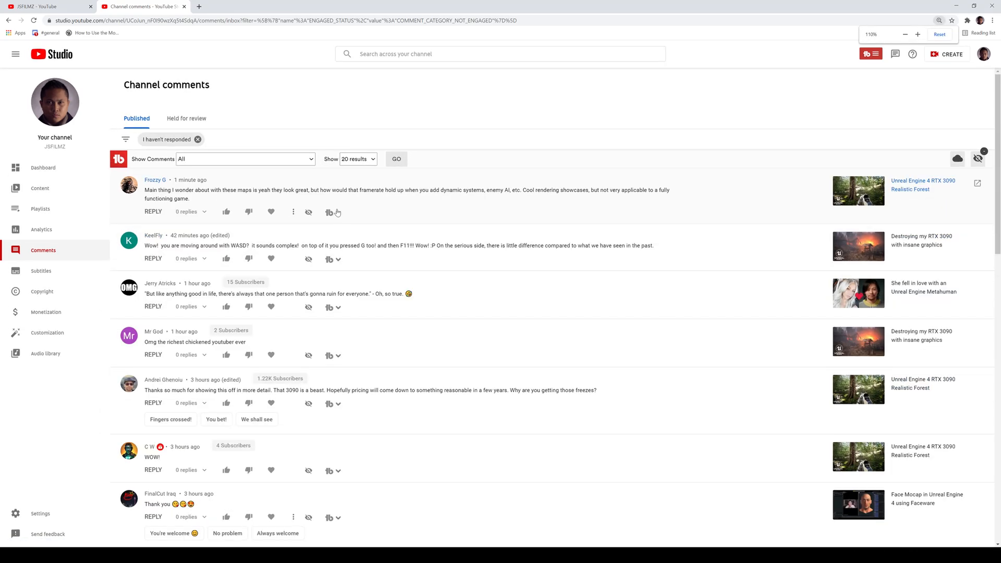
left_click(918, 33)
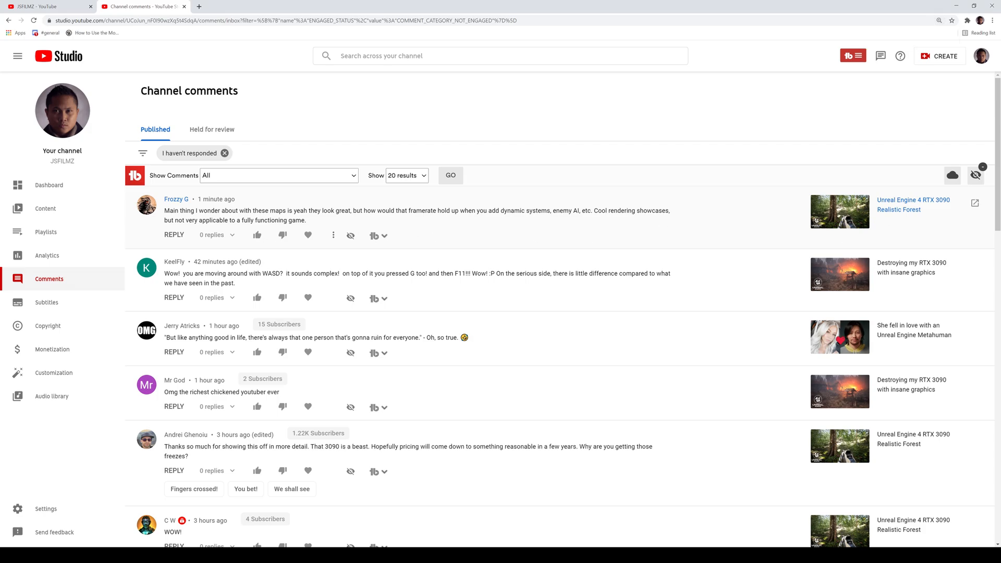
mouse_move(442, 223)
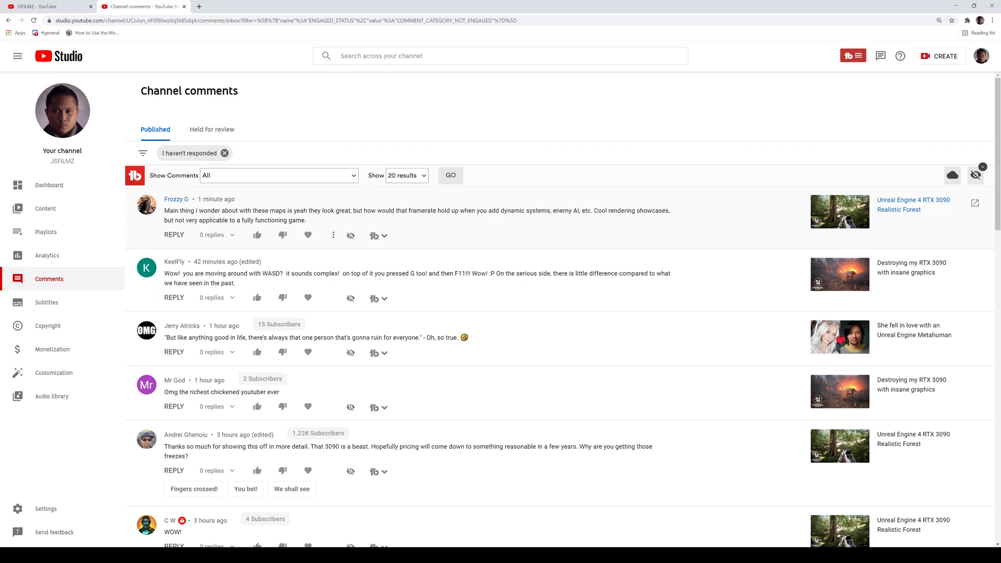
mouse_move(198, 219)
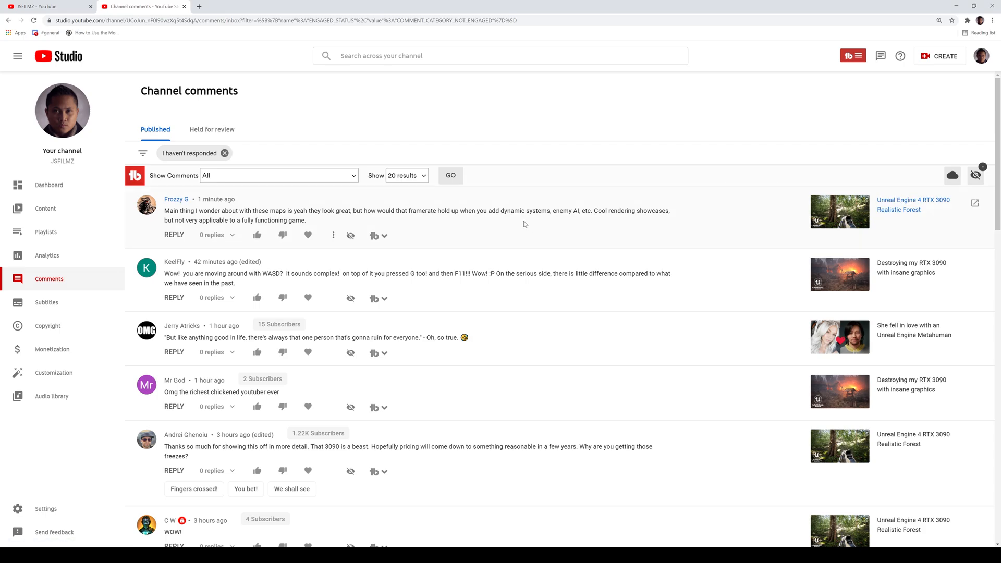
mouse_move(491, 220)
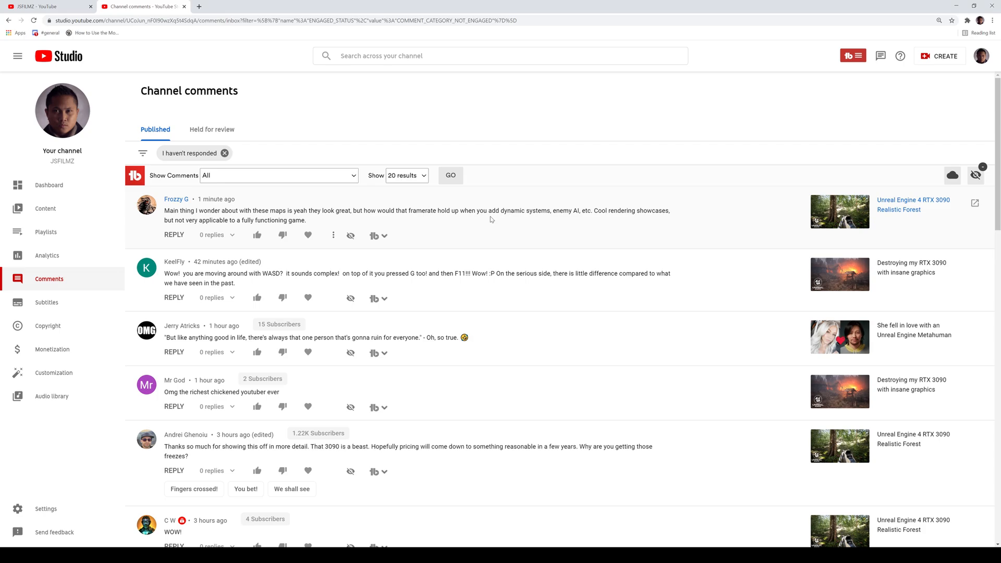
mouse_move(752, 201)
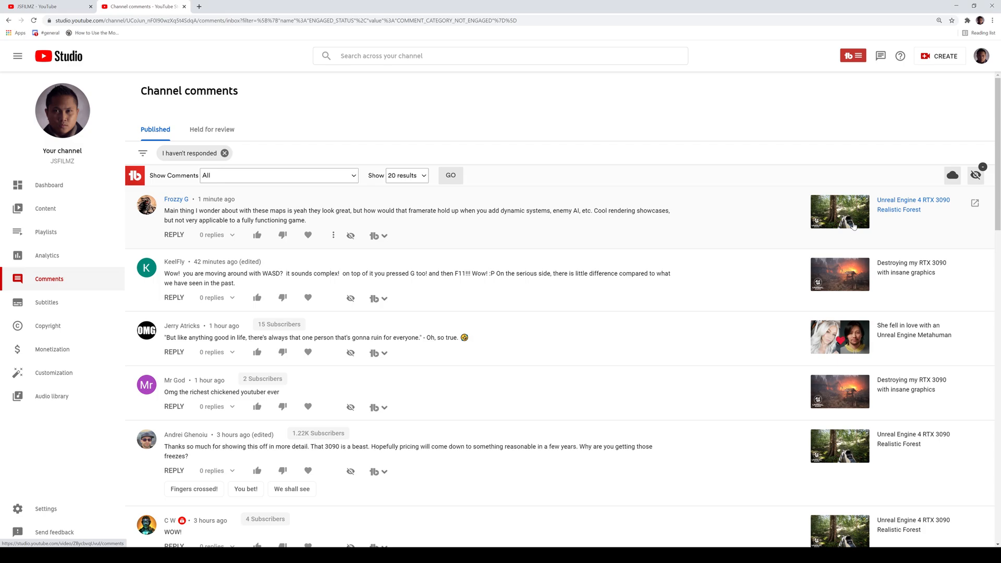
mouse_move(851, 223)
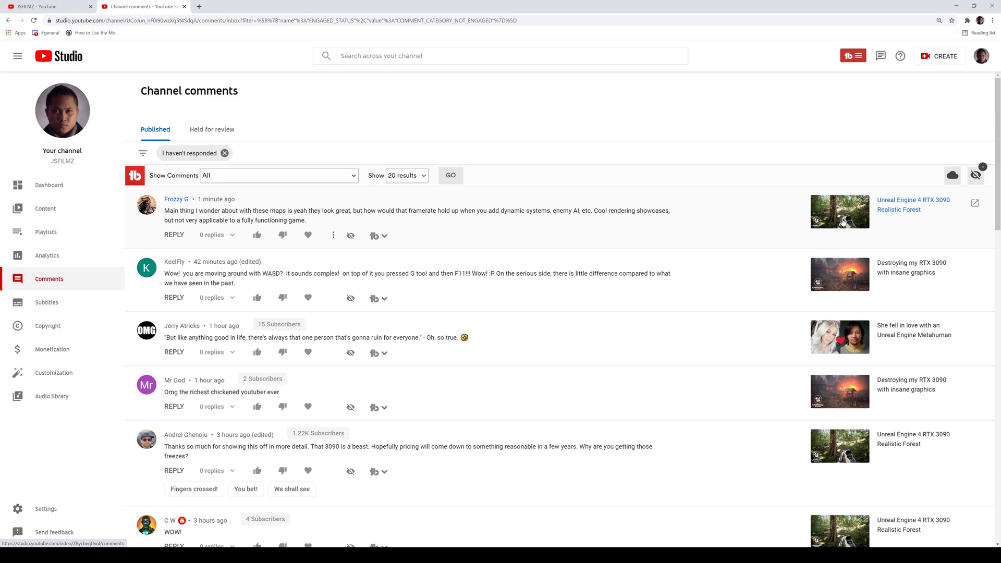
mouse_move(448, 317)
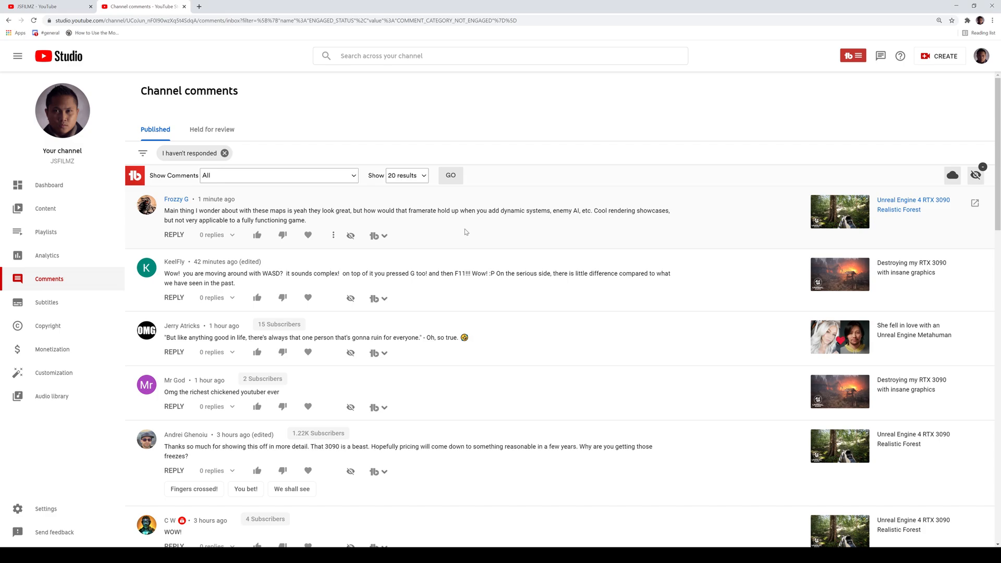
mouse_move(244, 236)
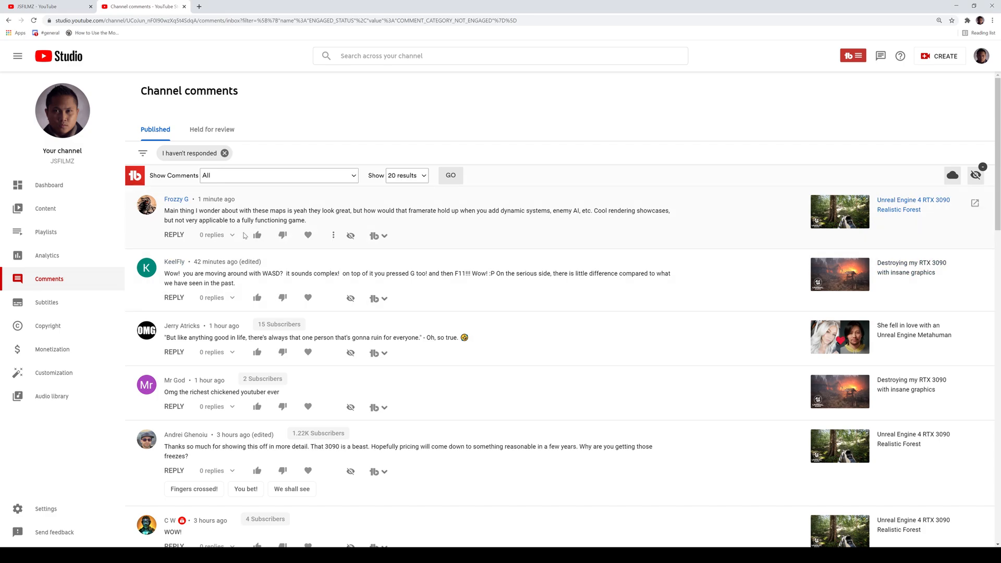
- Like the framerate-question comment and heart the 'richest chickened youtuber' comment
left_click(257, 234)
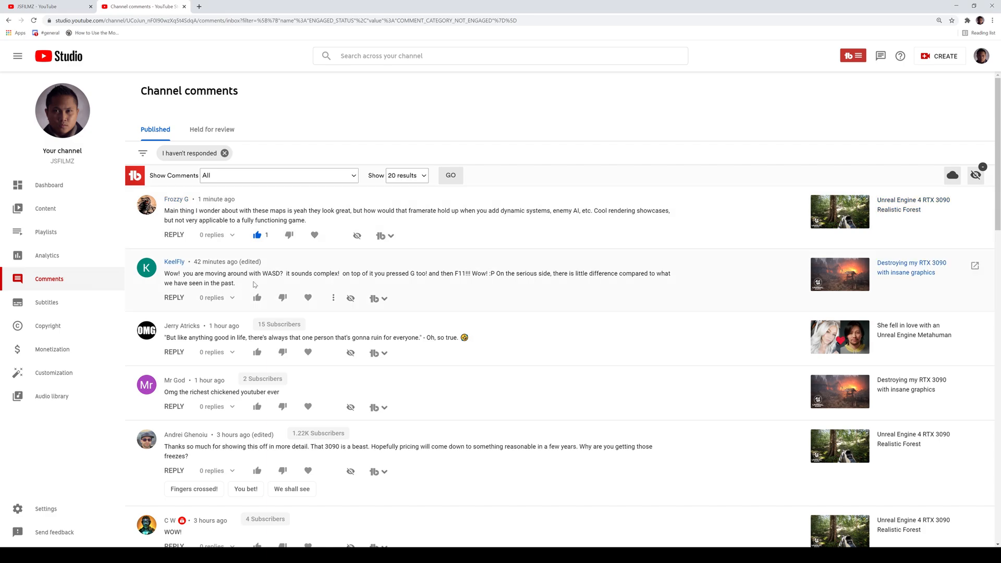
mouse_move(275, 284)
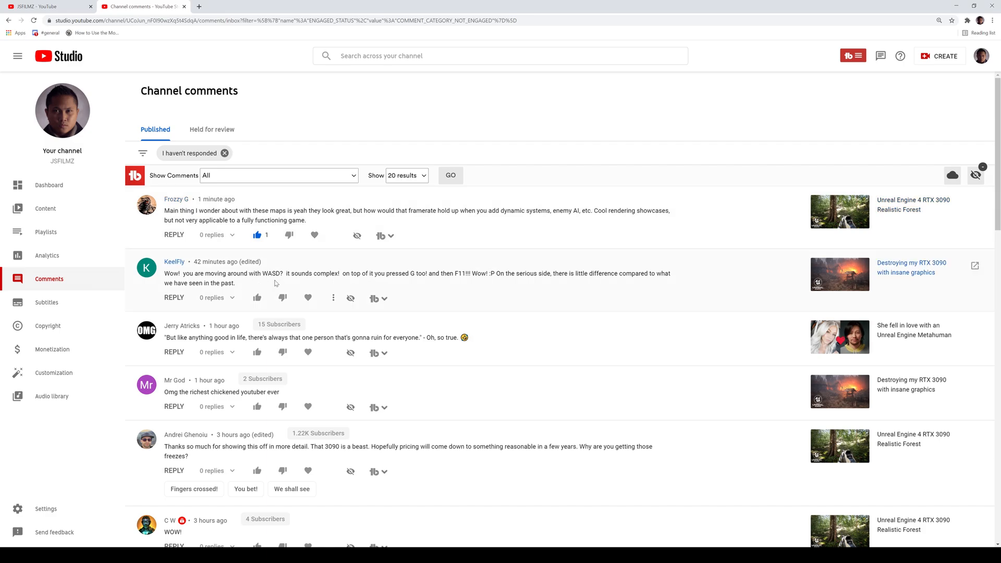
mouse_move(289, 286)
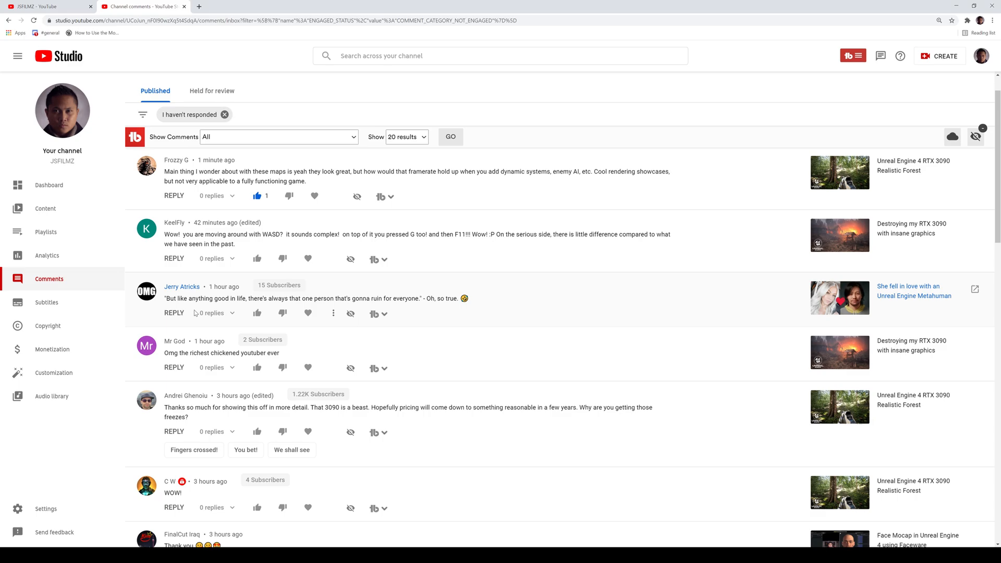
mouse_move(370, 310)
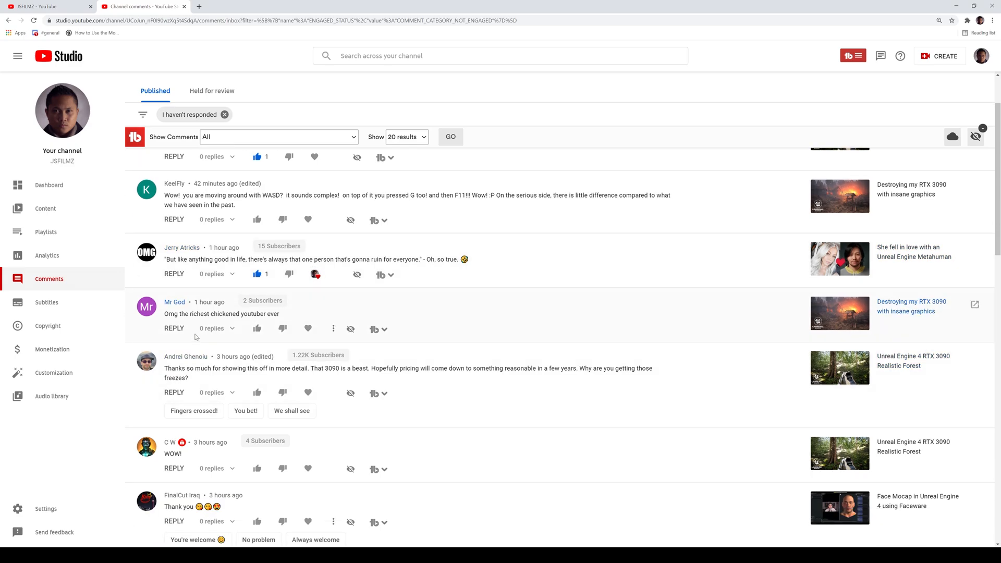
mouse_move(229, 326)
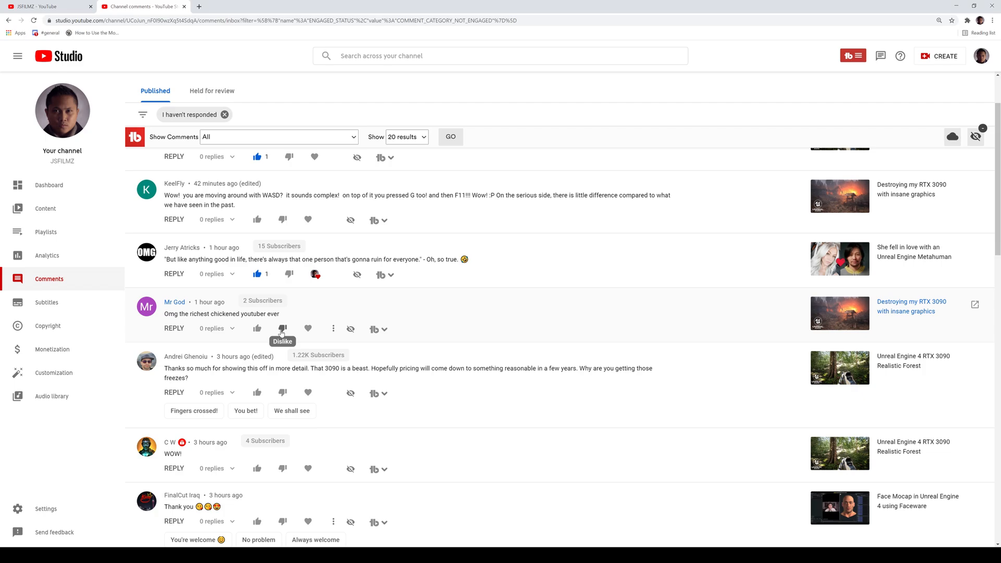
mouse_move(308, 329)
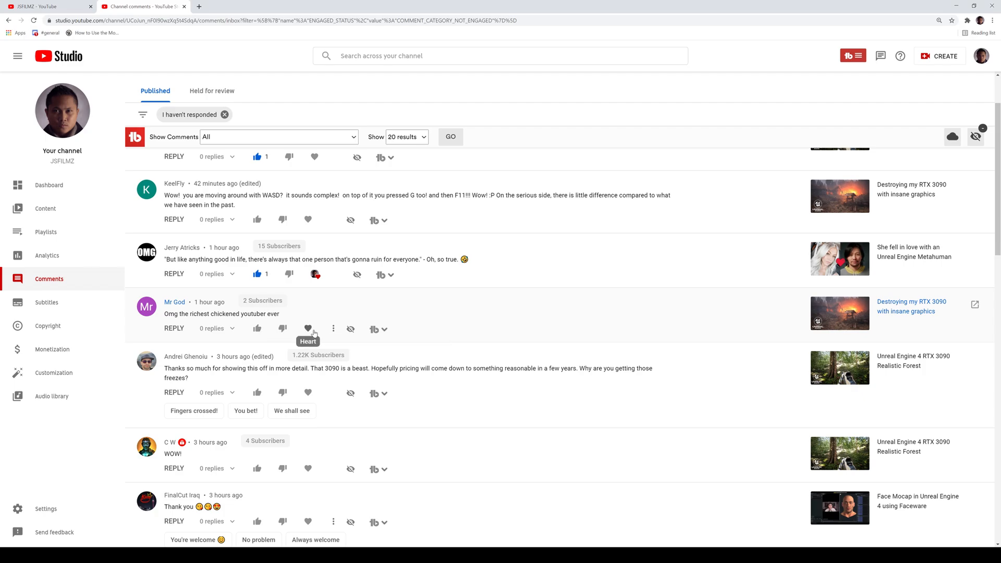
left_click(306, 328)
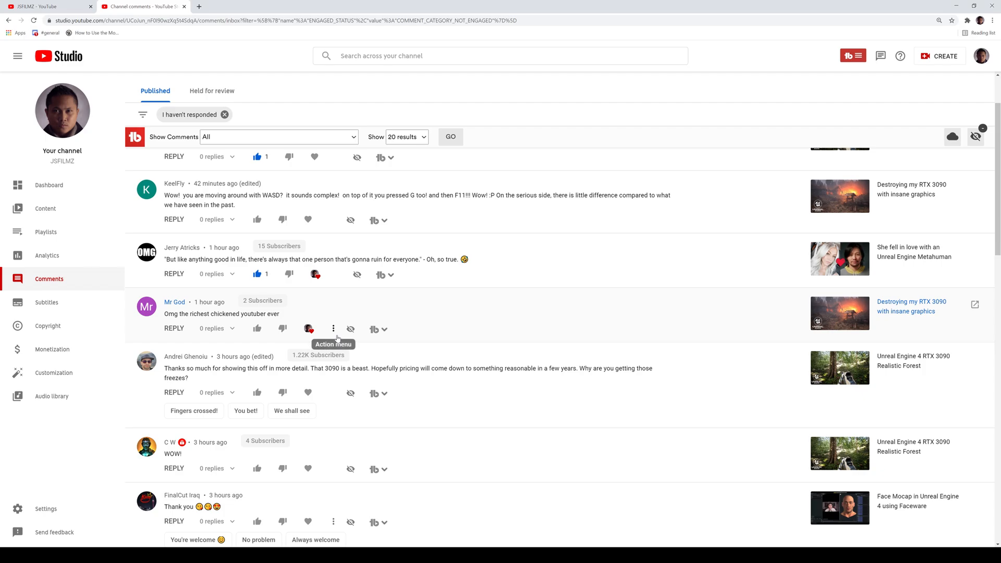
mouse_move(362, 324)
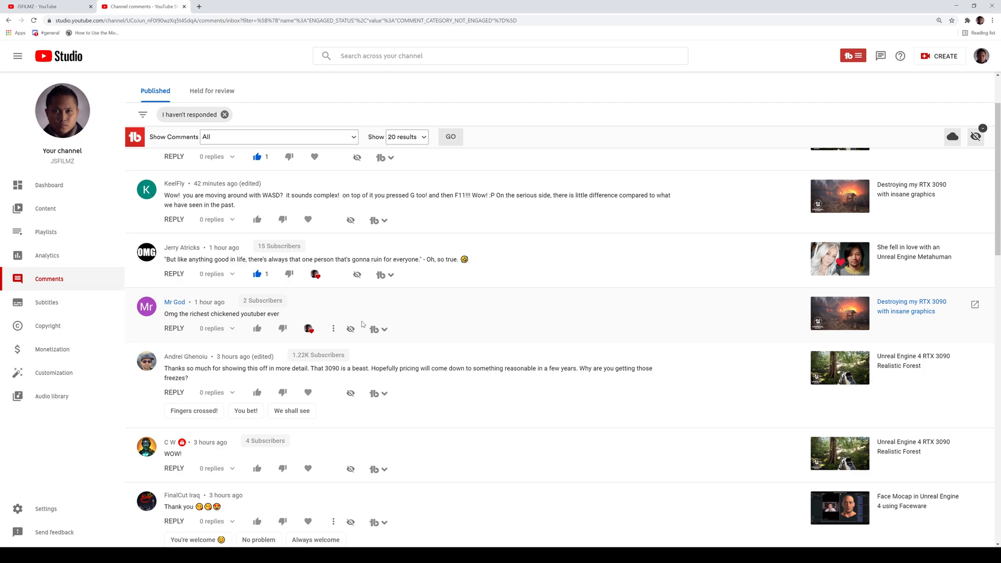
- Like and heart the 3090-pricing, WOW! and shadows comments, and like the Thank you comment
scroll("down", 3)
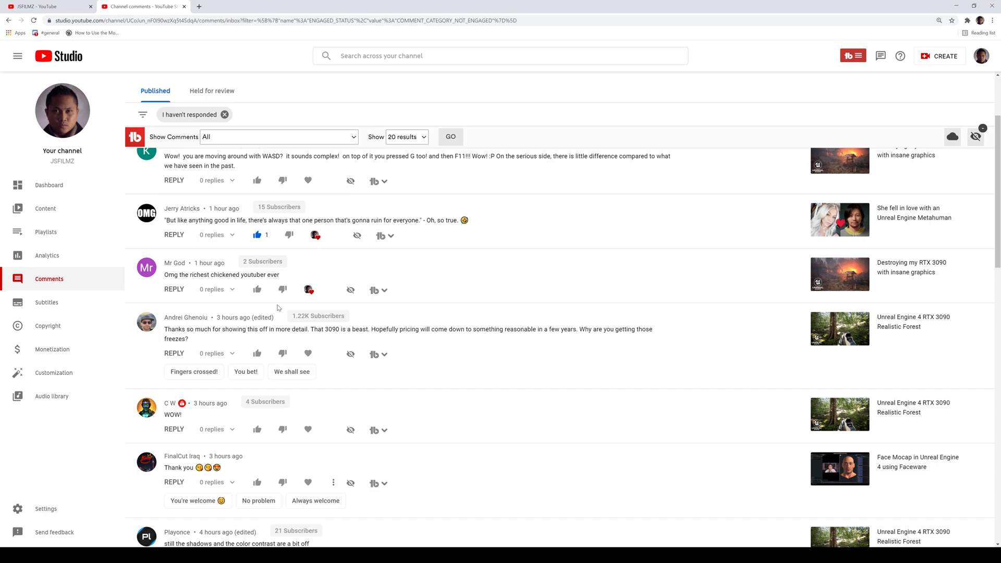
left_click(257, 289)
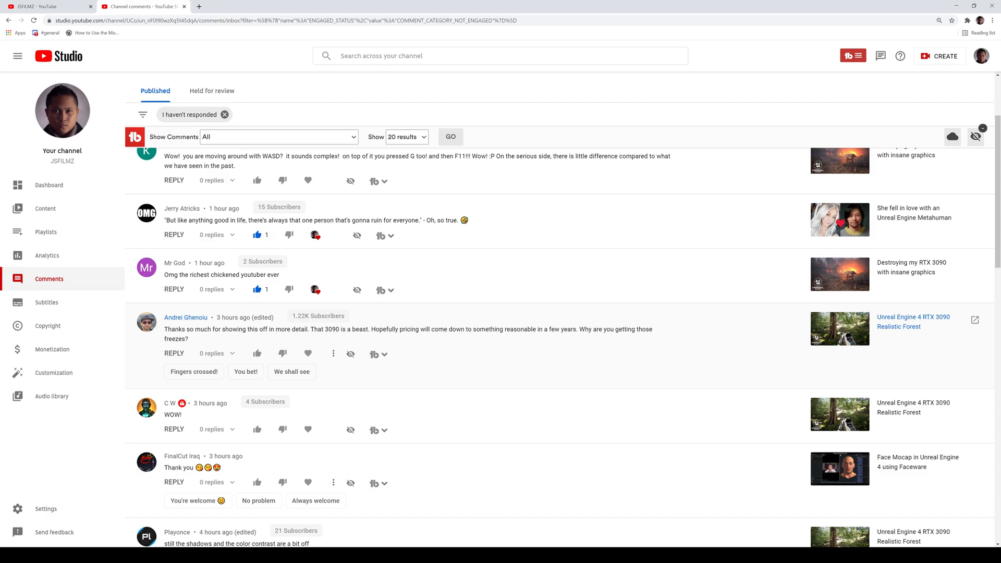
mouse_move(436, 342)
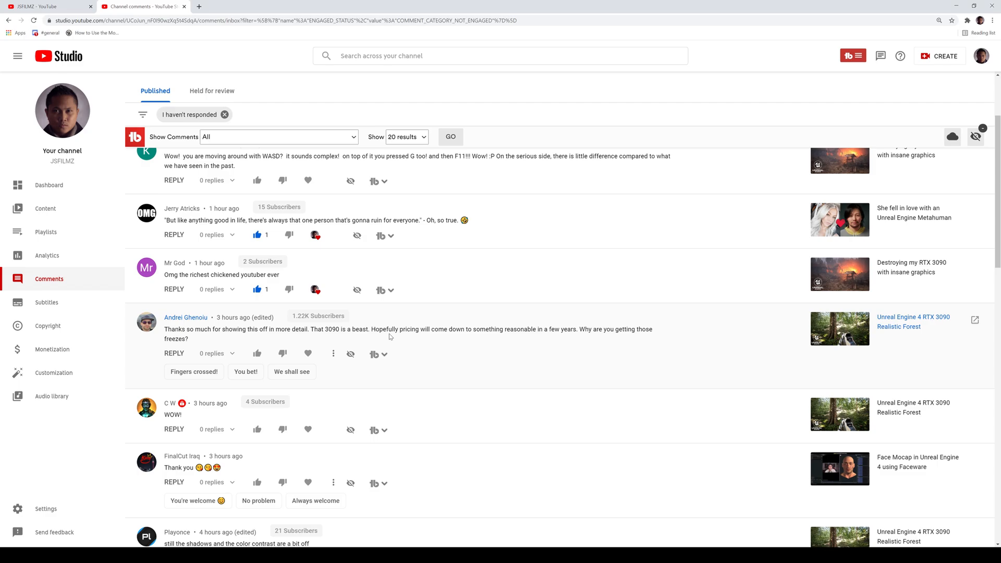
scroll("down", 3)
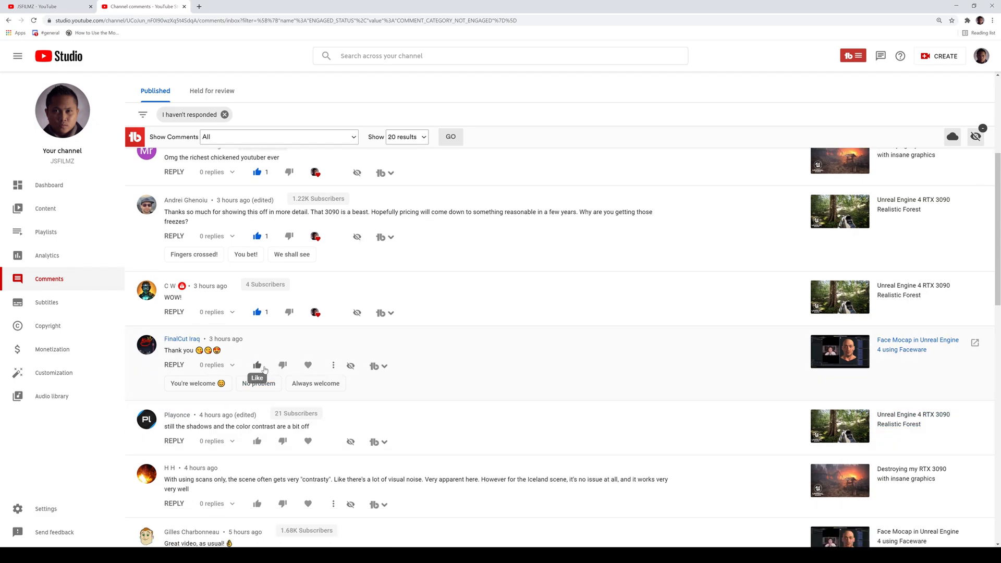
scroll("down", 3)
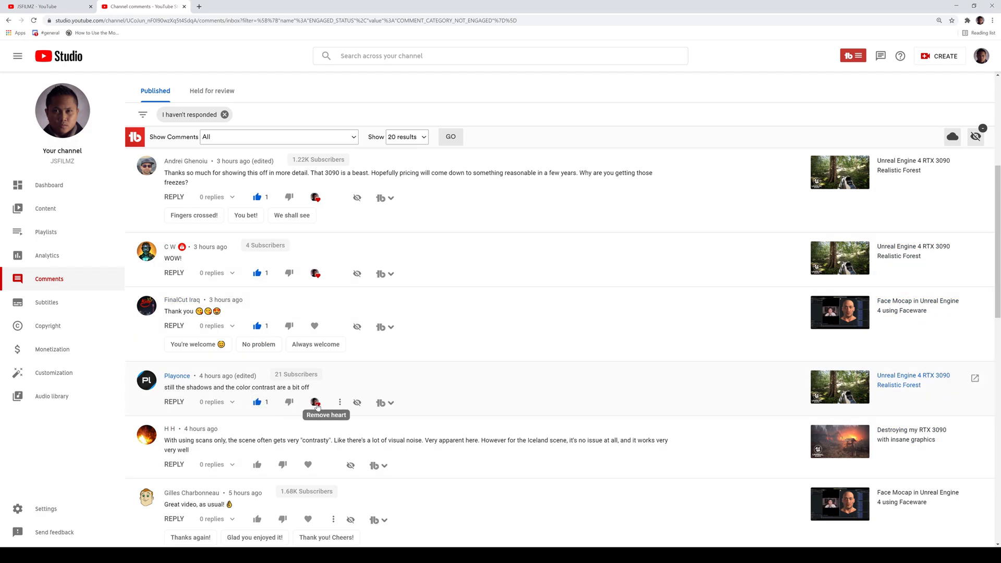
- Scroll through and react to the scans-contrast, 'Great video' and detail comments
scroll("down", 3)
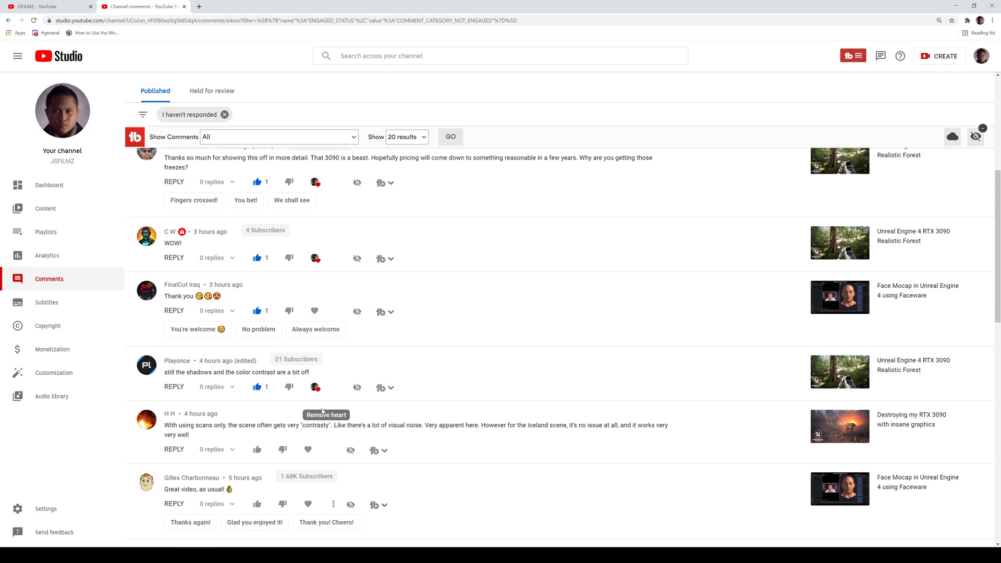
scroll("down", 3)
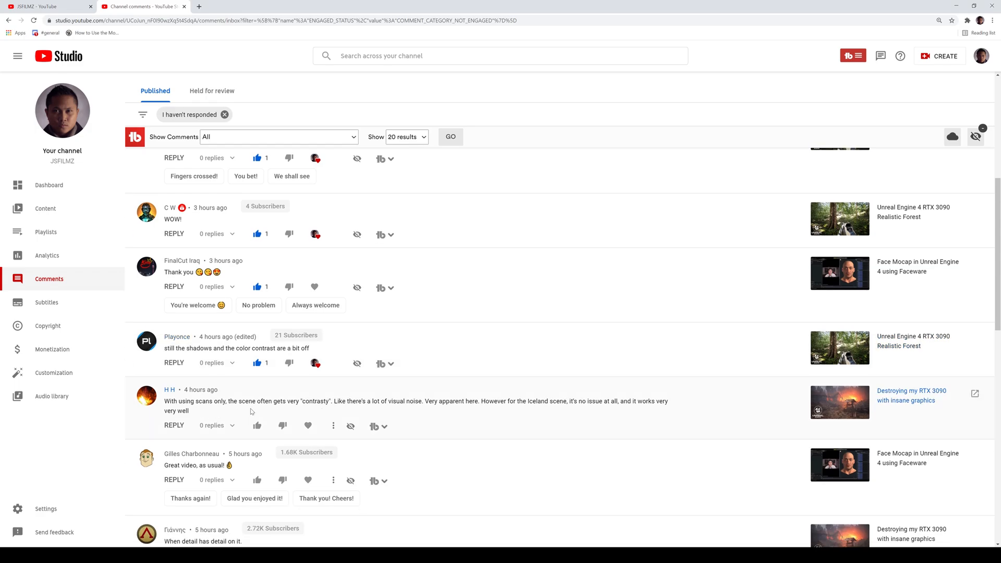
scroll("down", 3)
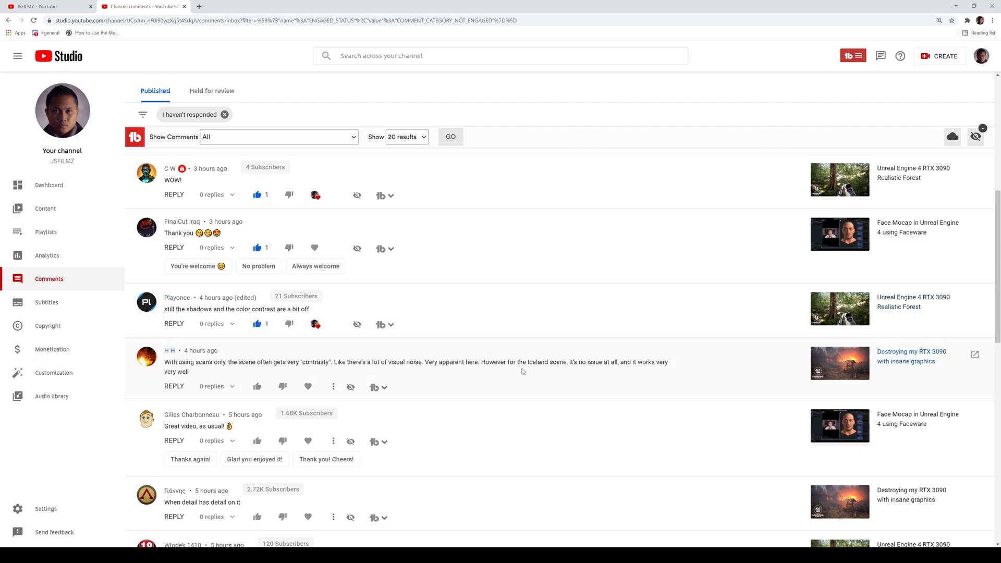
mouse_move(851, 376)
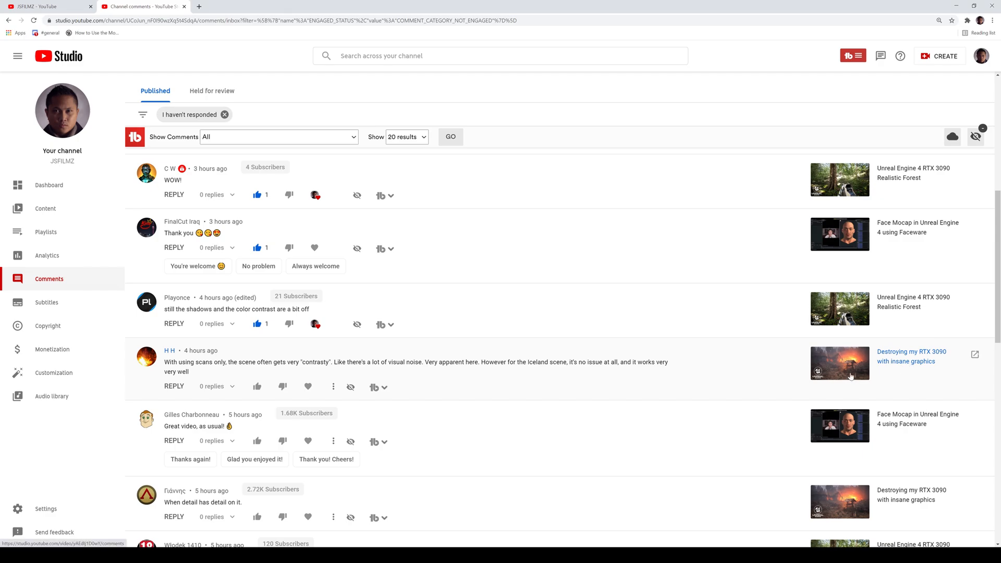
mouse_move(740, 385)
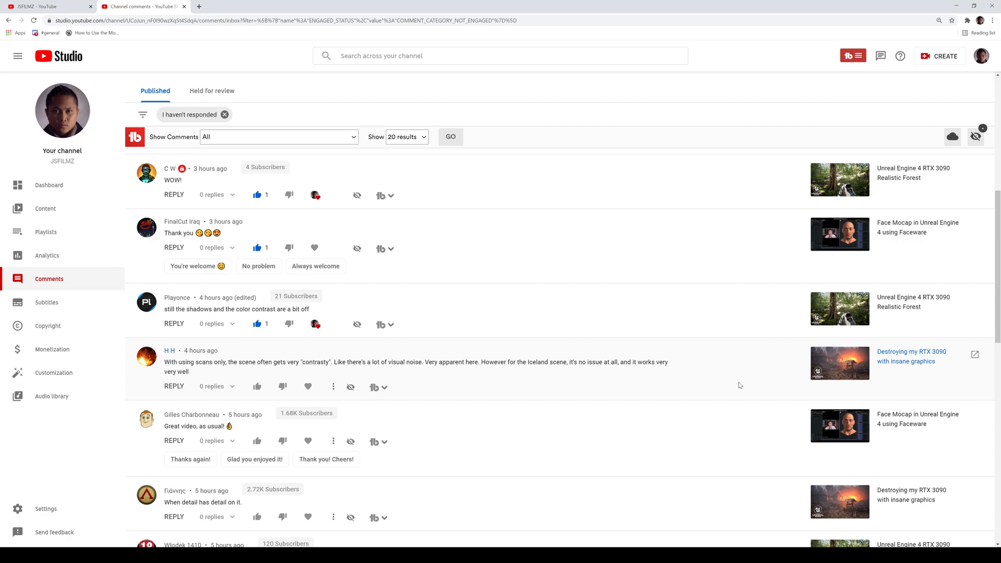
mouse_move(257, 387)
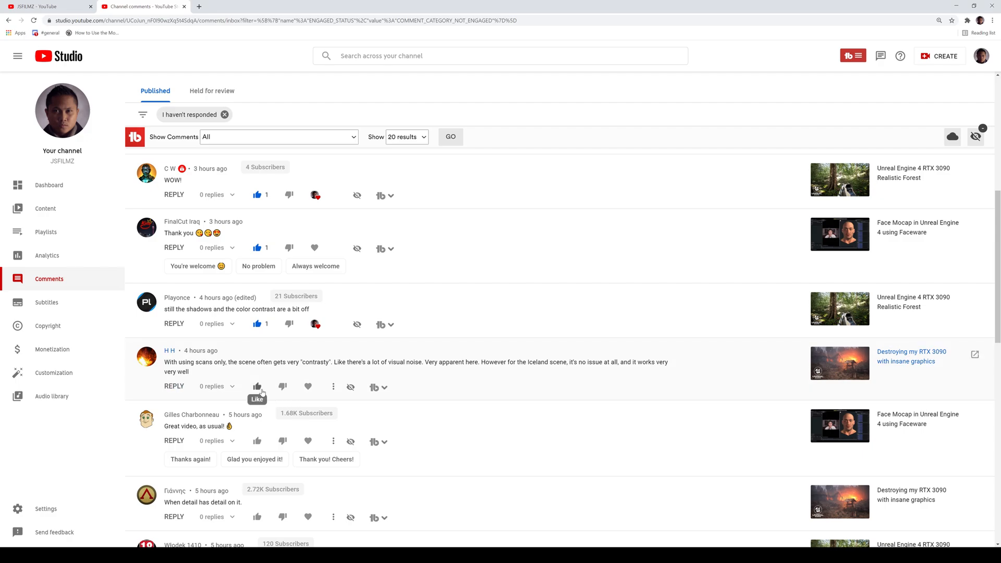
scroll("down", 3)
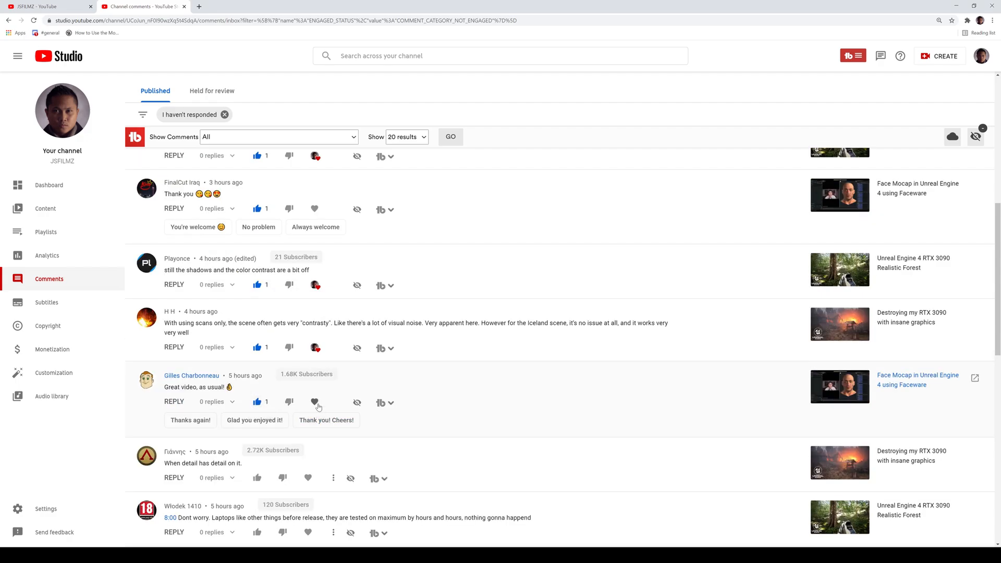
scroll("down", 3)
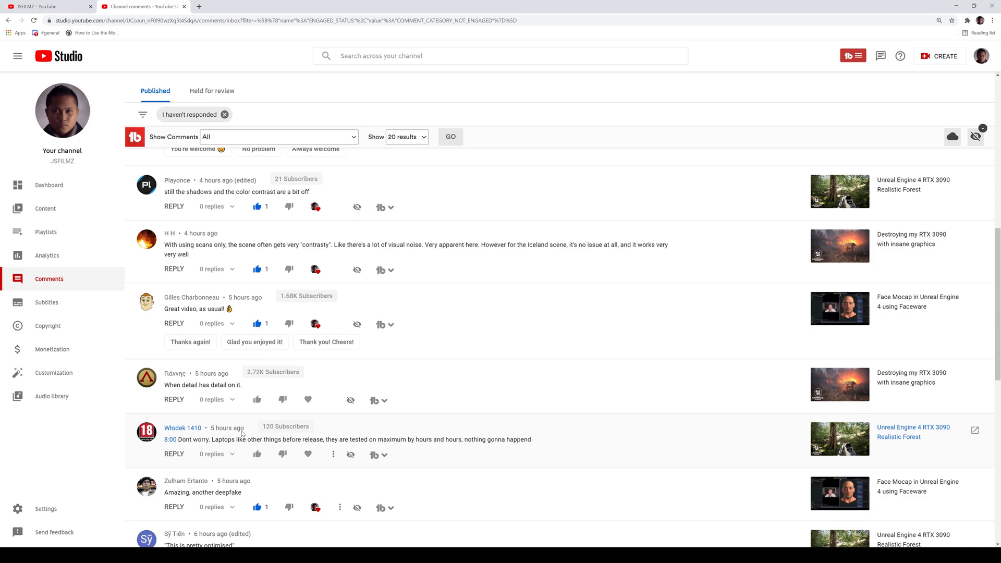
mouse_move(258, 399)
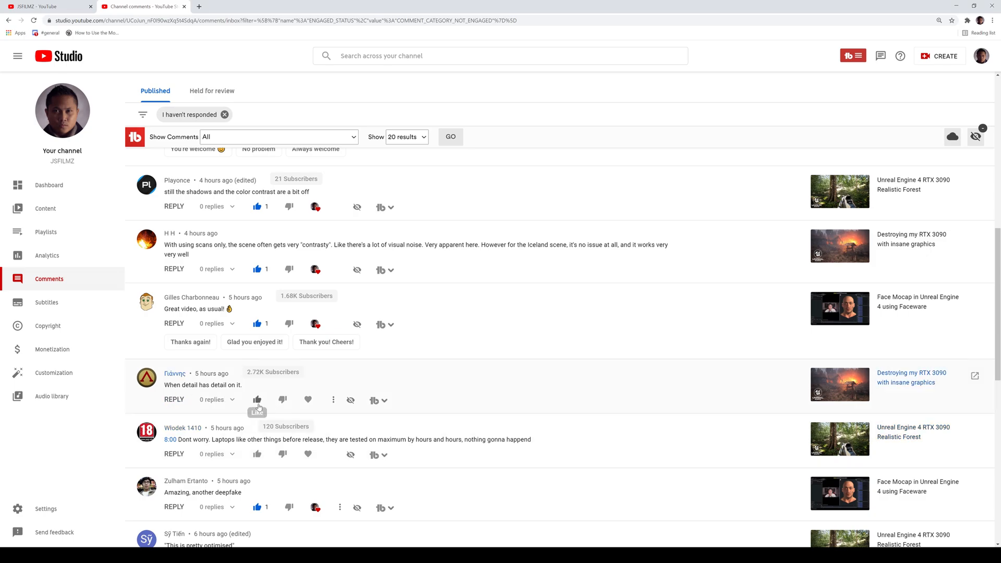
scroll("down", 3)
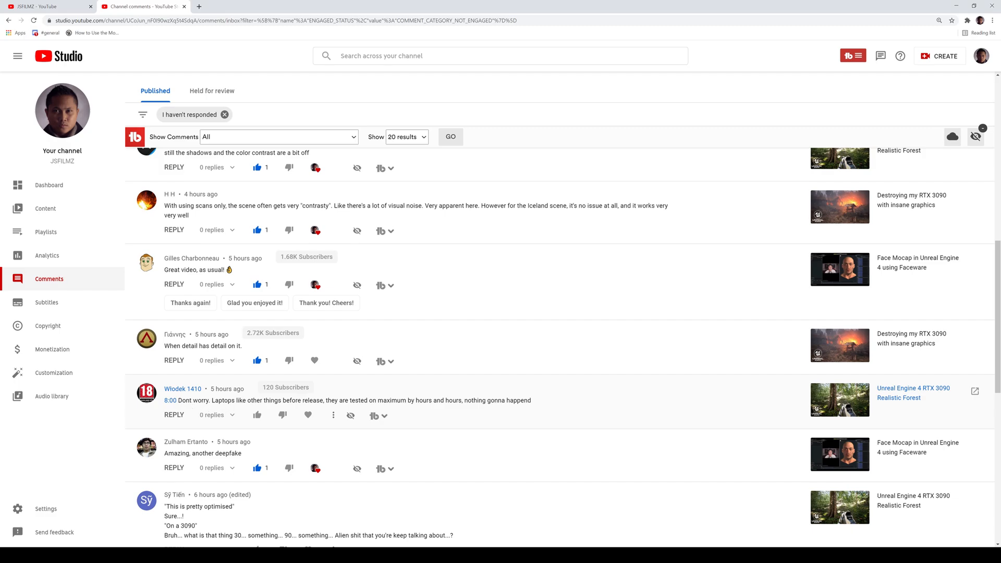
- Scroll through the comments and expand the full text of the unsubscribe-theory comment
scroll("down", 3)
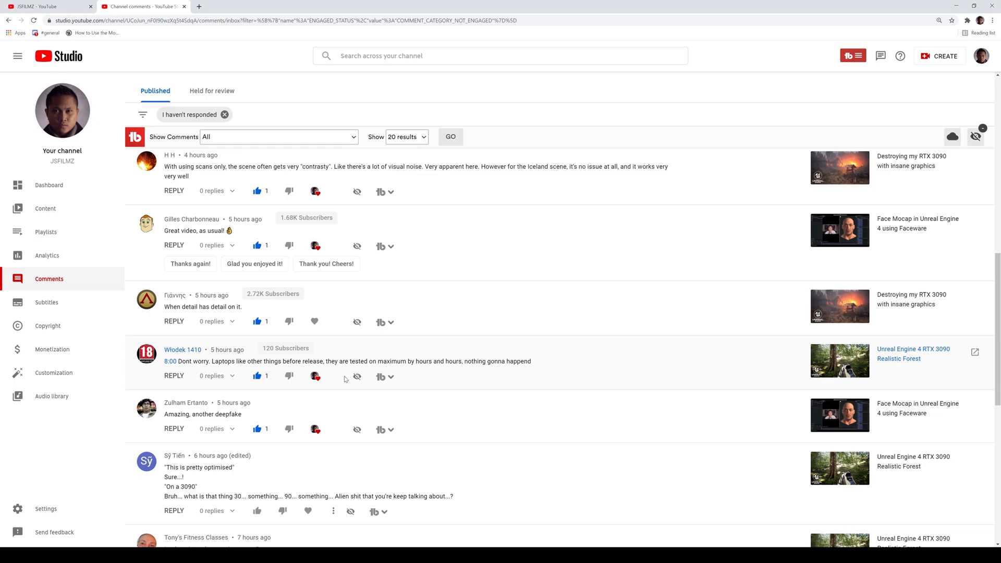
scroll("down", 3)
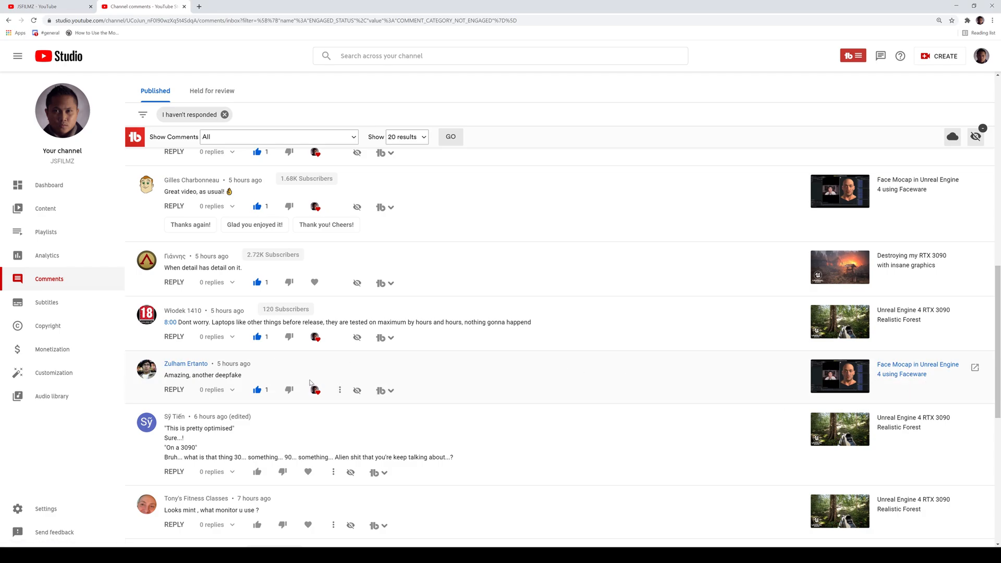
scroll("down", 3)
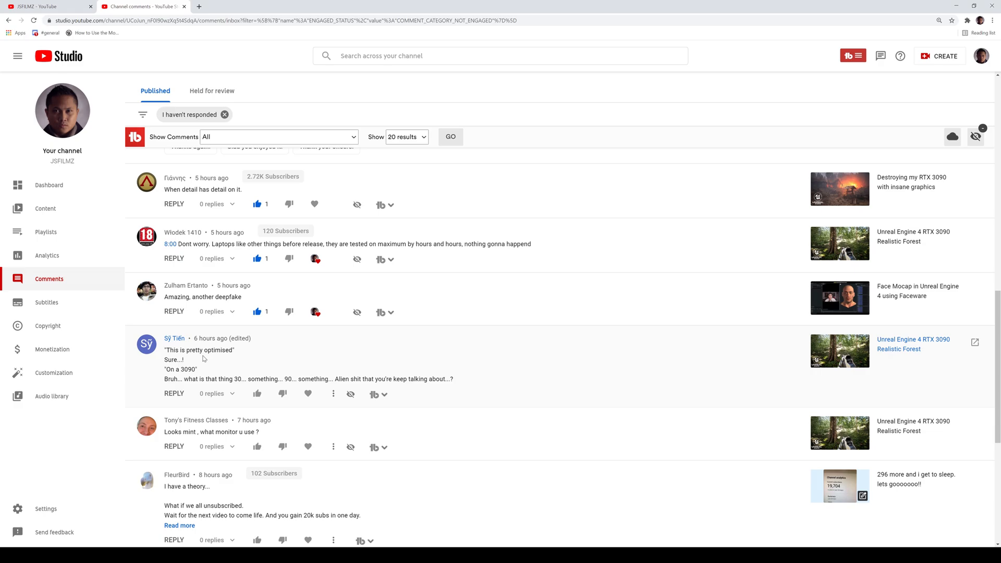
mouse_move(204, 359)
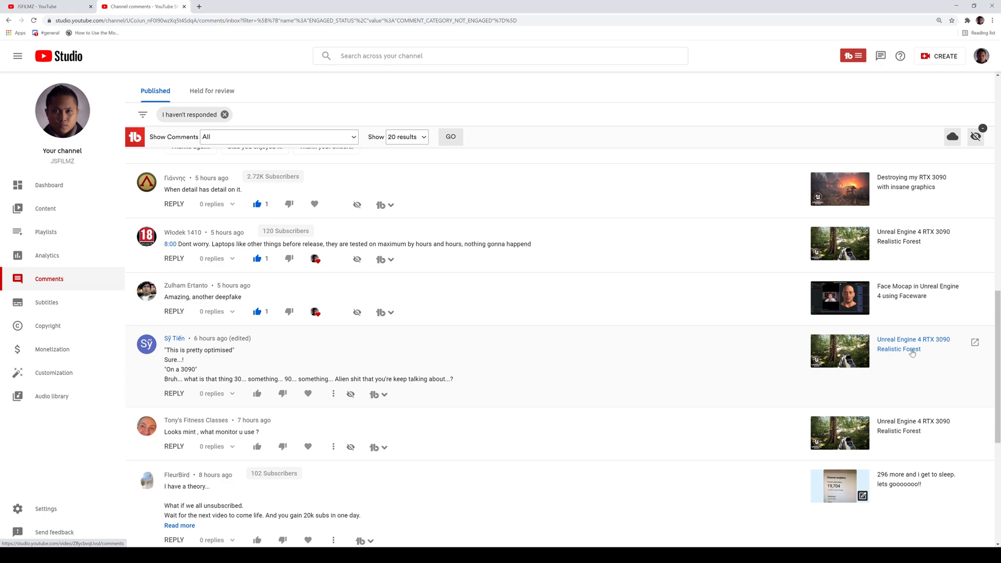
mouse_move(377, 304)
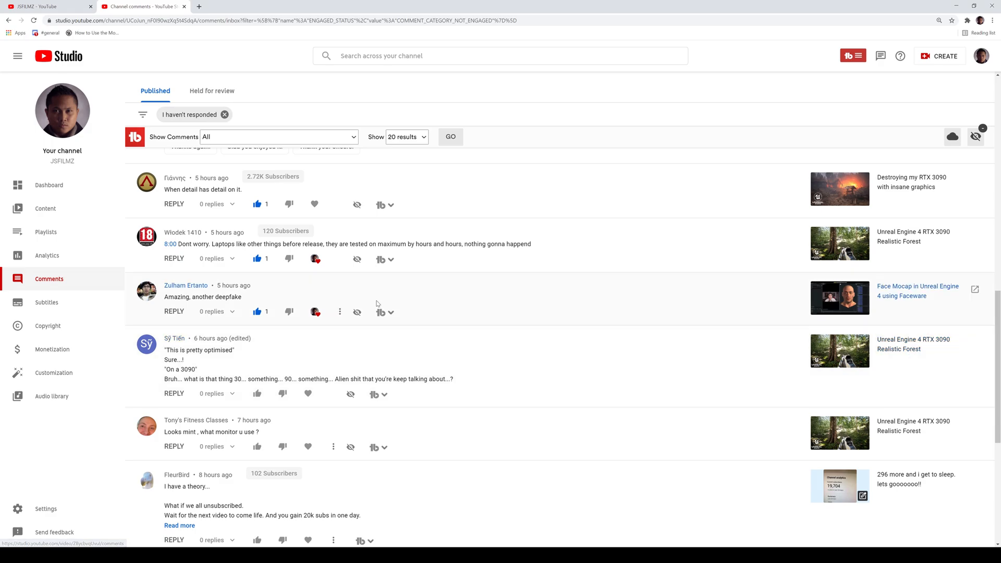
scroll("down", 3)
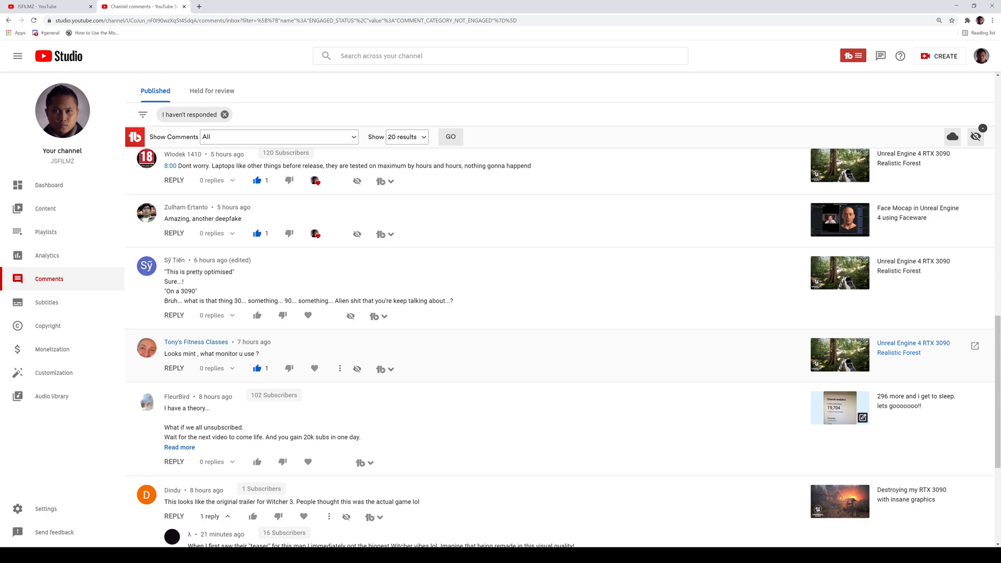
mouse_move(425, 407)
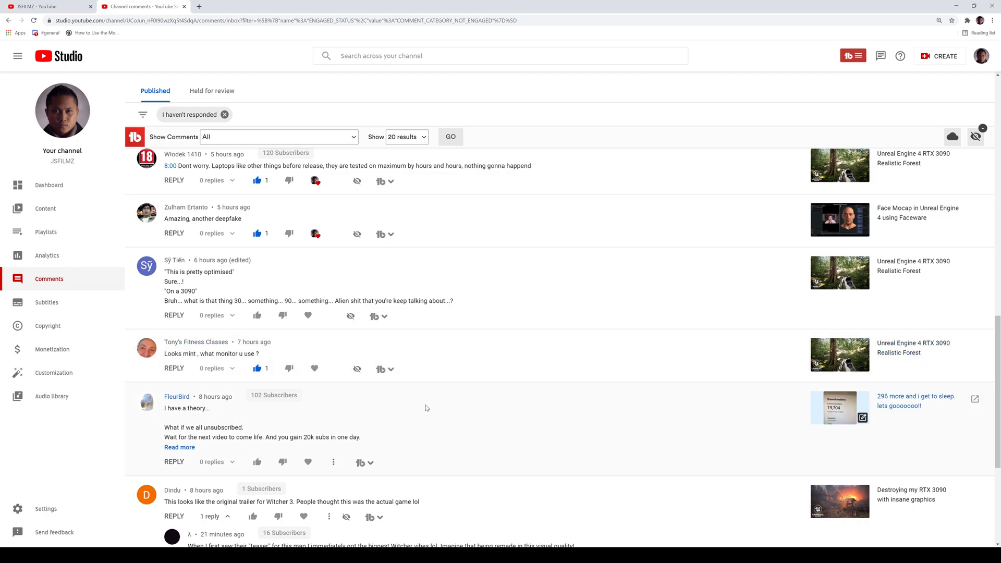
scroll("down", 3)
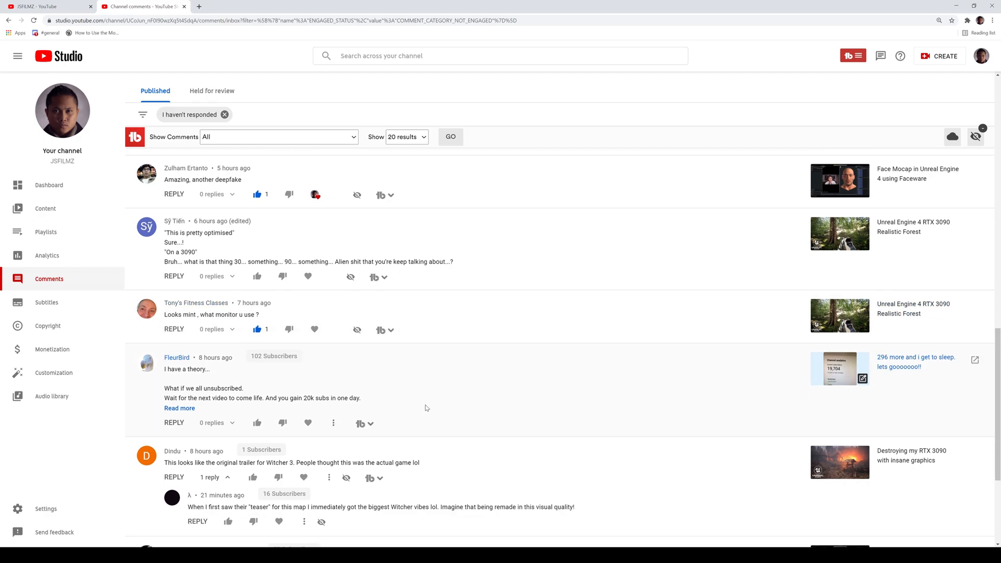
left_click(180, 408)
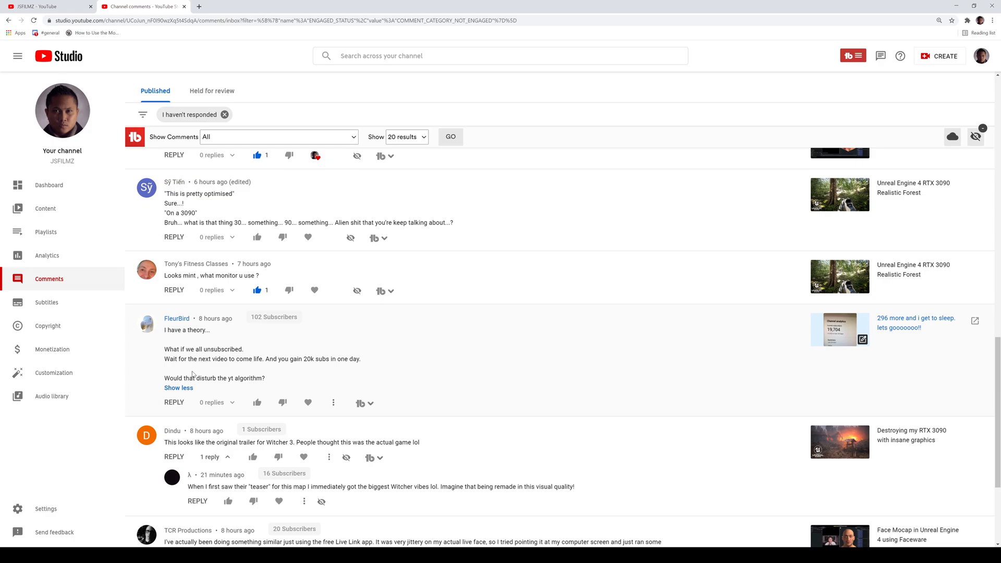
mouse_move(332, 366)
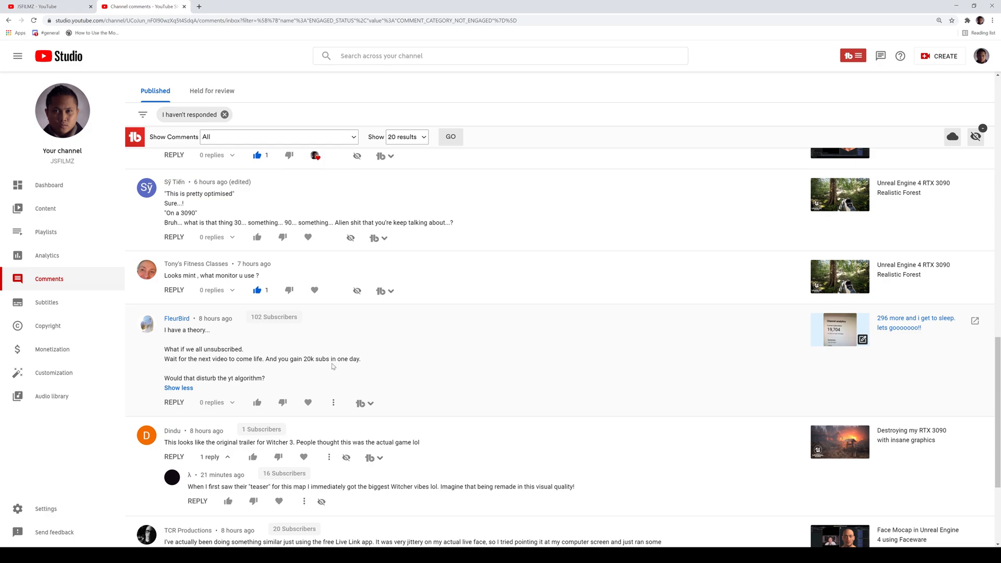
mouse_move(201, 389)
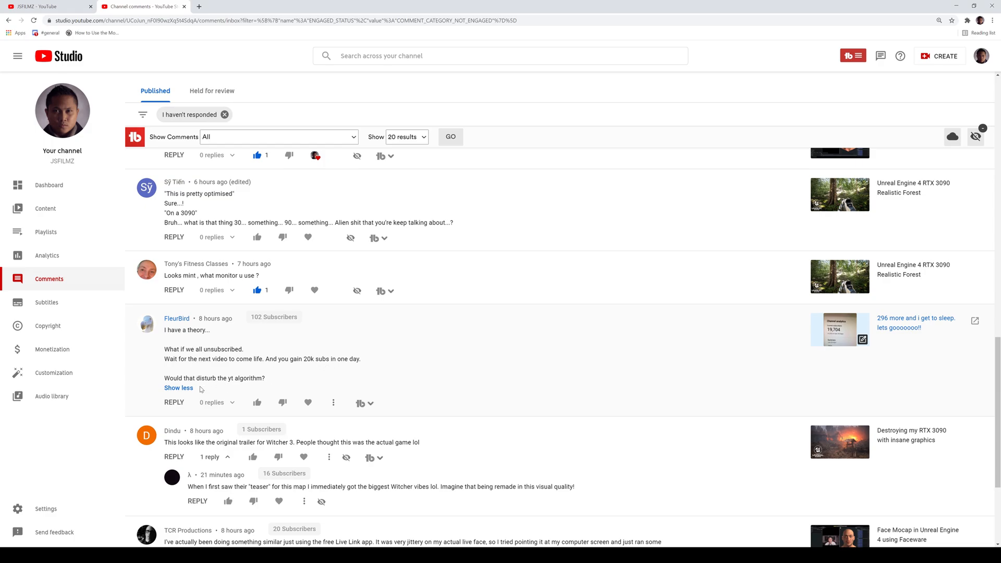
mouse_move(708, 363)
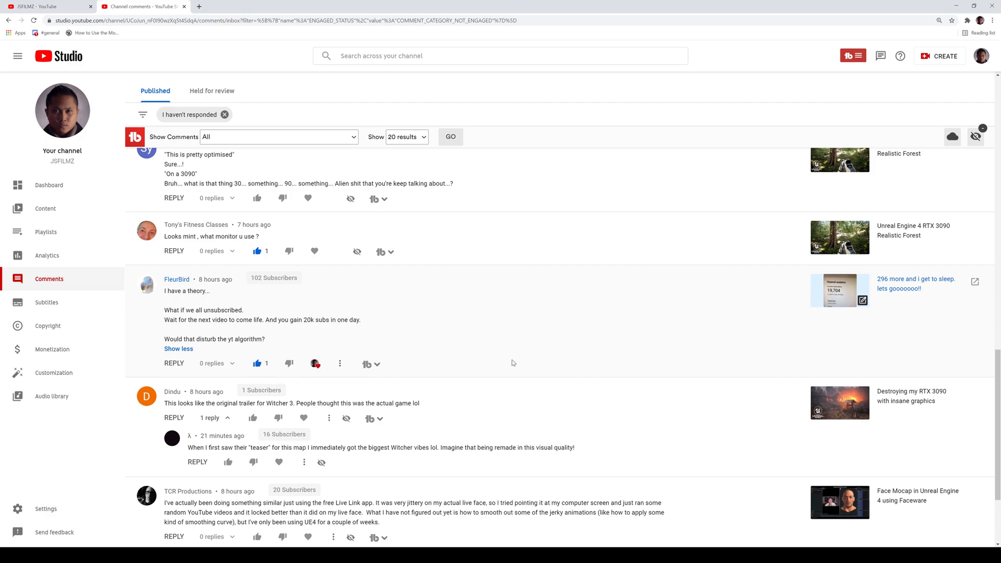
- Like the Live Link app comment and the comment comparing the forest to SkyrimVR
scroll("down", 3)
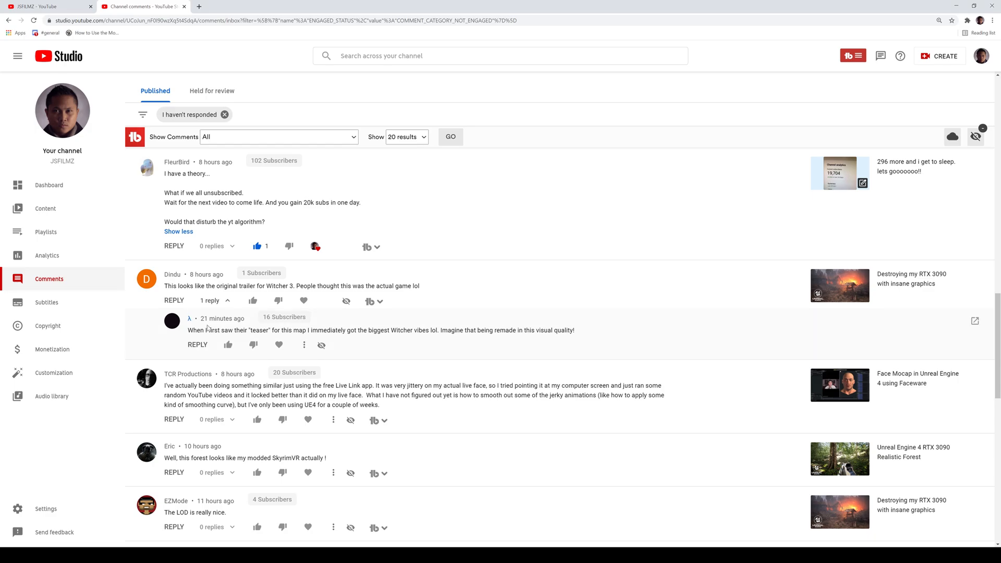
scroll("down", 3)
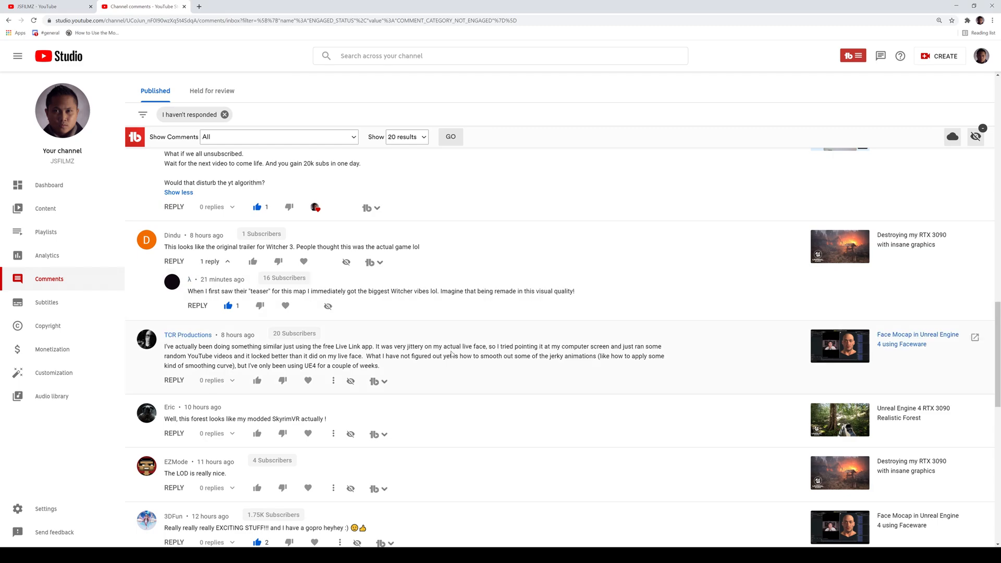
mouse_move(452, 354)
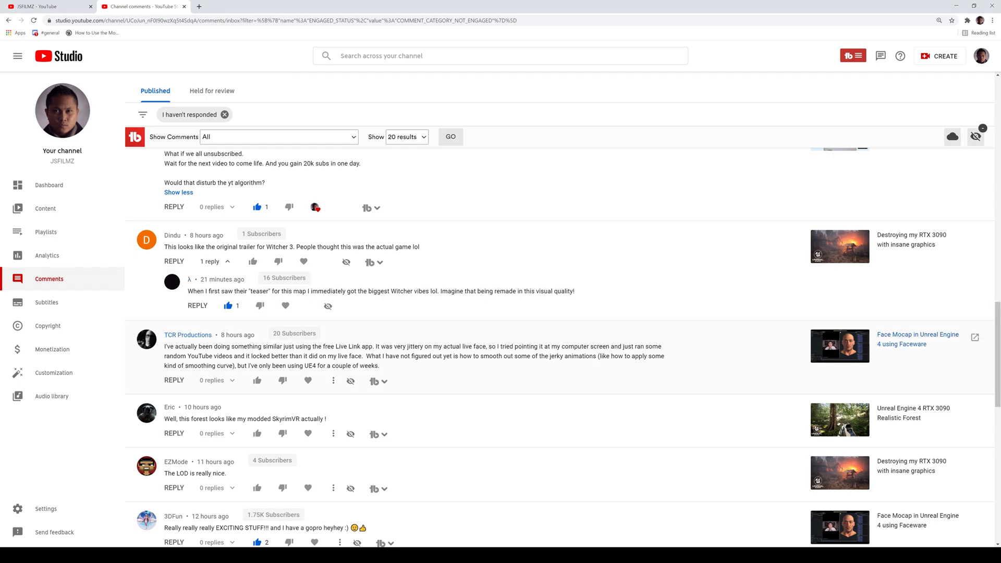
left_click(257, 381)
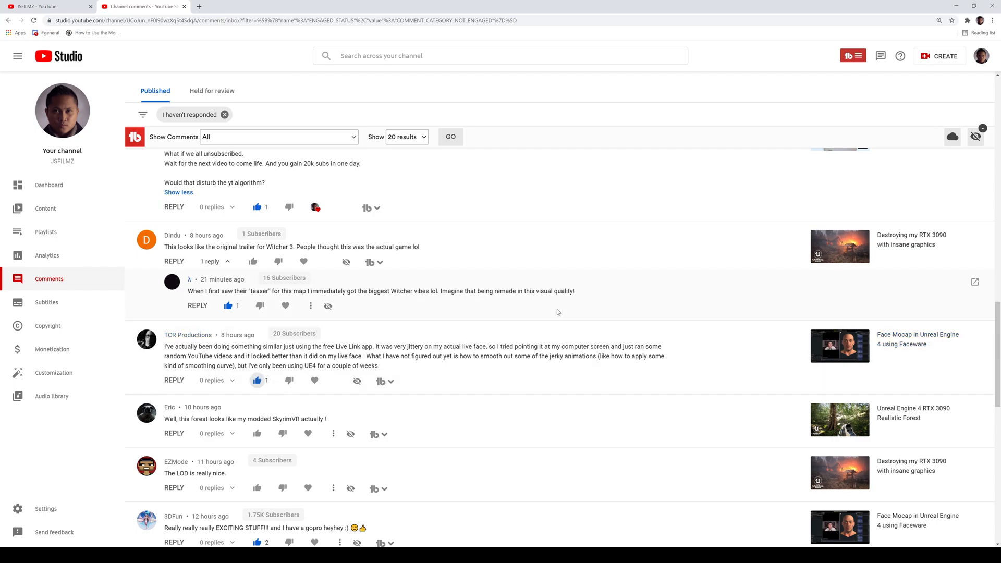
scroll("down", 3)
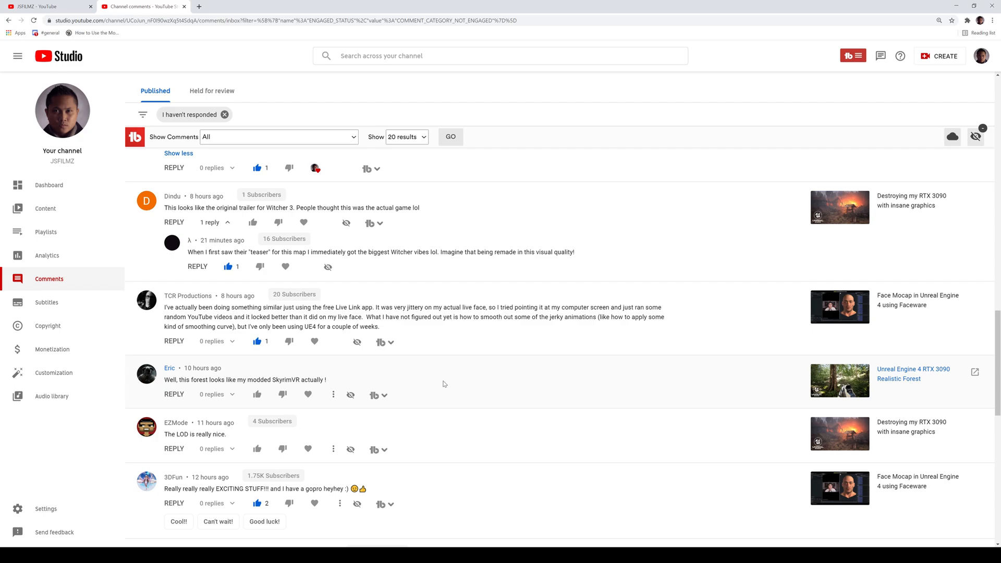
scroll("down", 3)
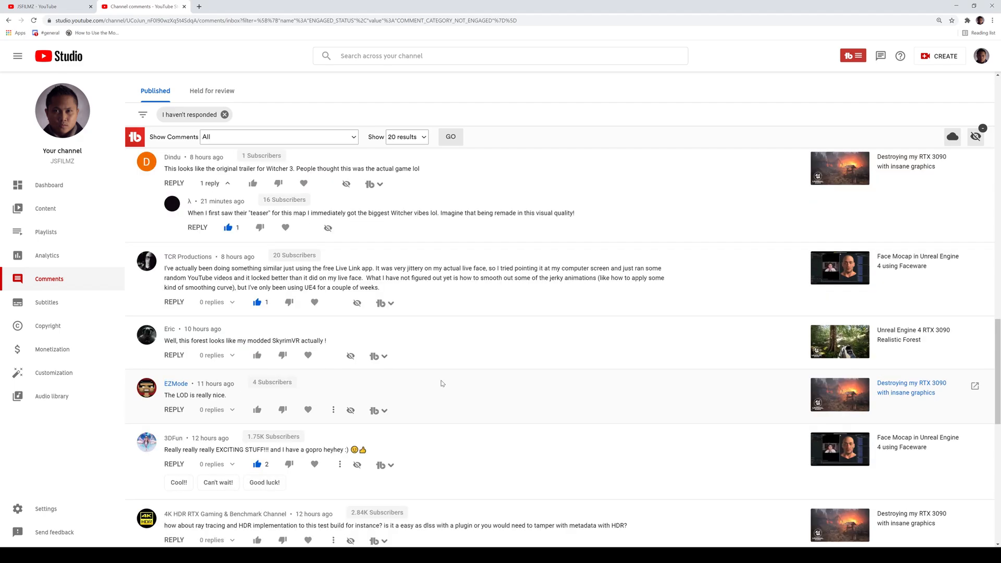
mouse_move(257, 355)
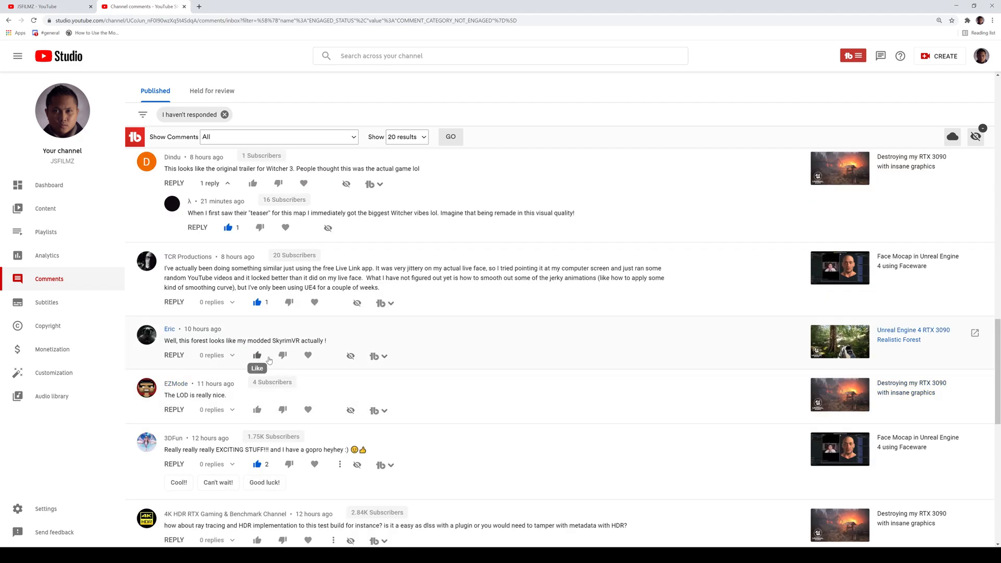
left_click(258, 355)
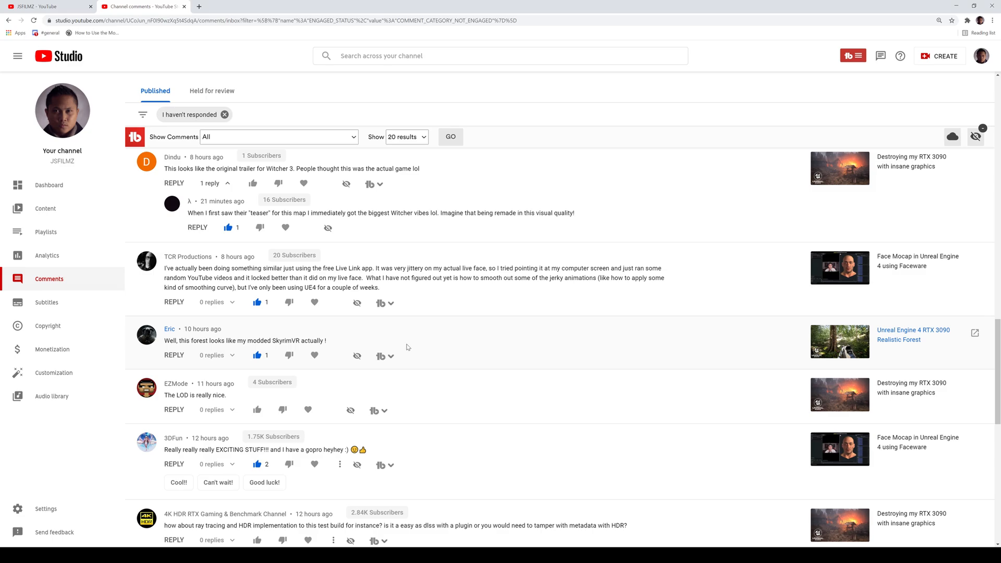
scroll("down", 3)
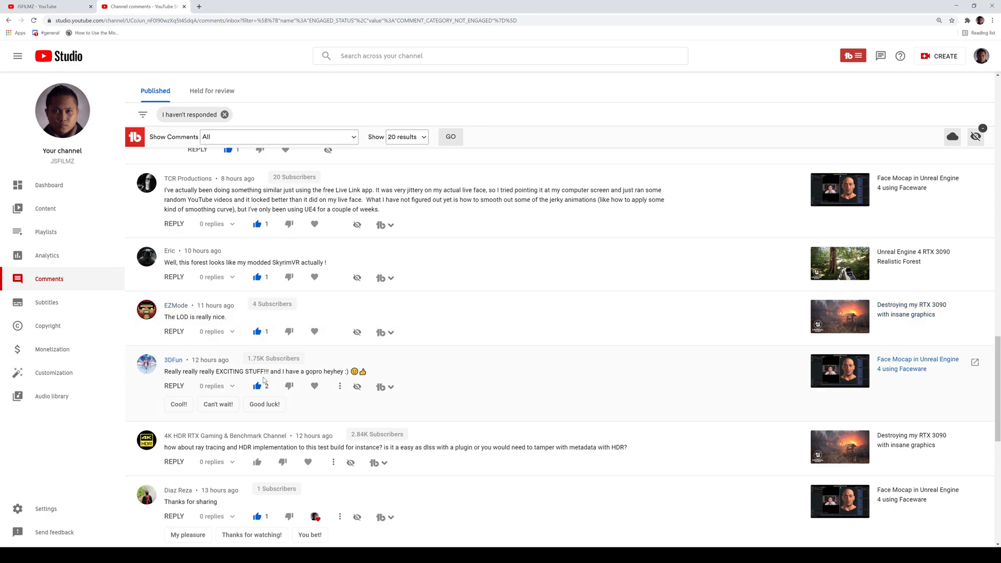
- Scroll down the comments list past the LOD comment and the ray tracing/HDR question
scroll("down", 3)
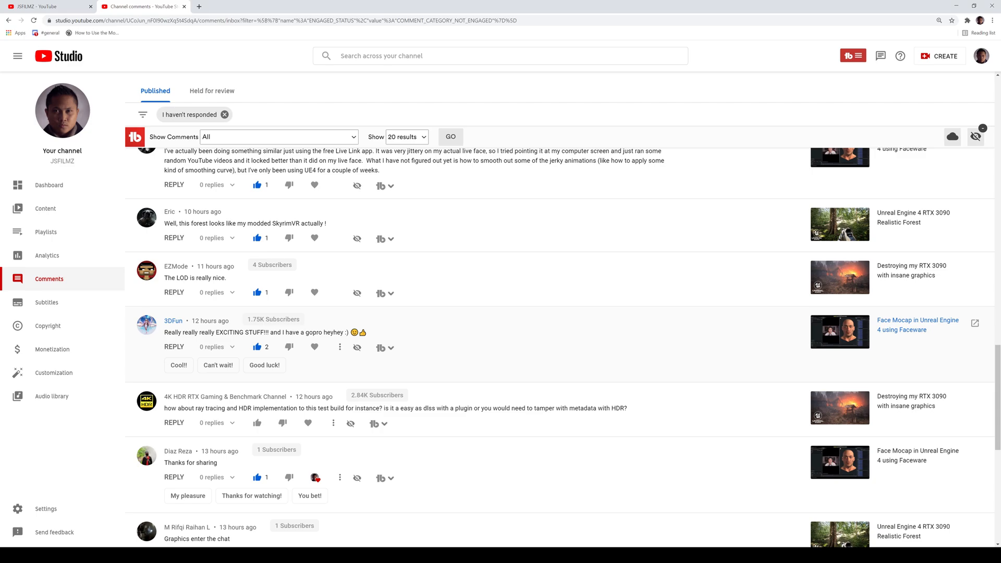
mouse_move(574, 333)
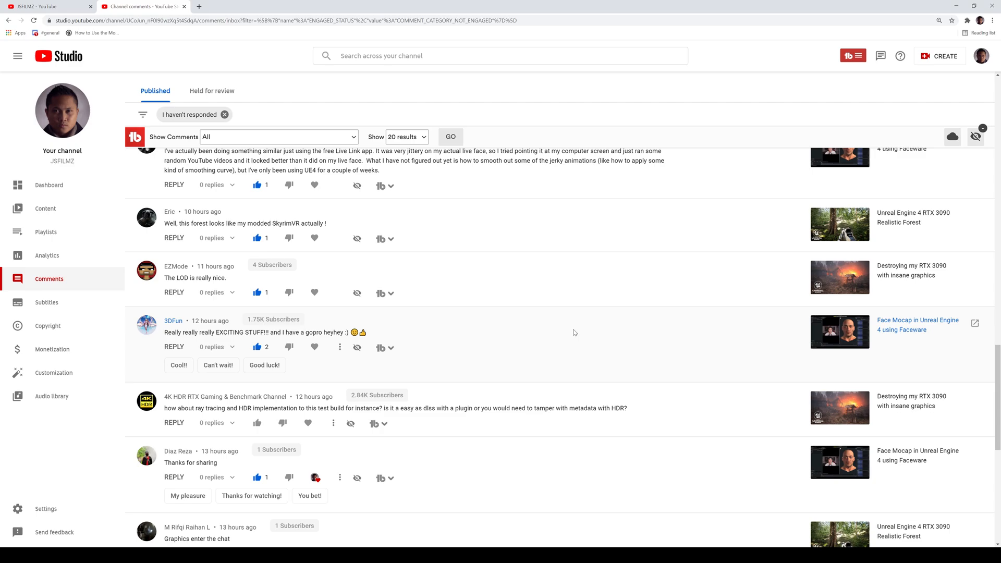
scroll("down", 3)
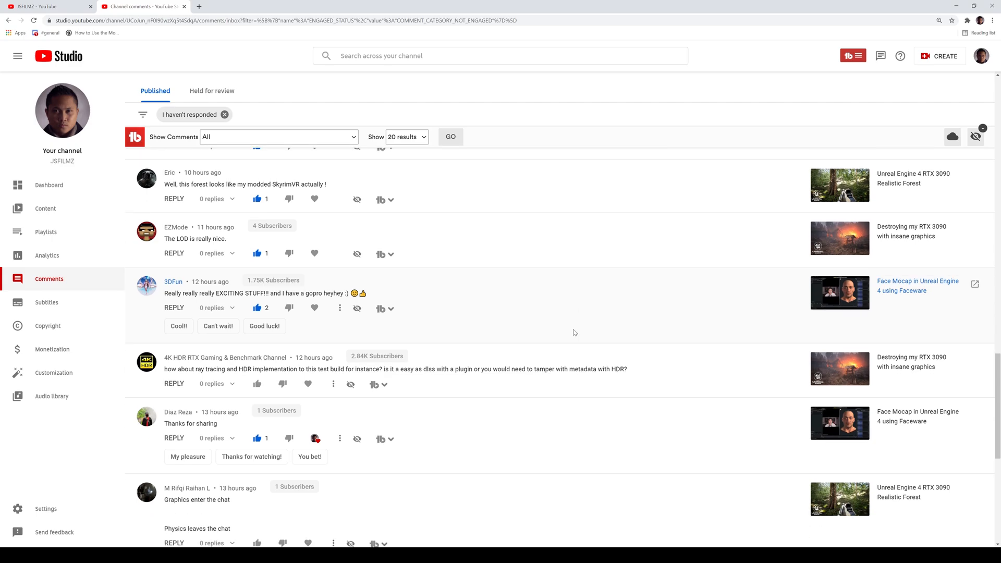
scroll("down", 3)
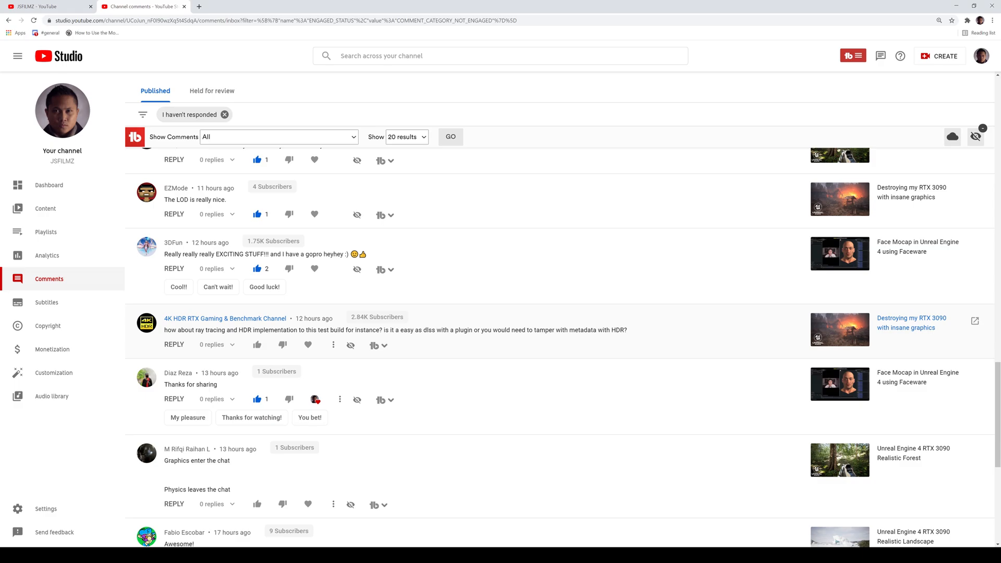
scroll("down", 3)
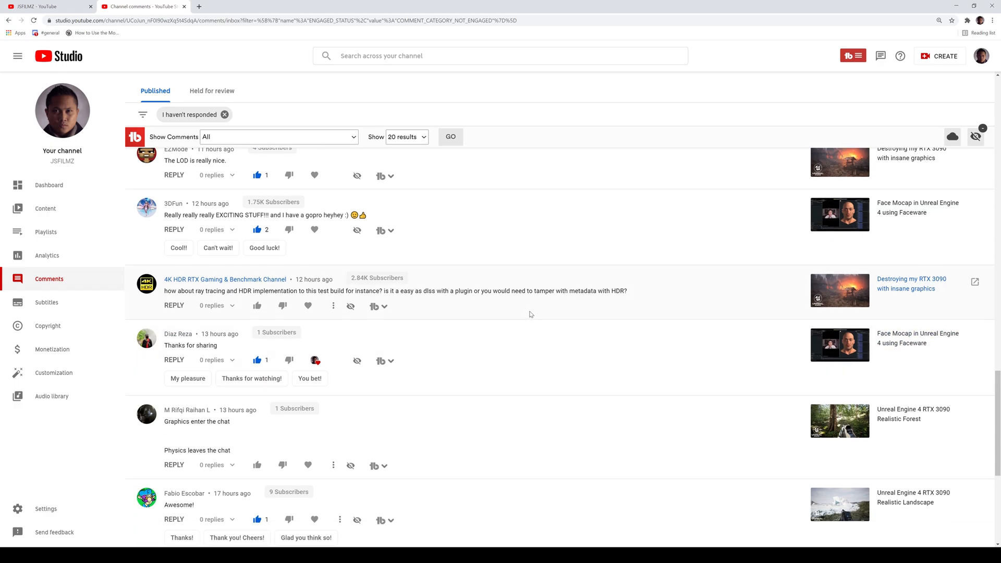
mouse_move(295, 324)
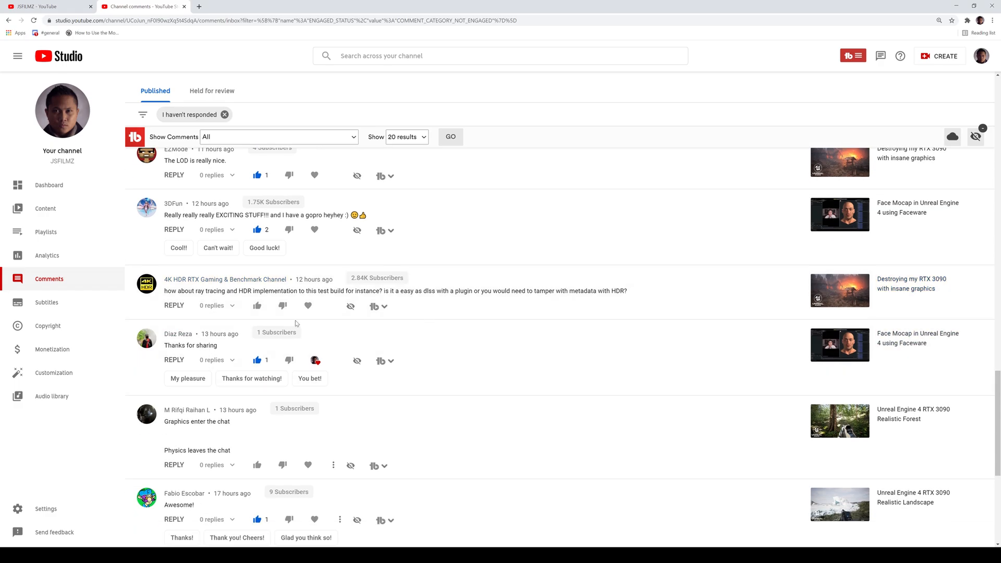
mouse_move(252, 378)
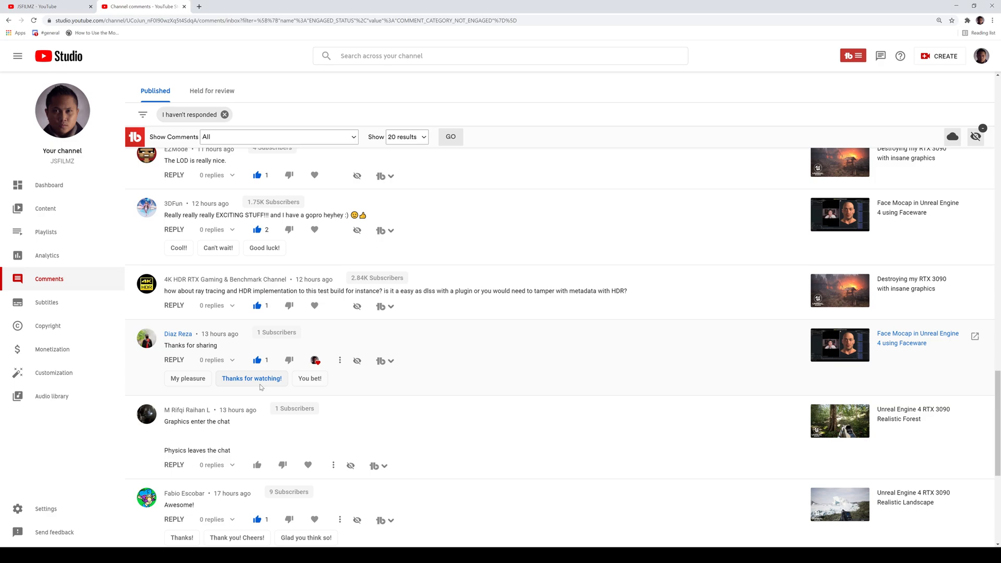
scroll("down", 3)
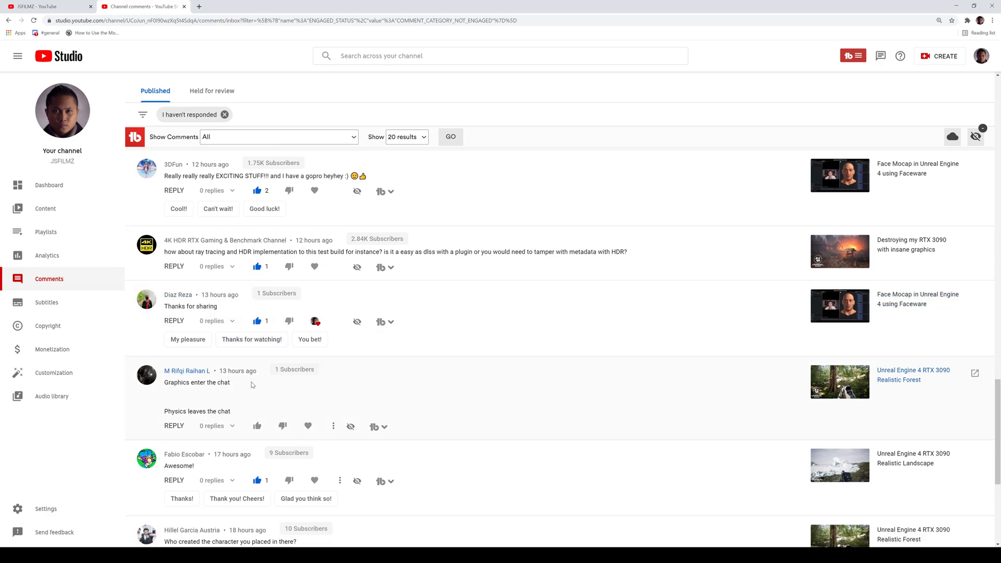
scroll("down", 3)
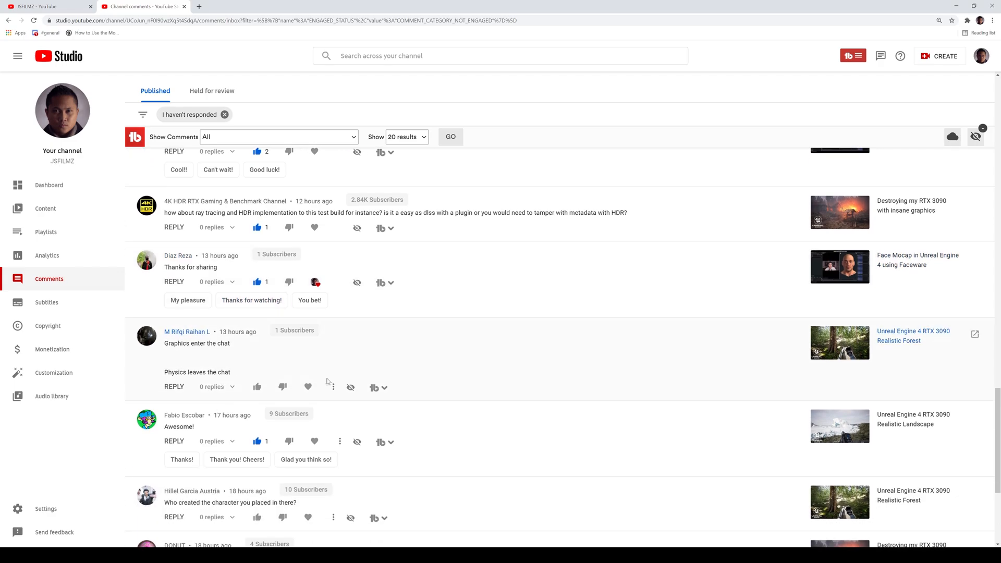
scroll("down", 3)
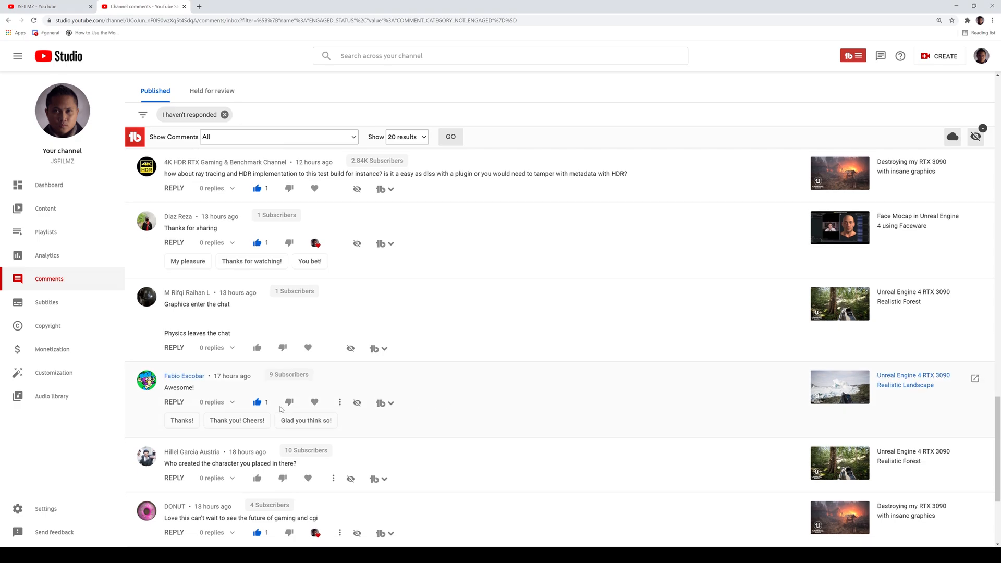
scroll("down", 3)
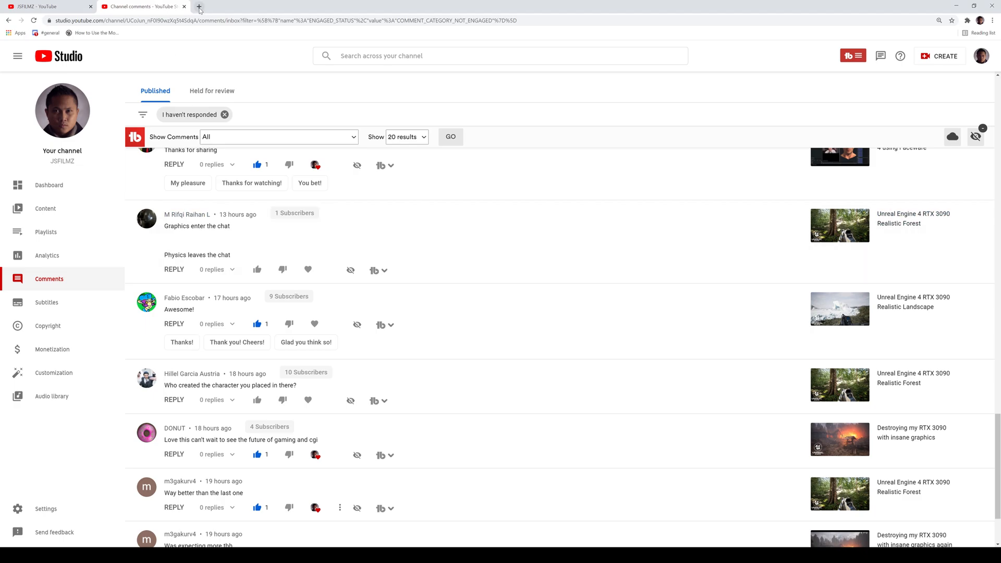
- From TurboSquid's Cyborg category, view the rigged Robot model and open Michael Weisheim's catalogue
left_click(199, 7)
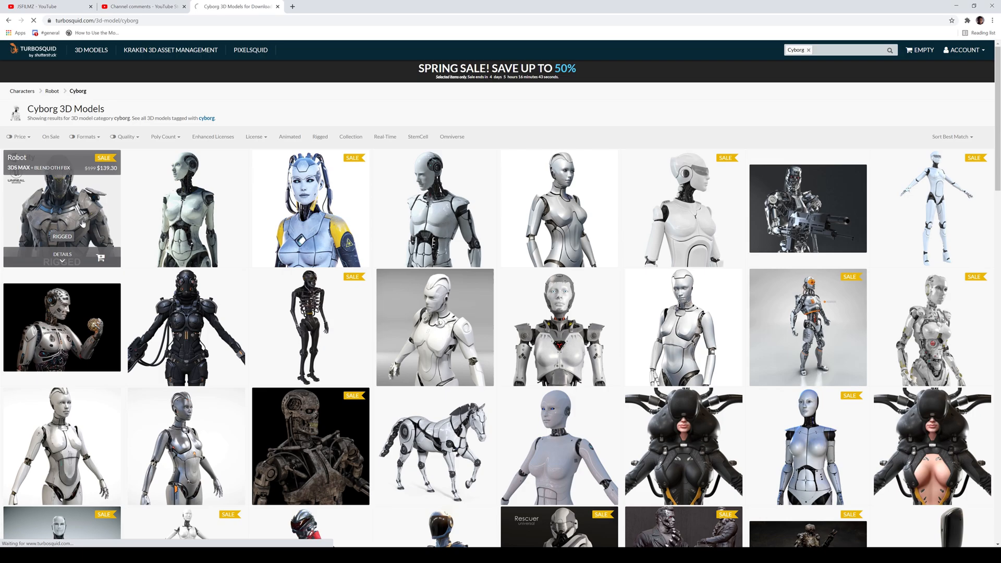
left_click(61, 208)
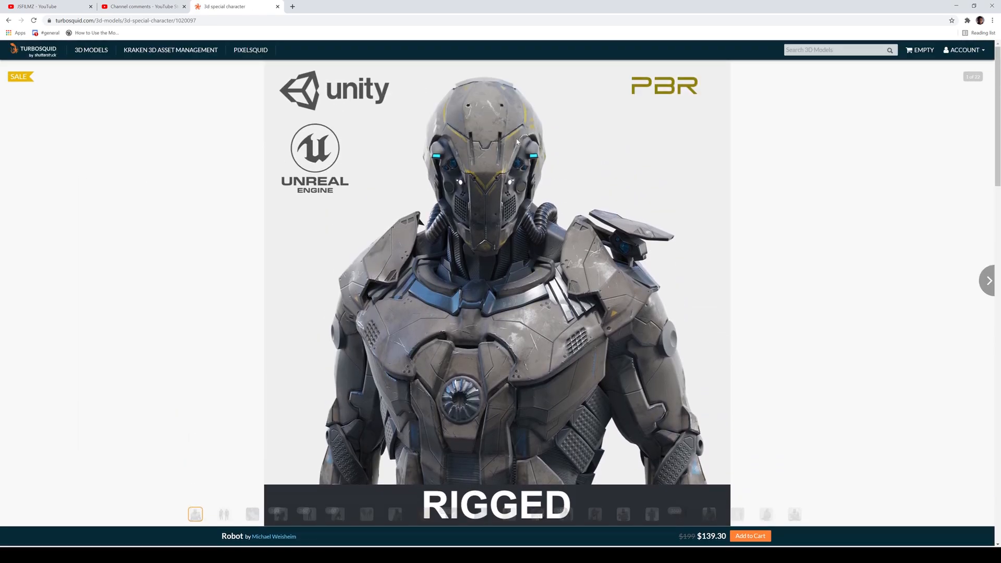
scroll("down", 3)
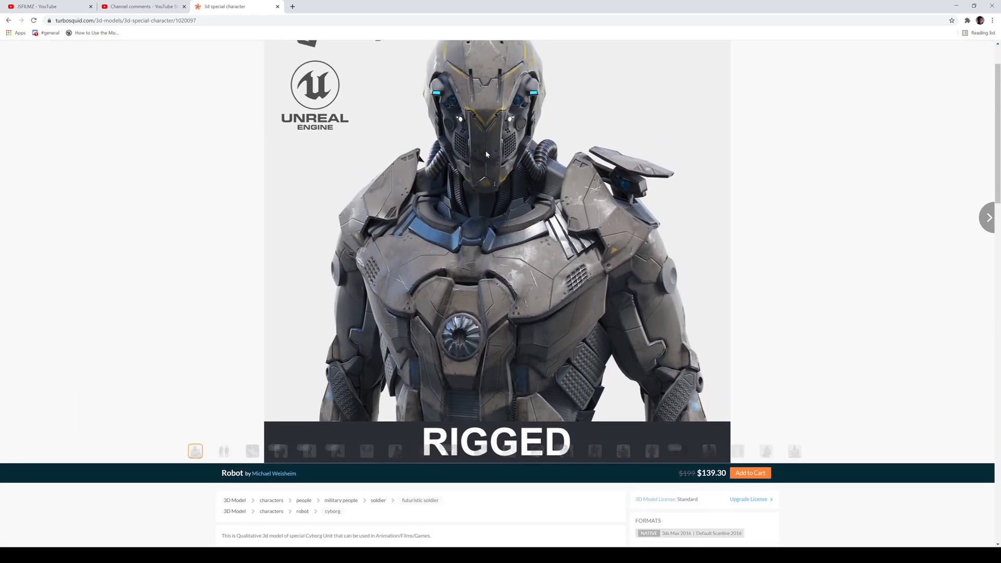
scroll("down", 3)
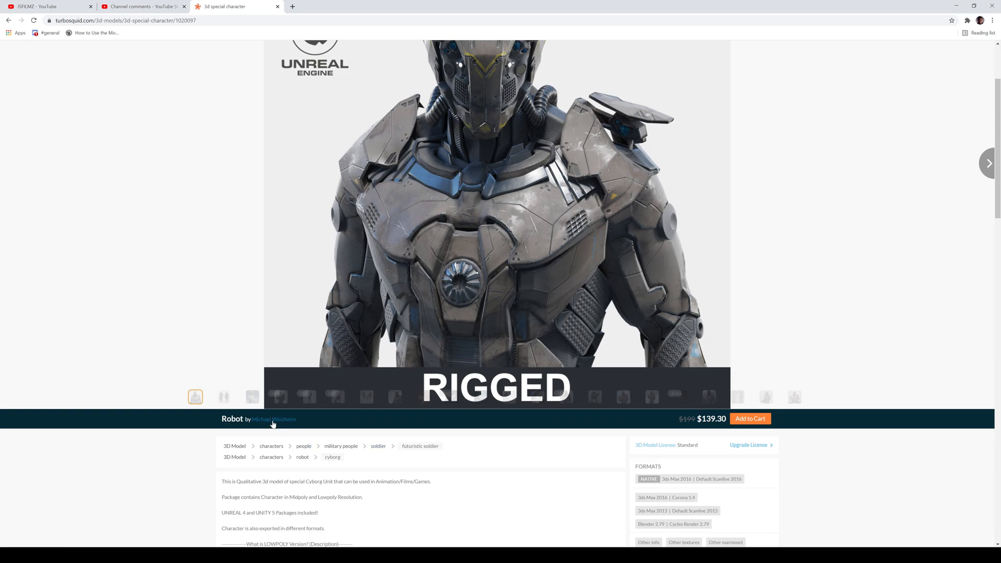
left_click(274, 419)
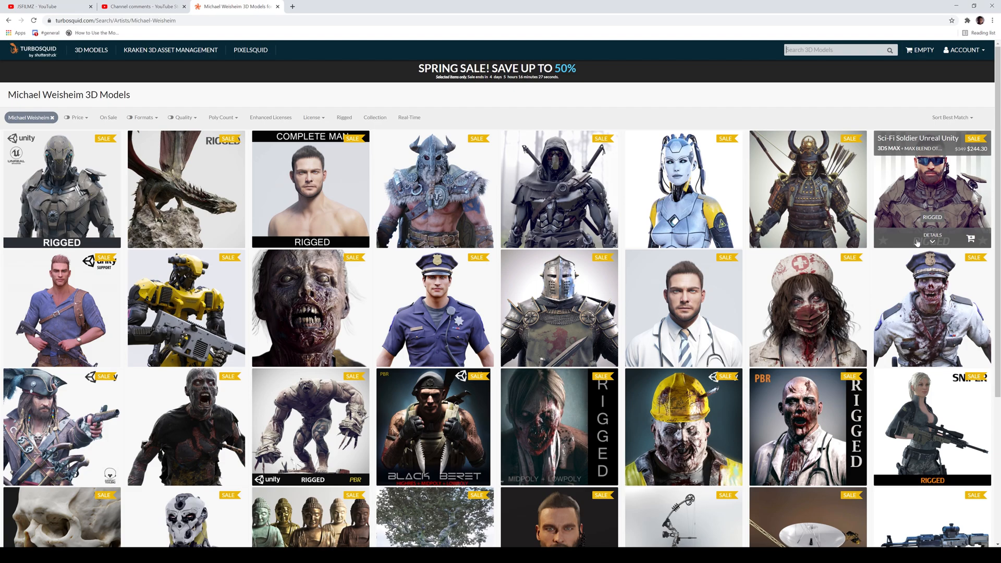
mouse_move(682, 189)
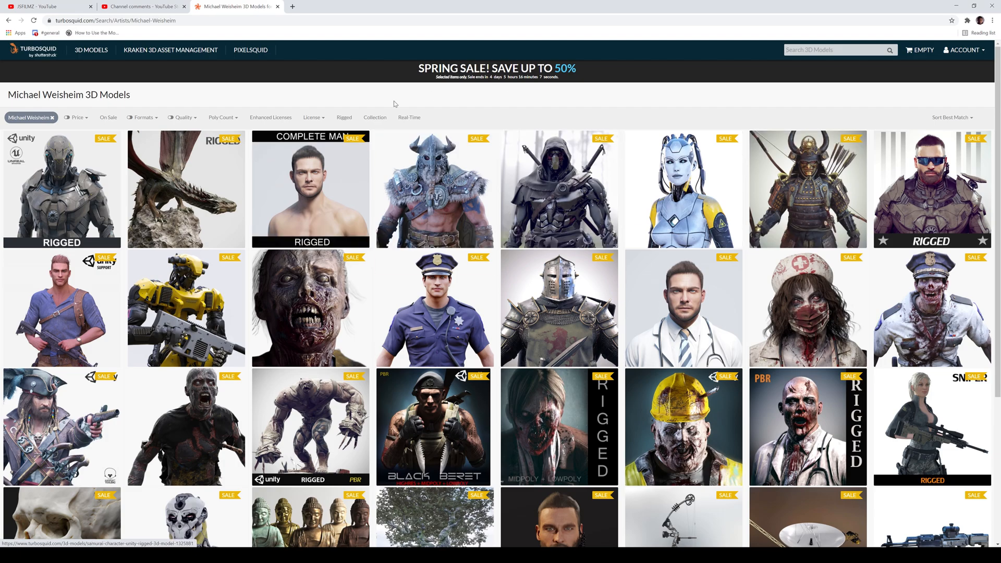
mouse_move(559, 189)
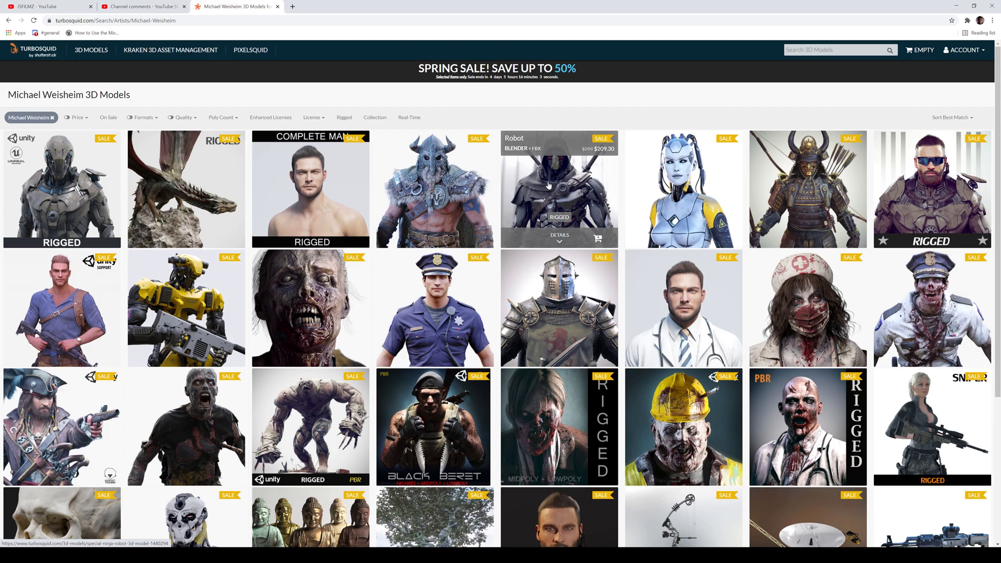
- View the hooded ninja Robot model, return to the artist's catalogue, then back to channel comments
left_click(559, 189)
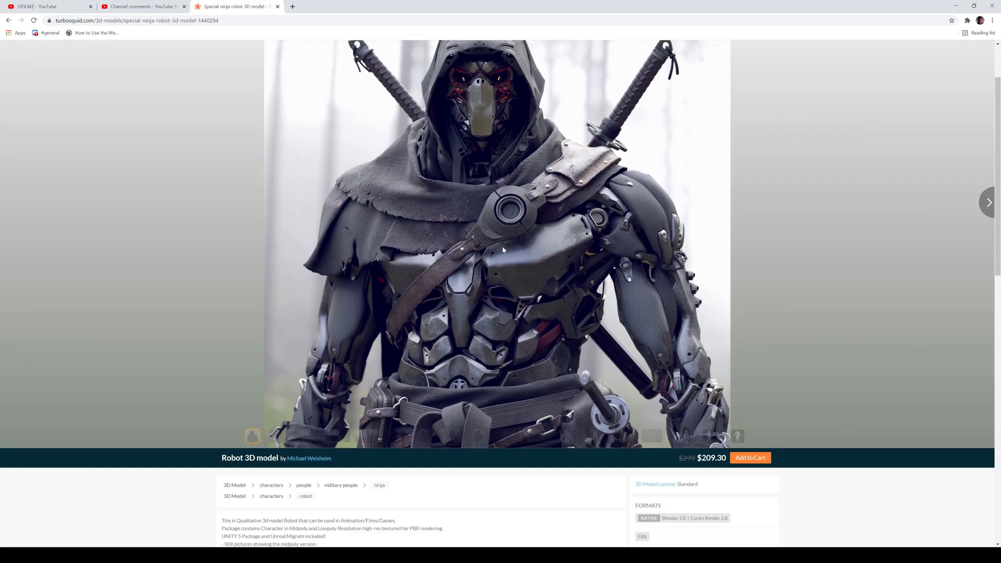
left_click(308, 458)
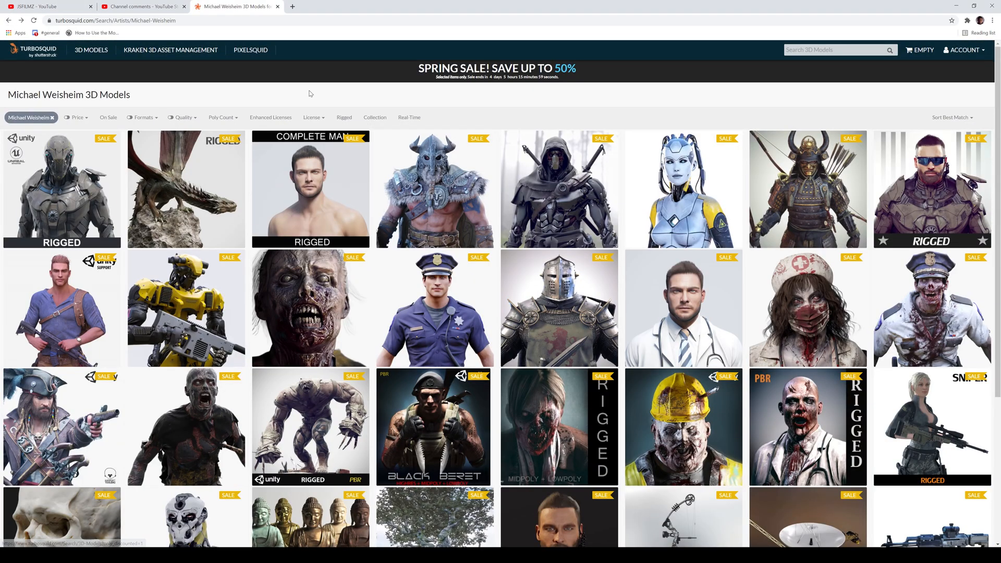
scroll("down", 3)
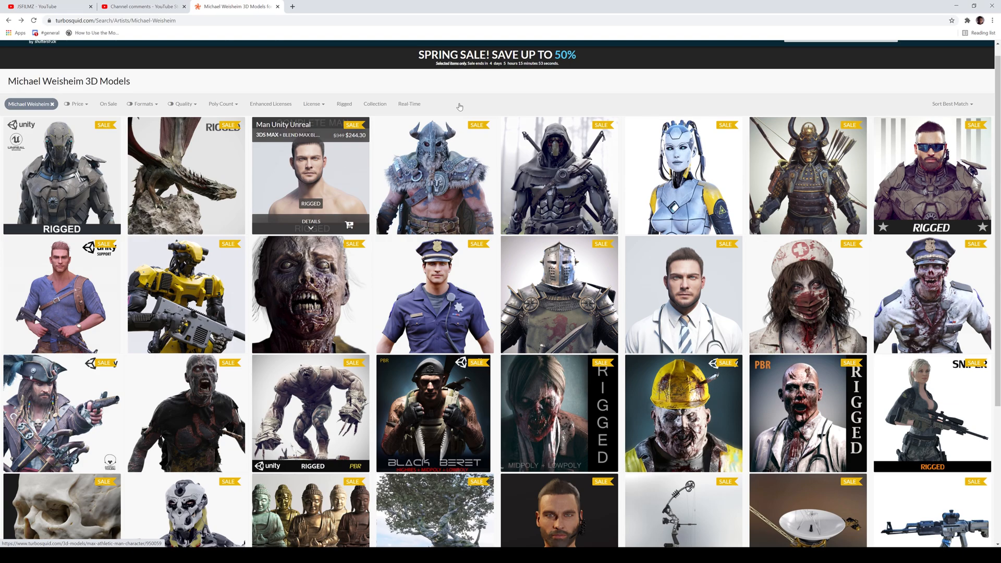
left_click(142, 7)
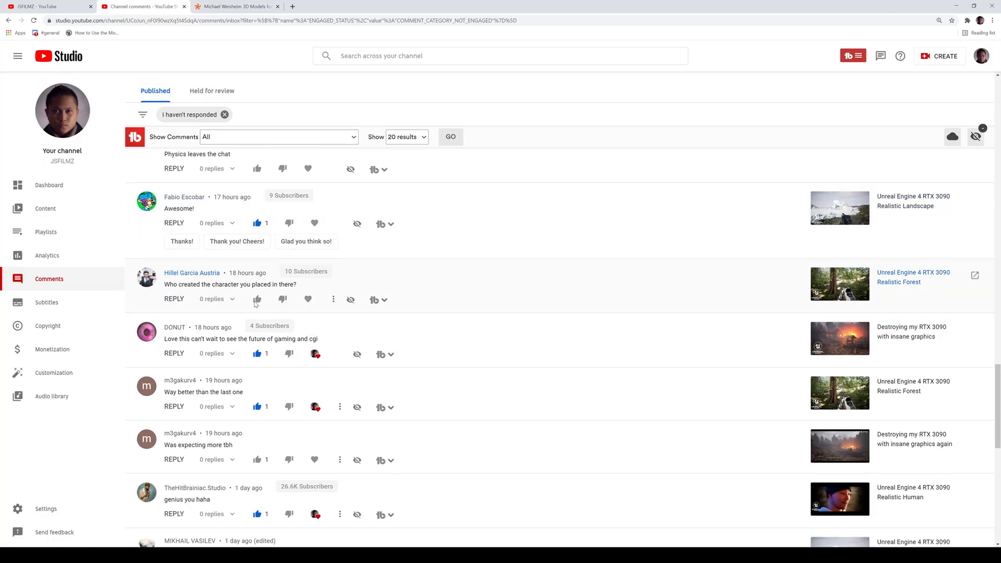
- Like the question asking who created the character and continue down the list
left_click(256, 299)
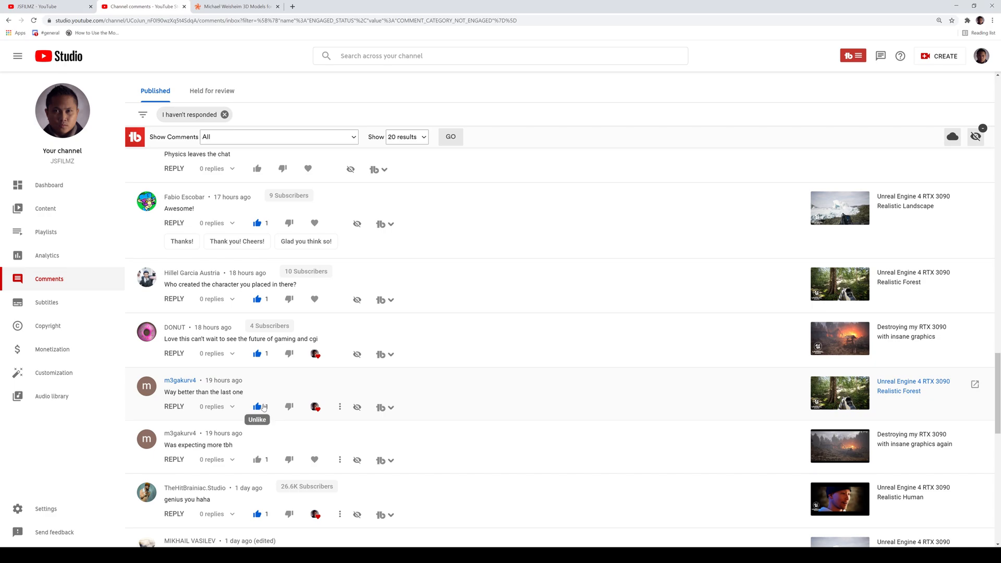
scroll("down", 3)
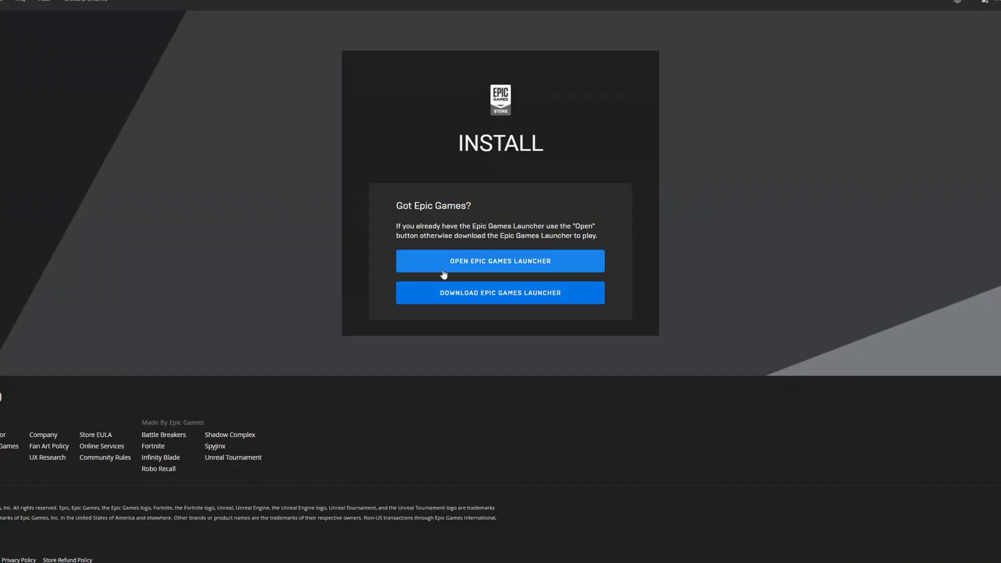
- Launch the Epic Games Launcher to open the parking-lot Unreal project
left_click(499, 261)
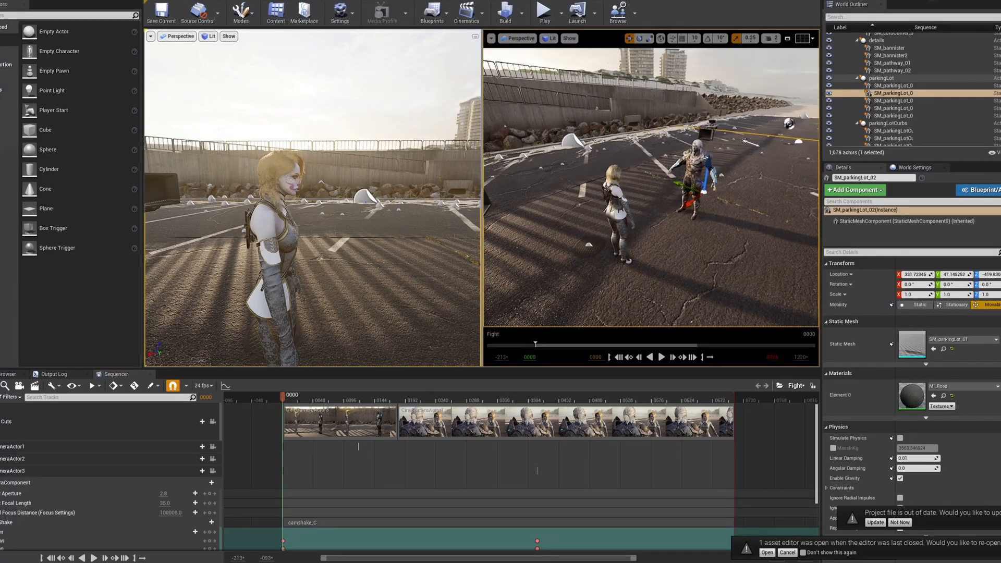